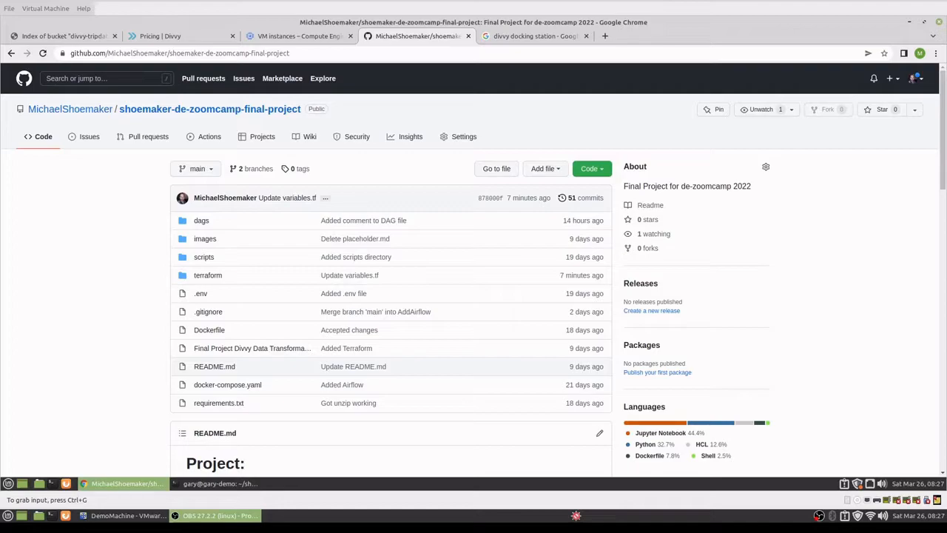
{"action": "mouse_move", "coordinate": [251, 347]}
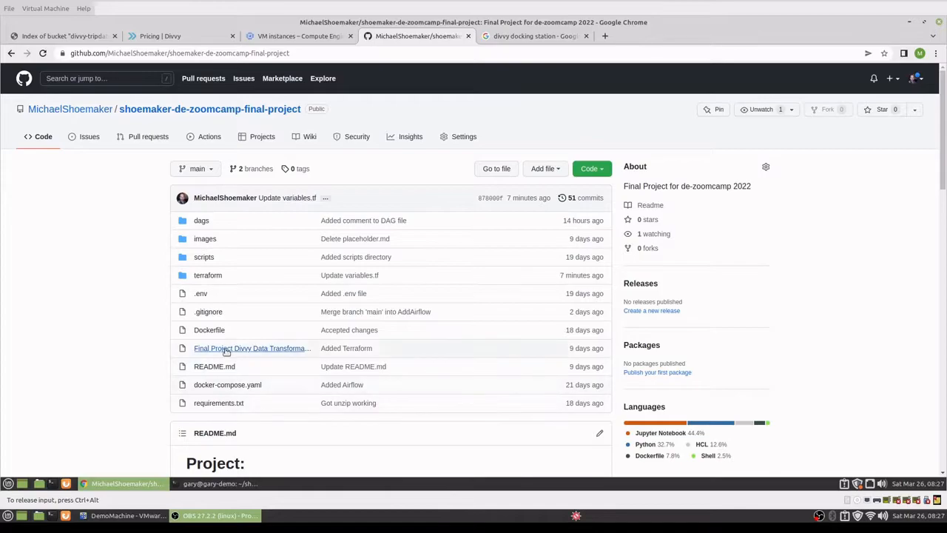
{"action": "mouse_move", "coordinate": [208, 274]}
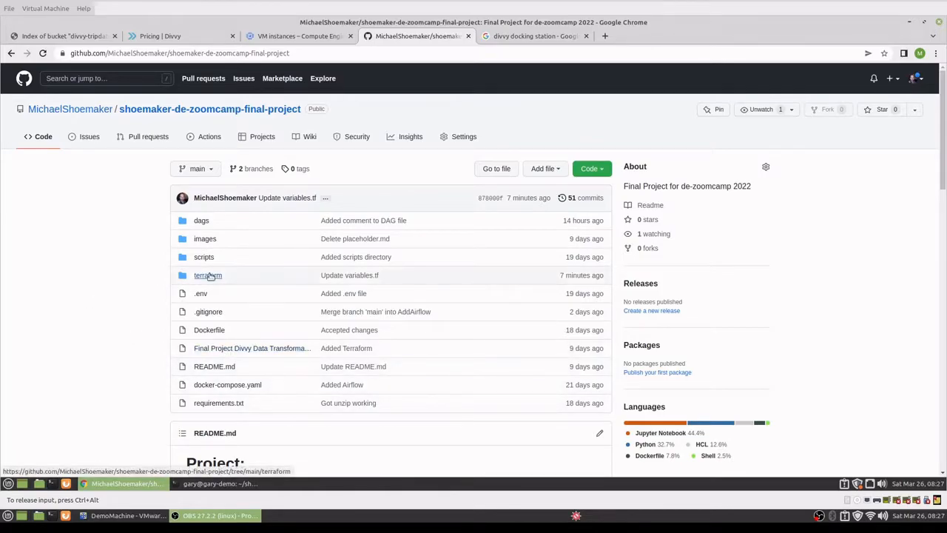
Step: Open terraform/variables.tf and highlight the project name and the default region US
{"action": "left_click", "coordinate": [208, 274]}
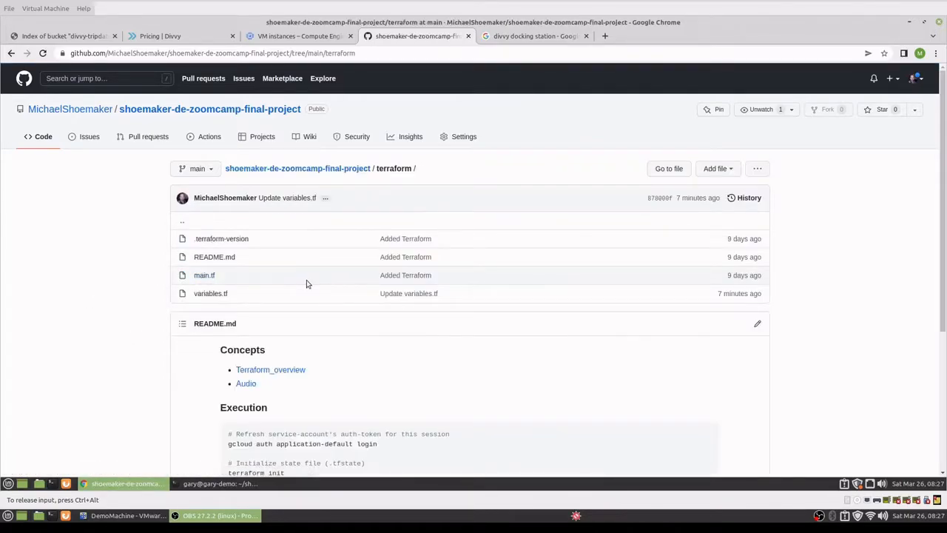
{"action": "mouse_move", "coordinate": [204, 276]}
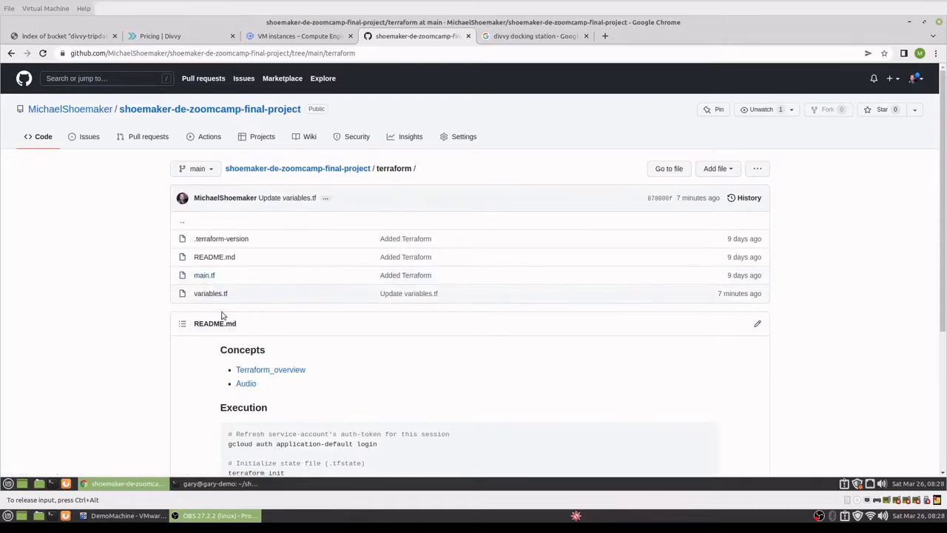
{"action": "left_click", "coordinate": [210, 293]}
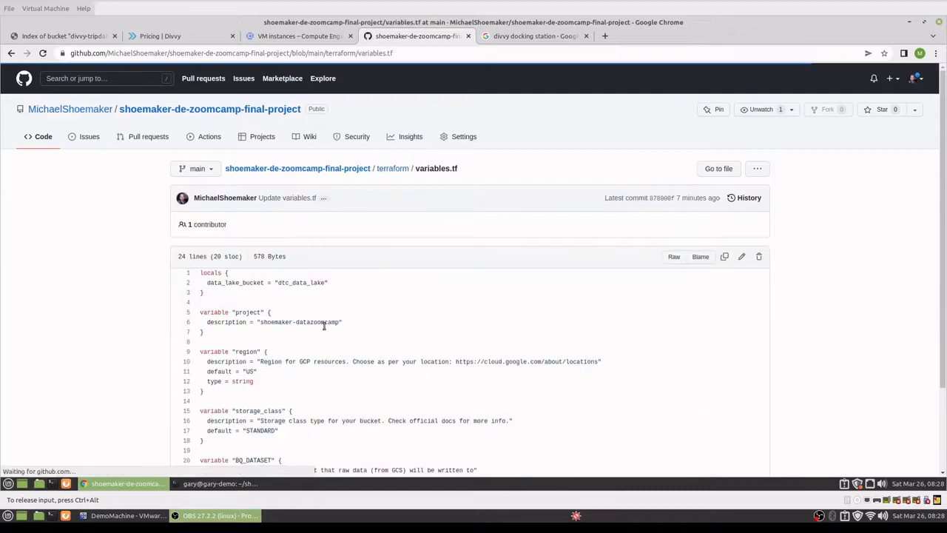
{"action": "scroll", "scroll_direction": "down", "scroll_amount": 3}
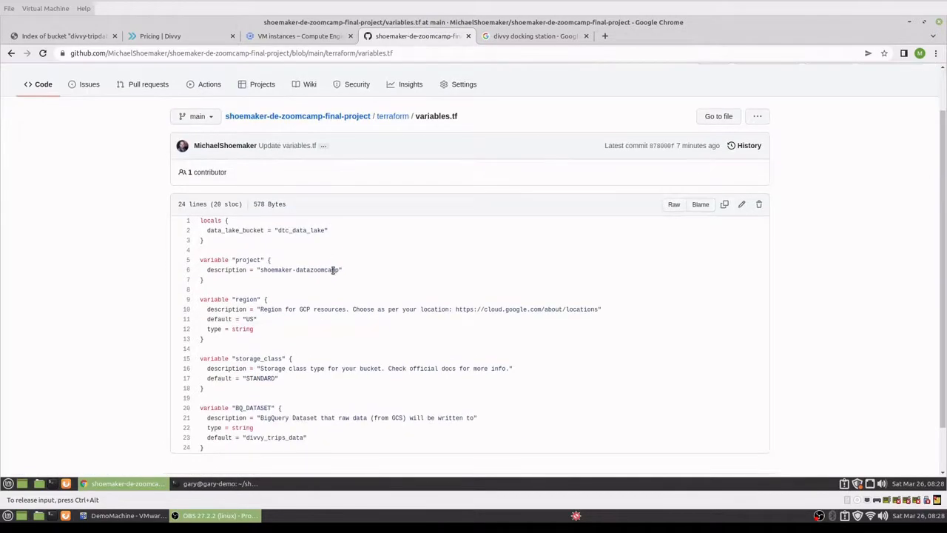
{"action": "double_click", "coordinate": [298, 269]}
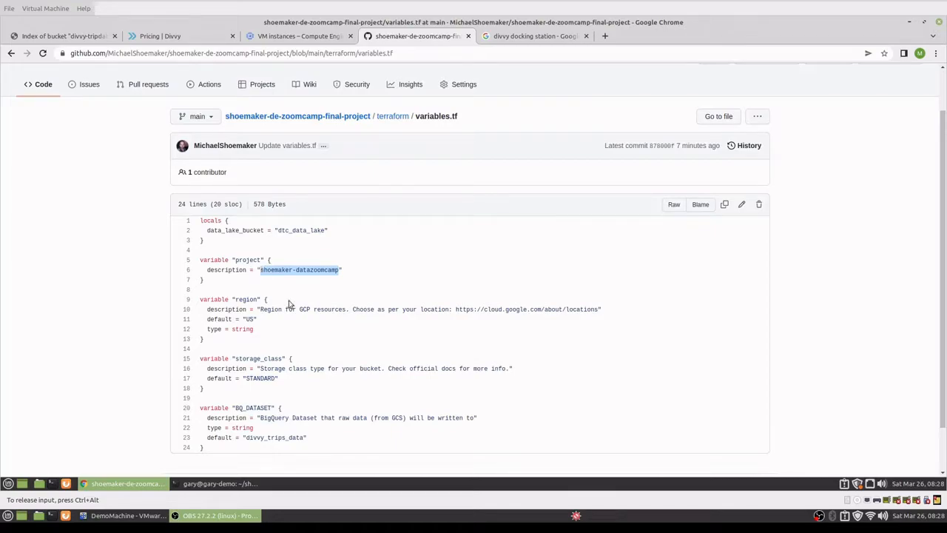
{"action": "mouse_move", "coordinate": [295, 445]}
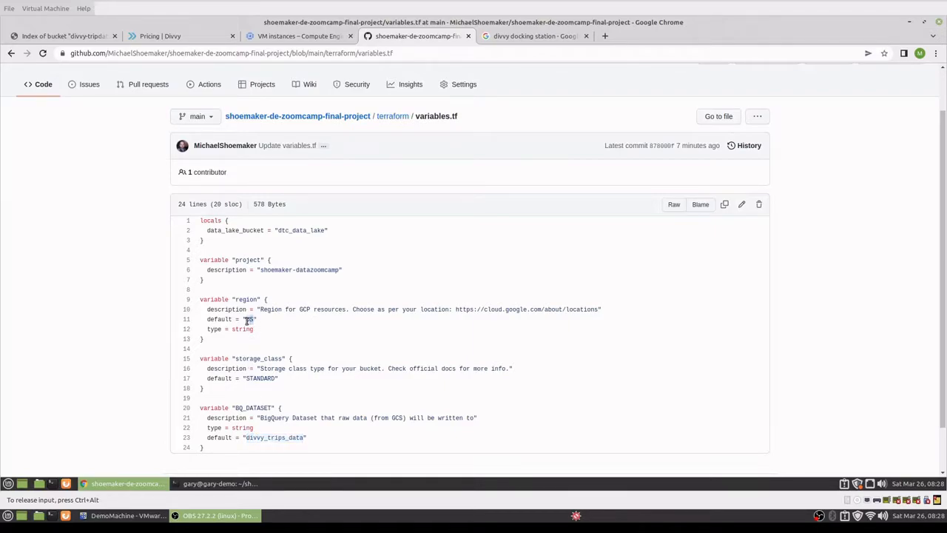
{"action": "double_click", "coordinate": [248, 319]}
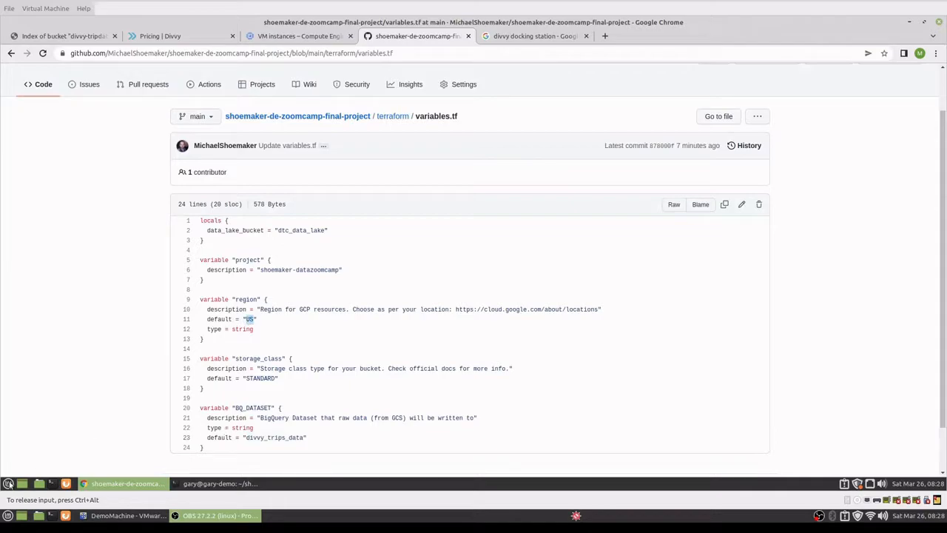
{"action": "left_click", "coordinate": [299, 35]}
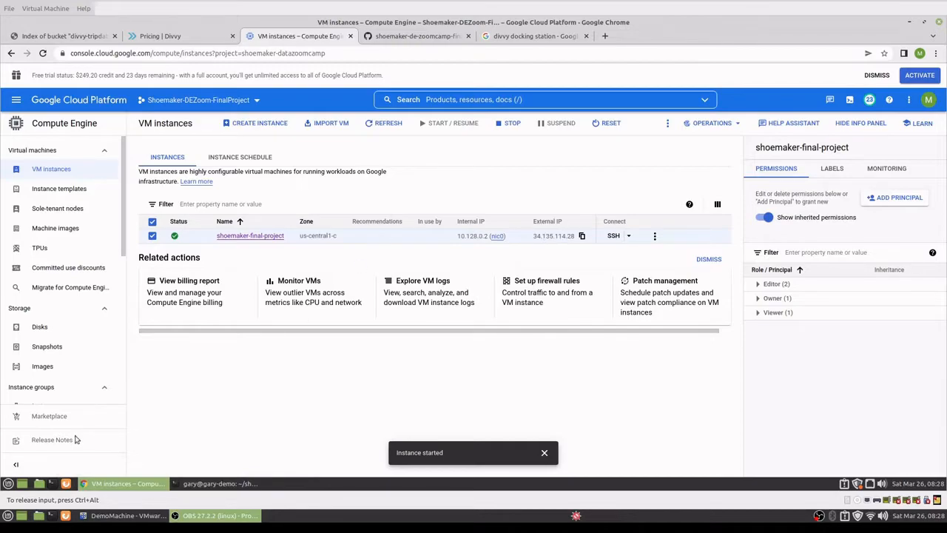
Step: Launch Visual Studio Code and connect it to the remote VM with Remote-SSH
{"action": "left_click", "coordinate": [7, 483]}
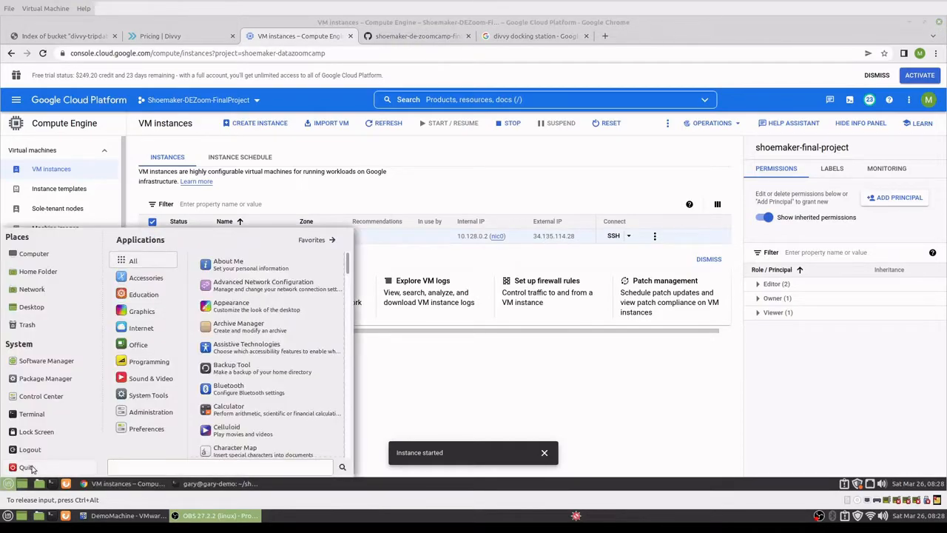
{"action": "type", "text": "vi"}
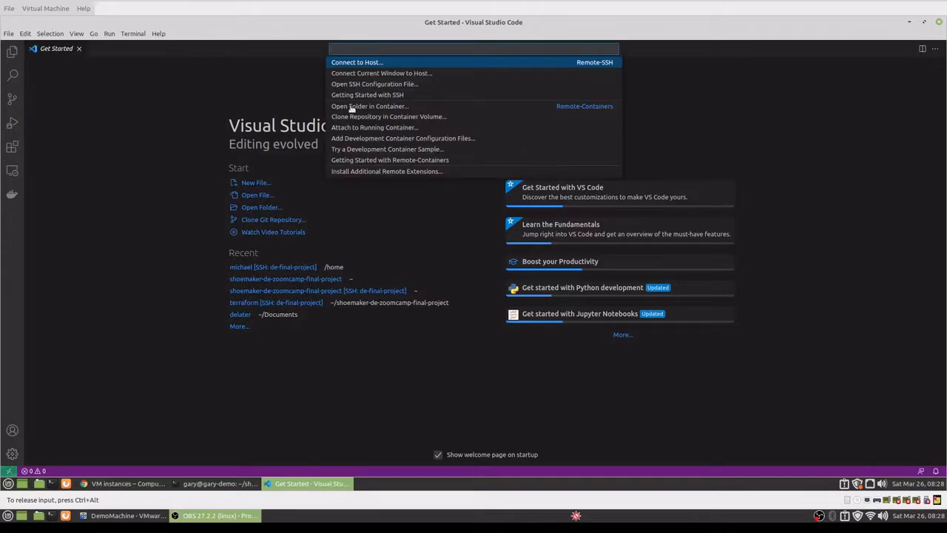
{"action": "left_click", "coordinate": [356, 62]}
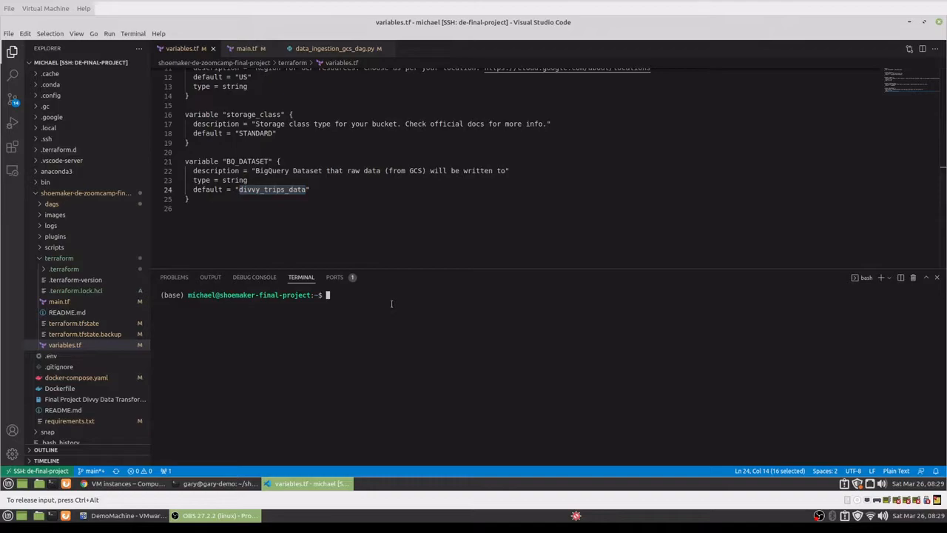
Step: Run docker-compose up from the project folder and expand the dags folder
{"action": "type", "text": "cd shoemaker-de-zoomcamp-final-project/"}
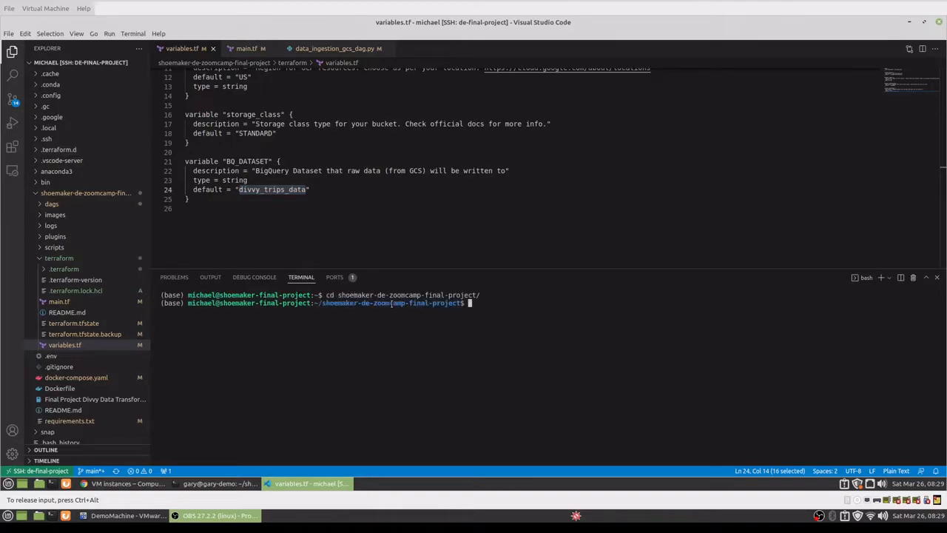
{"action": "type", "text": "docke"}
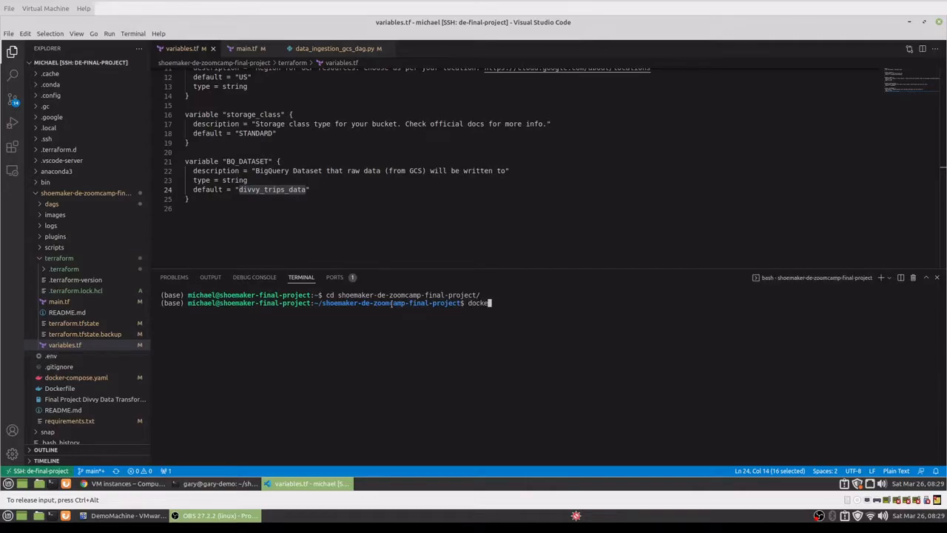
{"action": "type", "text": "r-compose"}
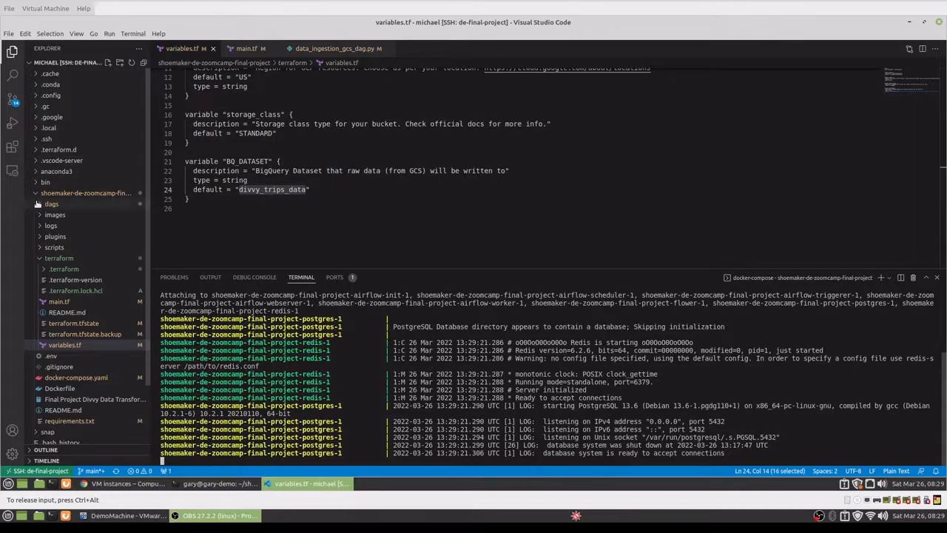
{"action": "left_click", "coordinate": [334, 48]}
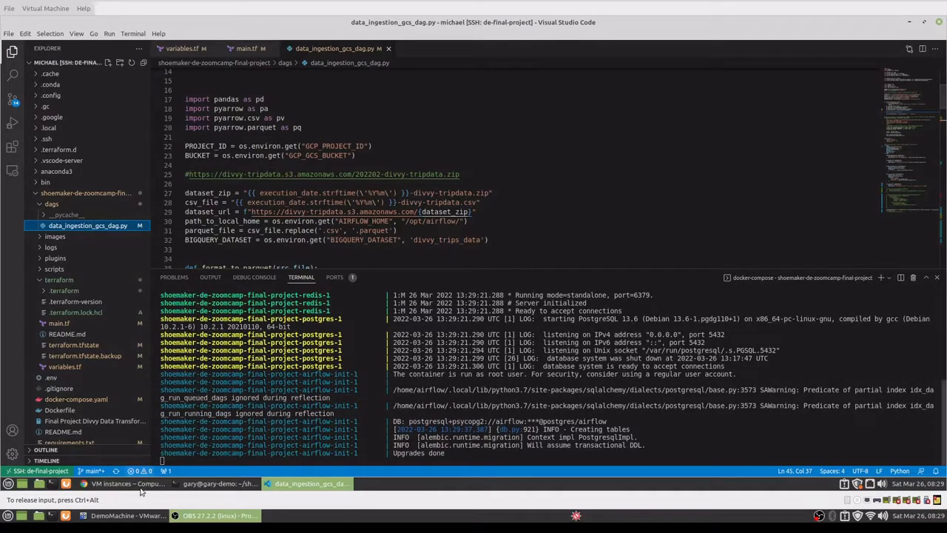
Step: Show the divvy-tripdata bucket index and scroll through its trip-data zip files
{"action": "left_click", "coordinate": [124, 483]}
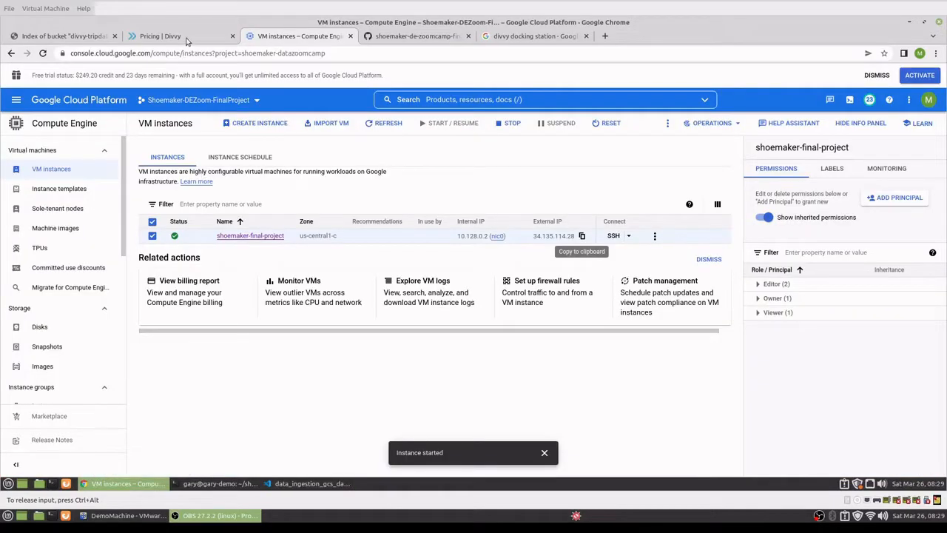
{"action": "left_click", "coordinate": [63, 36]}
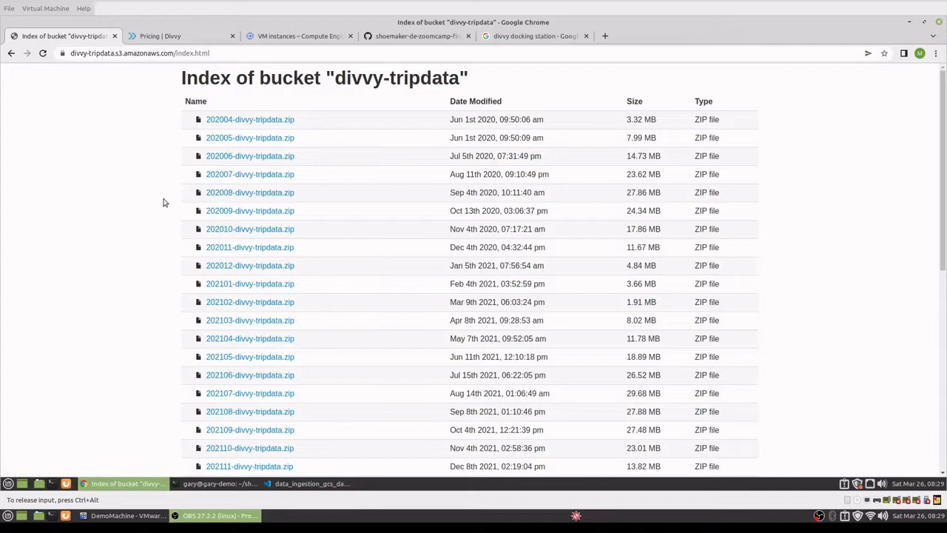
{"action": "mouse_move", "coordinate": [157, 79]}
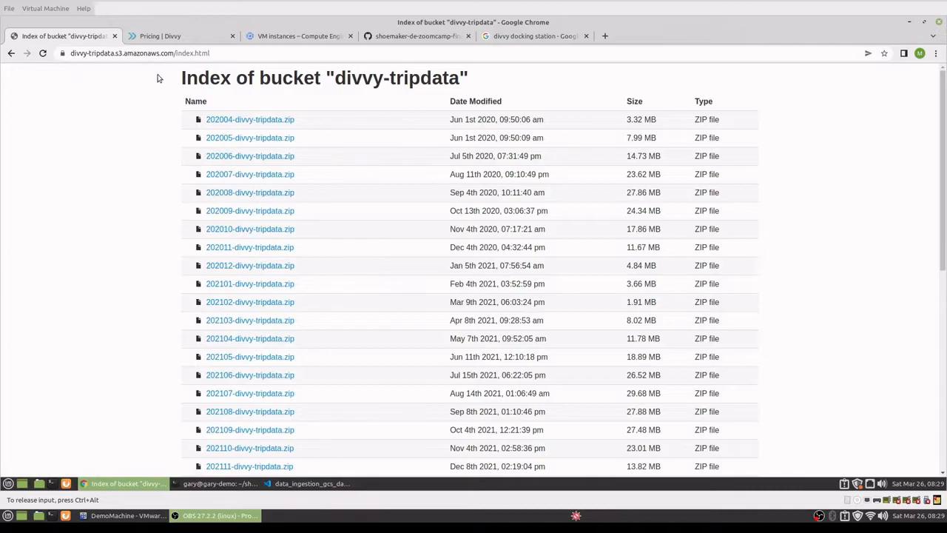
{"action": "scroll", "scroll_direction": "down", "scroll_amount": 3}
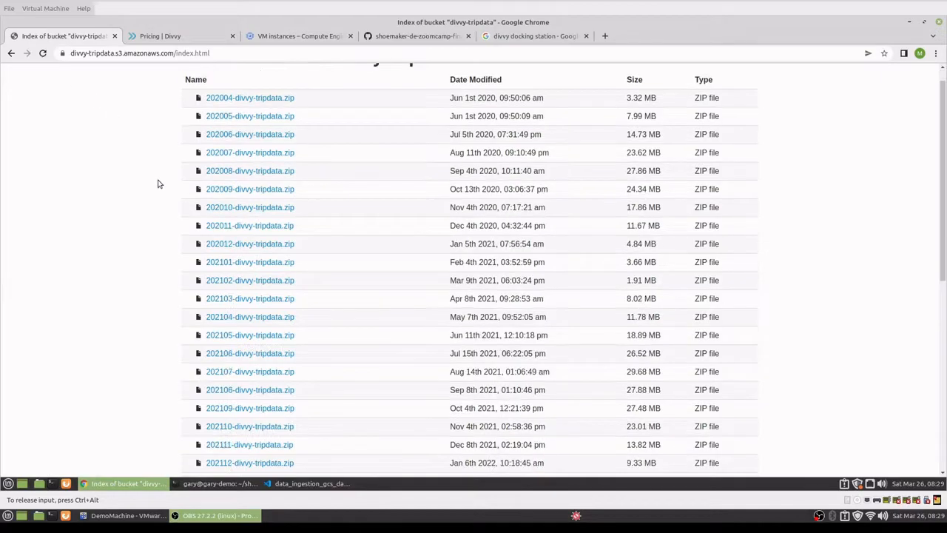
{"action": "scroll", "scroll_direction": "down", "scroll_amount": 3}
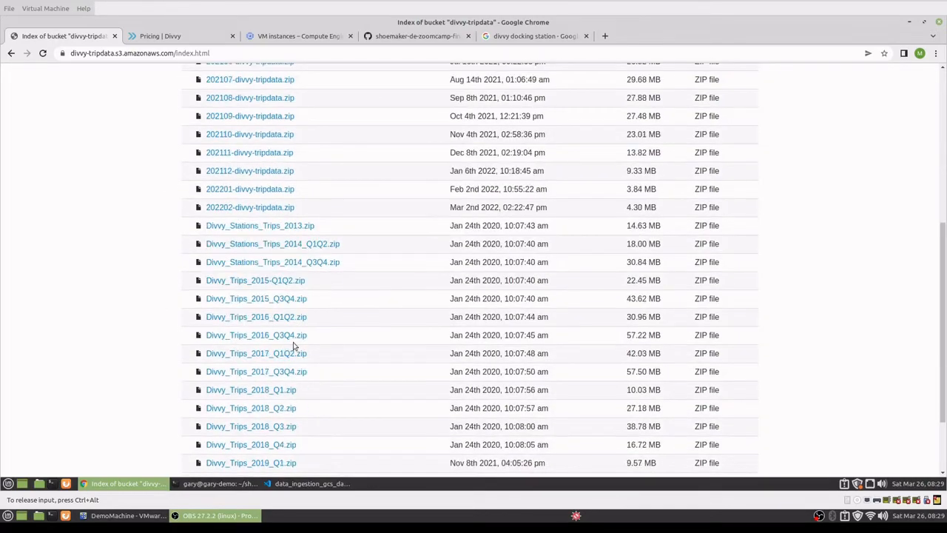
{"action": "mouse_move", "coordinate": [251, 425]}
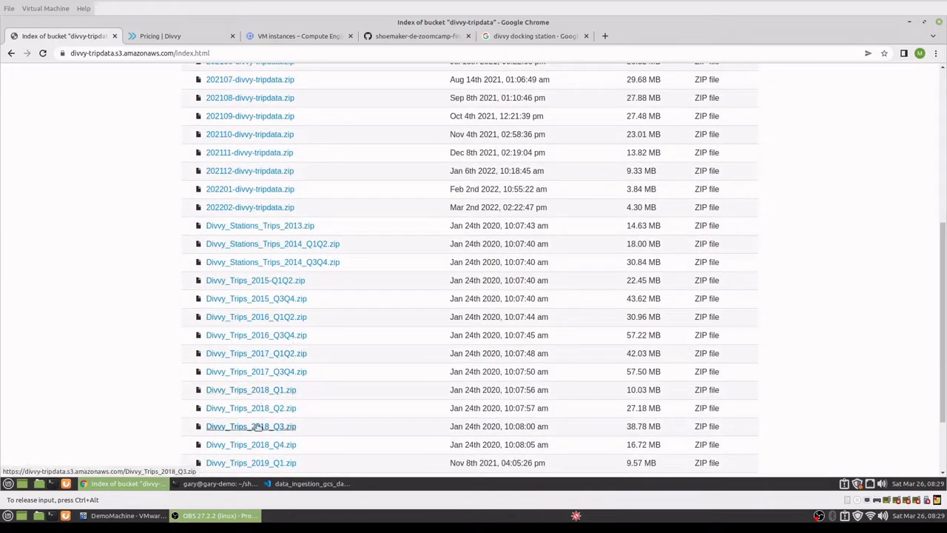
{"action": "scroll", "scroll_direction": "down", "scroll_amount": 3}
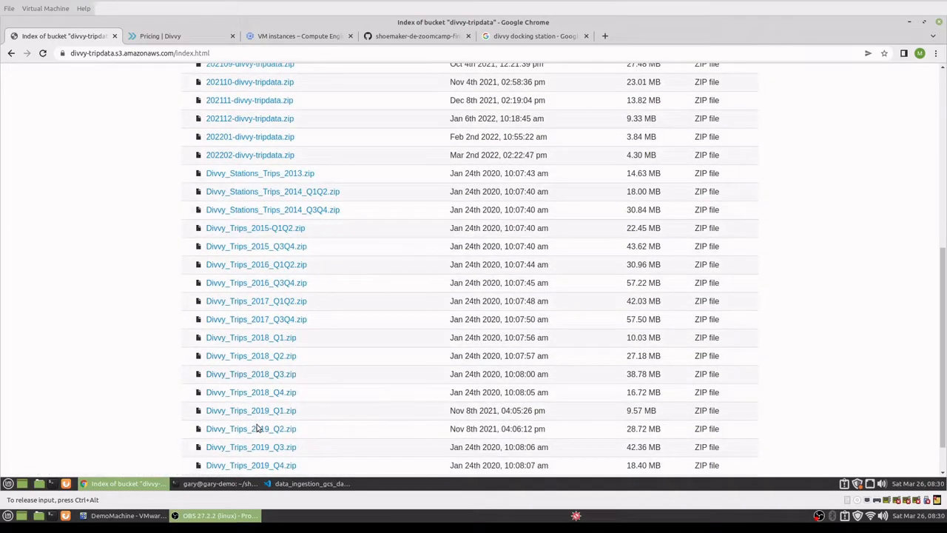
{"action": "scroll", "scroll_direction": "up", "scroll_amount": 3}
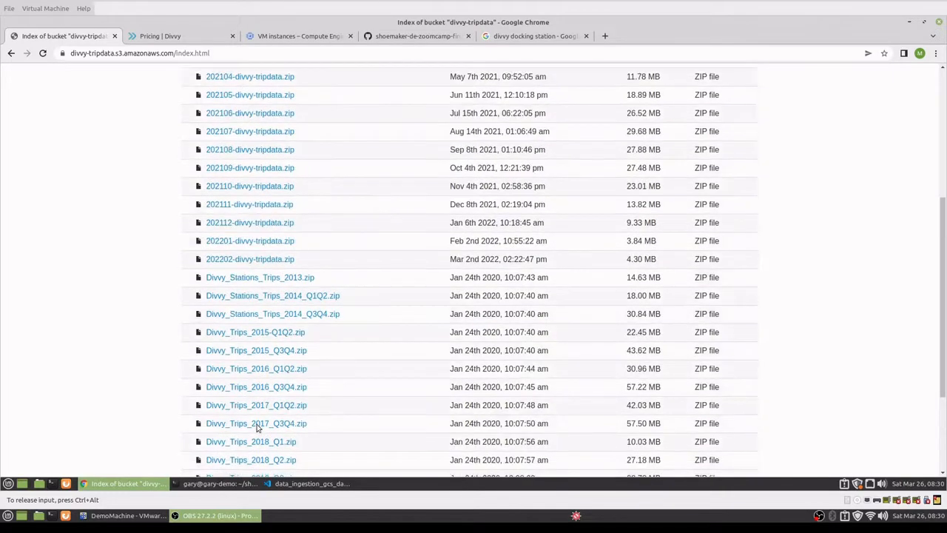
{"action": "scroll", "scroll_direction": "up", "scroll_amount": 3}
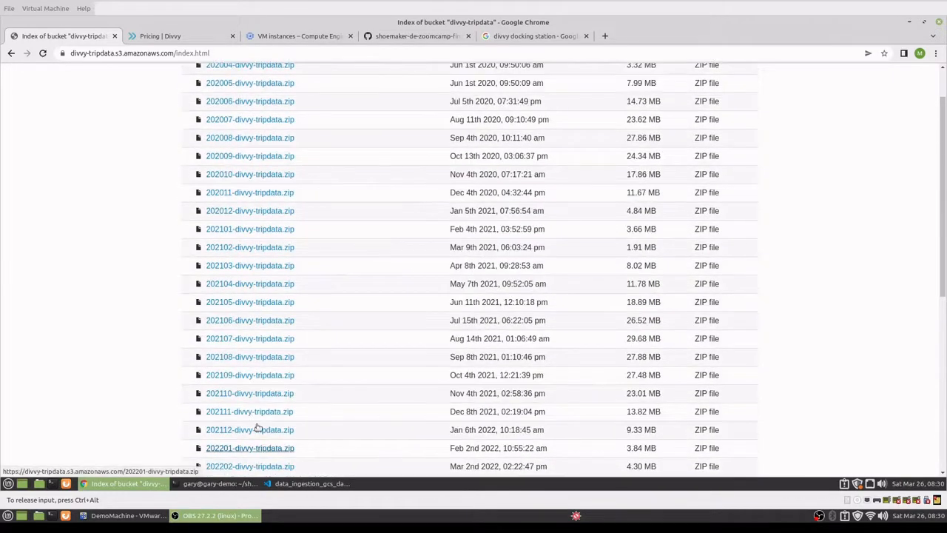
{"action": "scroll", "scroll_direction": "up", "scroll_amount": 3}
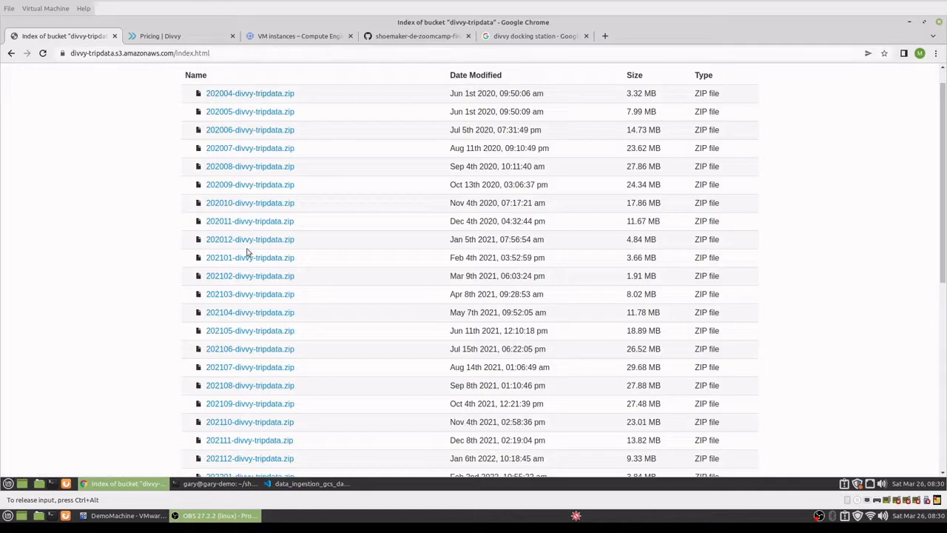
{"action": "mouse_move", "coordinate": [310, 483]}
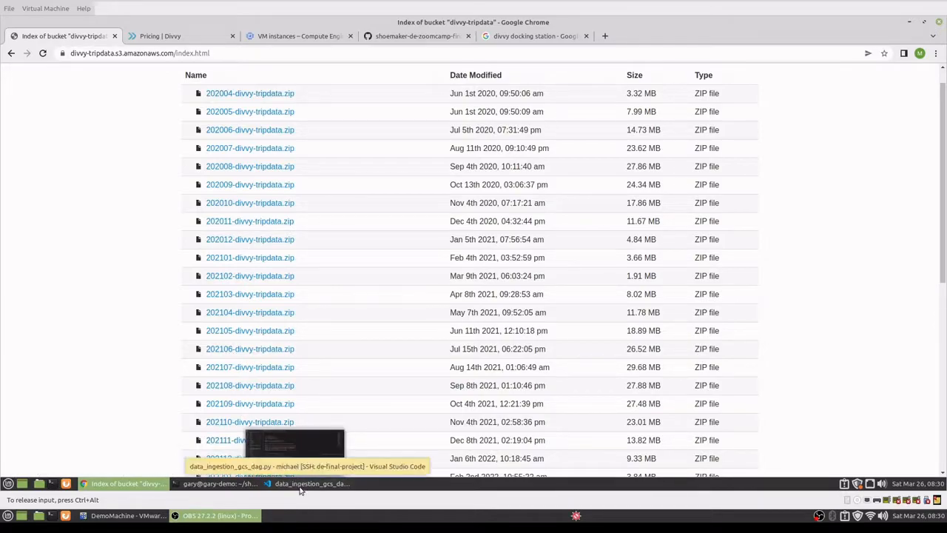
Step: Show the PORTS panel in VS Code listing ports 5555, 8080 and 8793
{"action": "left_click", "coordinate": [310, 483]}
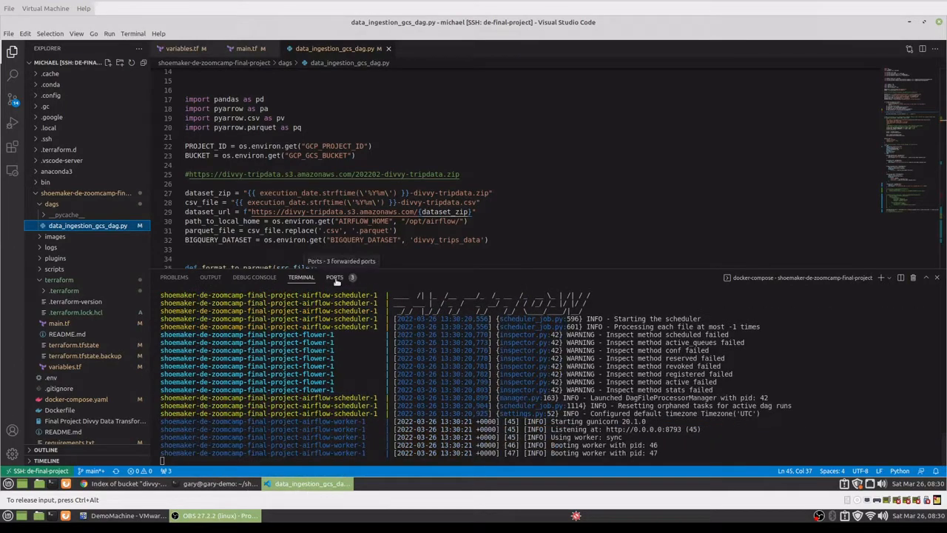
{"action": "left_click", "coordinate": [333, 277]}
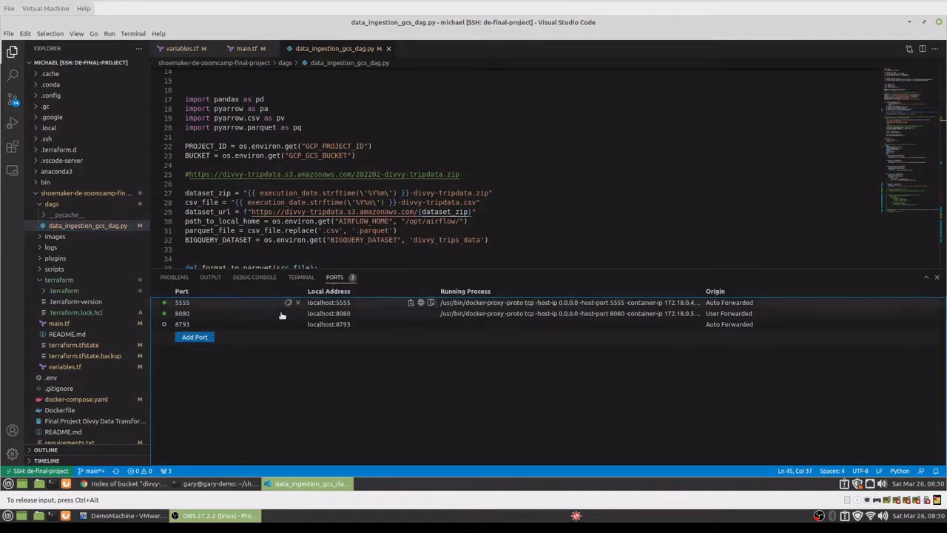
{"action": "mouse_move", "coordinate": [129, 483]}
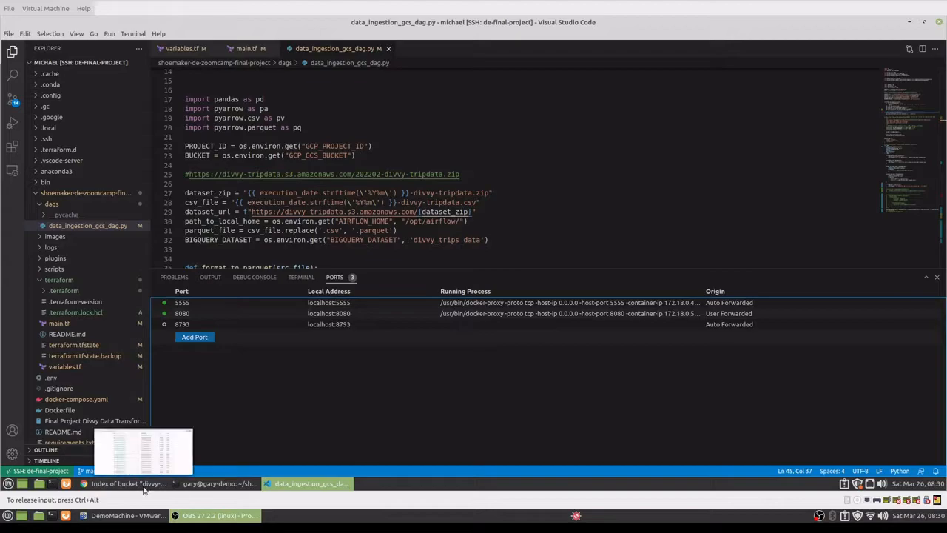
Step: Load the 'Sign In - Airflow' page at localhost:8080 from the address bar
{"action": "left_click", "coordinate": [126, 483]}
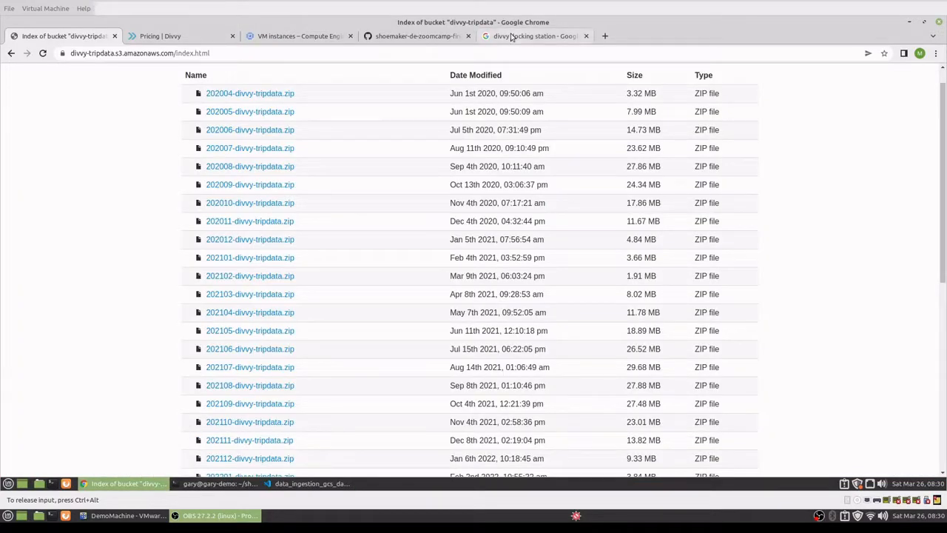
{"action": "left_click", "coordinate": [534, 35]}
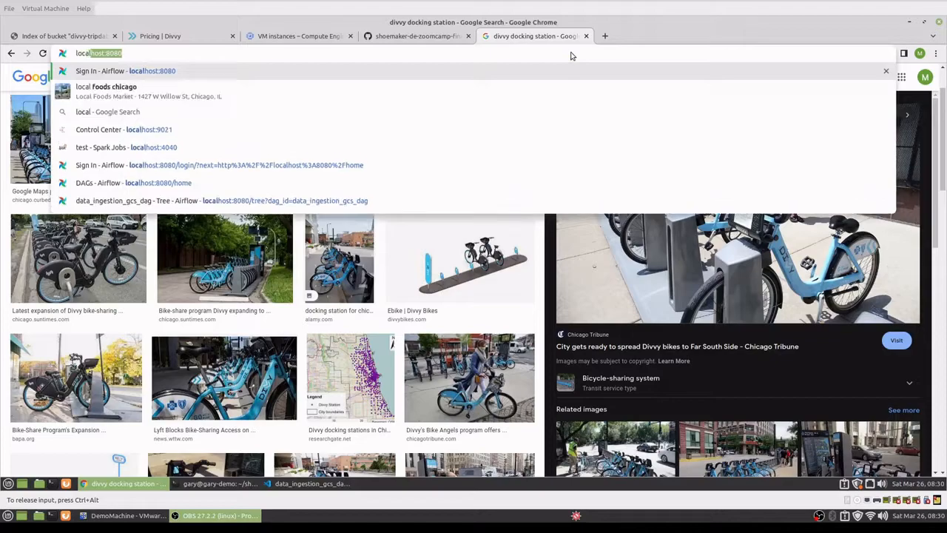
{"action": "left_click", "coordinate": [125, 71]}
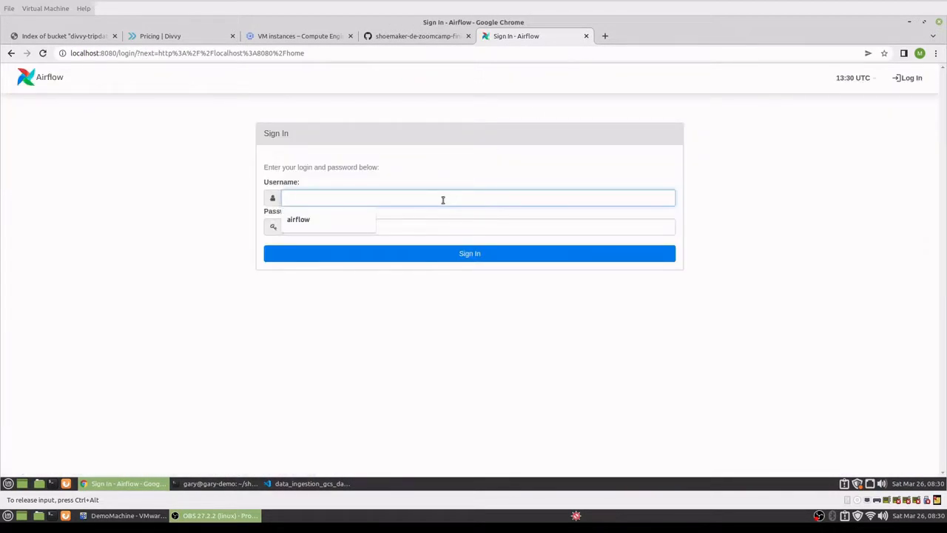
Step: Sign in to Airflow as airflow, dismiss the breach warning, and open data_ingestion_gcs_dag
{"action": "left_click", "coordinate": [297, 219]}
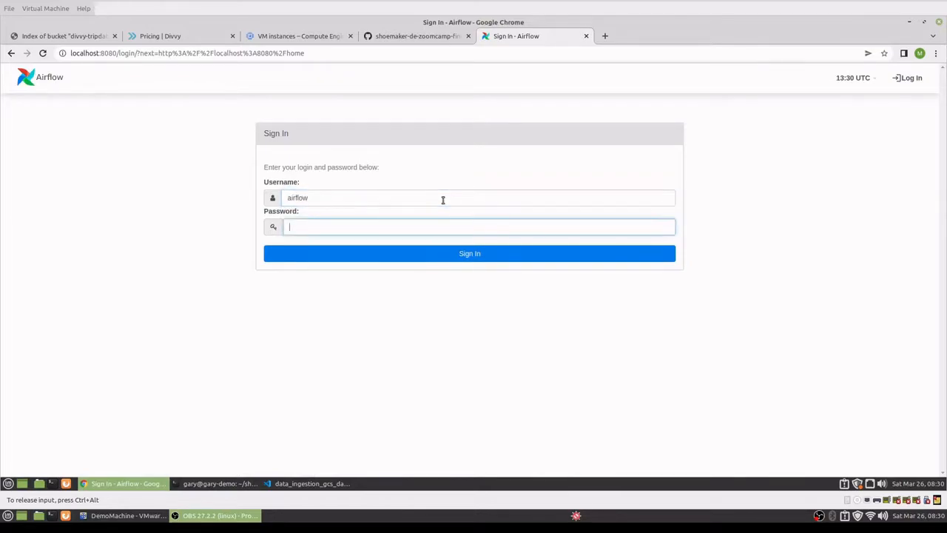
{"action": "type", "text": "password"}
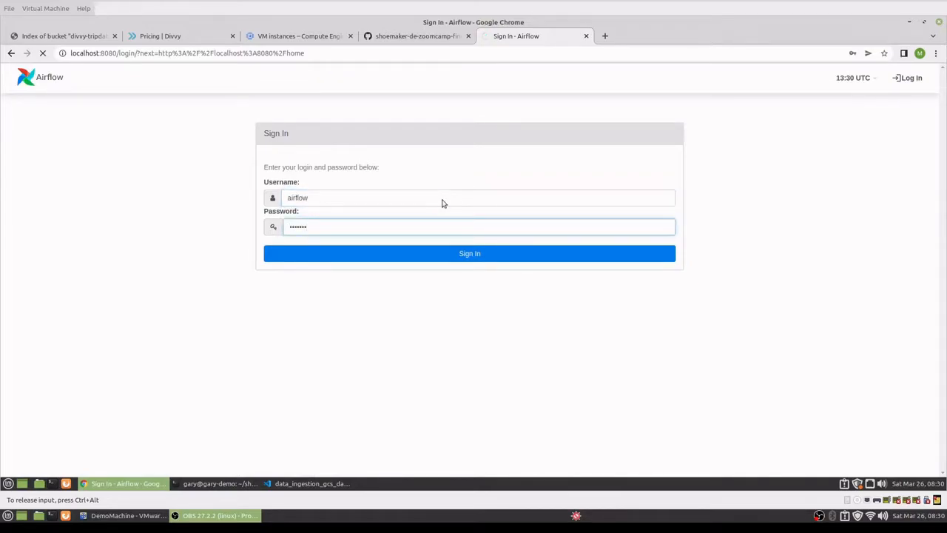
{"action": "left_click", "coordinate": [469, 253]}
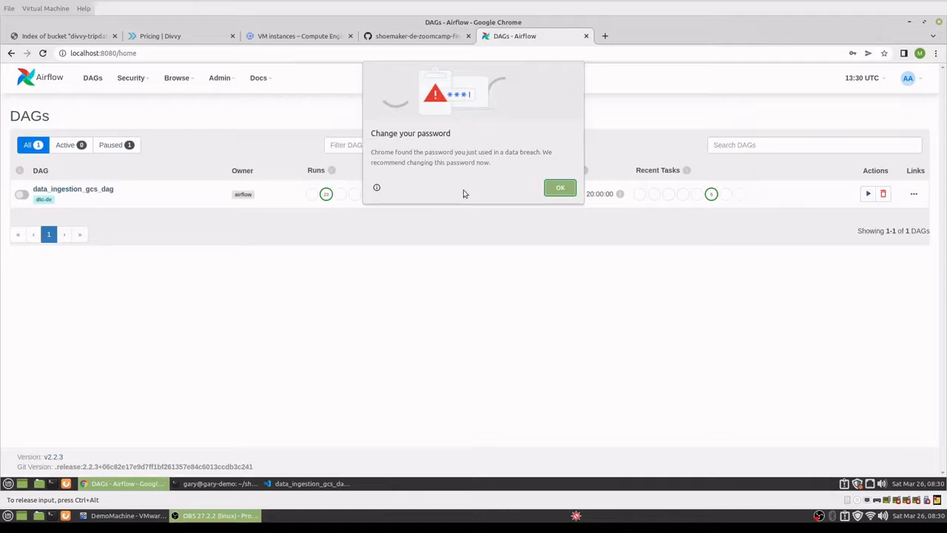
{"action": "left_click", "coordinate": [560, 188]}
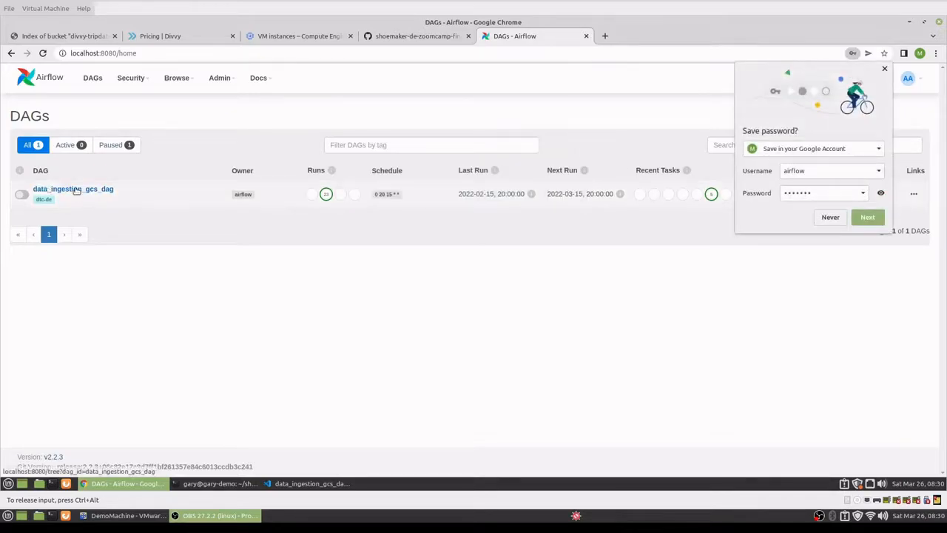
{"action": "left_click", "coordinate": [73, 189]}
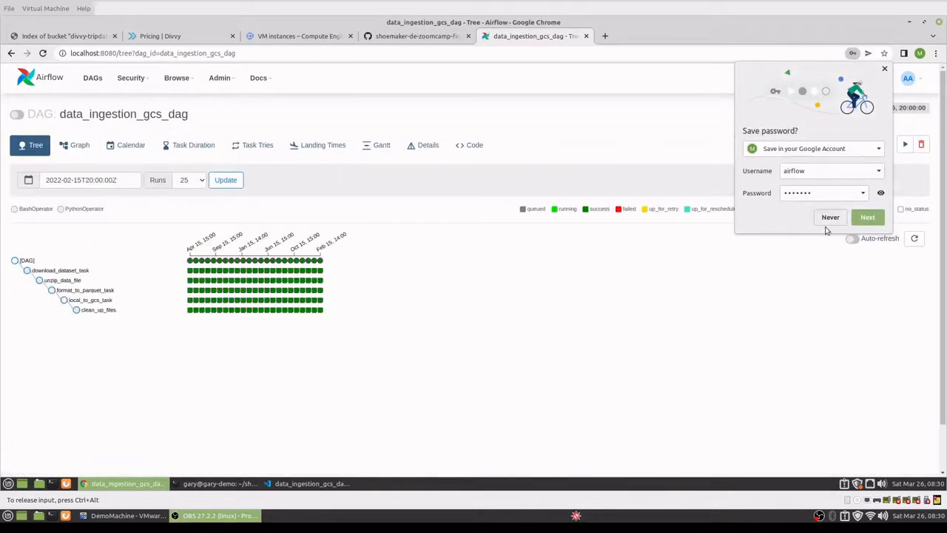
Step: Choose Never on Chrome's offer to save the Airflow password
{"action": "left_click", "coordinate": [830, 216]}
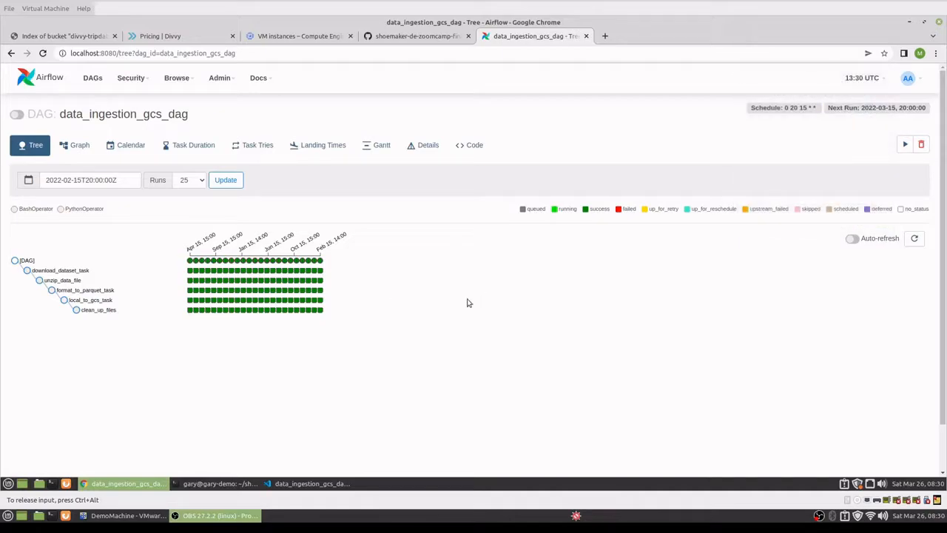
{"action": "mouse_move", "coordinate": [185, 268]}
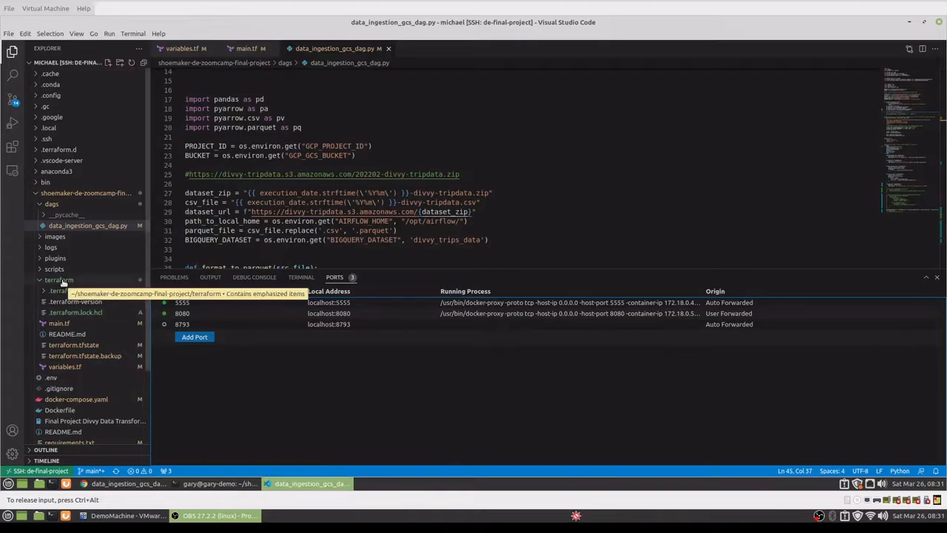
Step: Open the Dockerfile and highlight 'unzip' in the install line
{"action": "left_click", "coordinate": [59, 409]}
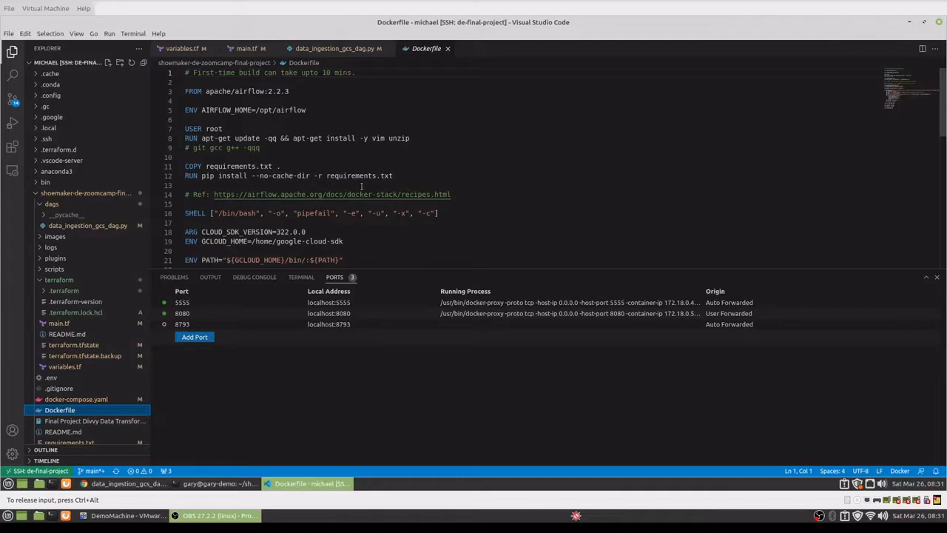
{"action": "double_click", "coordinate": [402, 138]}
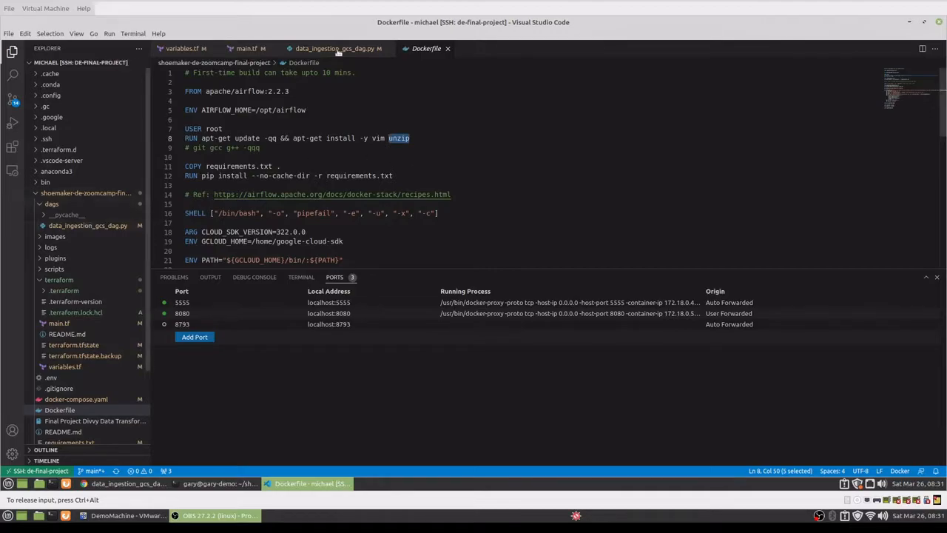
Step: Scroll through data_ingestion_gcs_dag.py's format_to_parquet function and operator definitions
{"action": "left_click", "coordinate": [335, 48]}
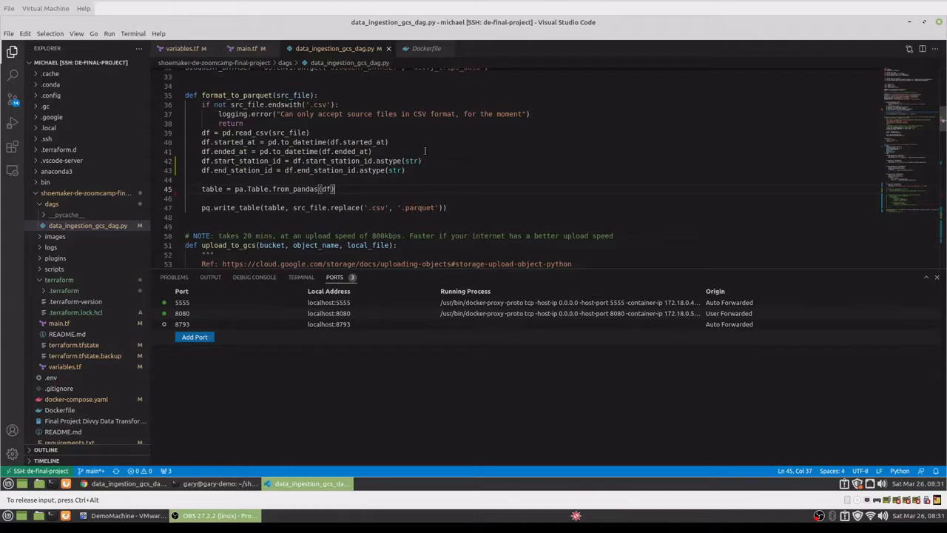
{"action": "mouse_move", "coordinate": [412, 212]}
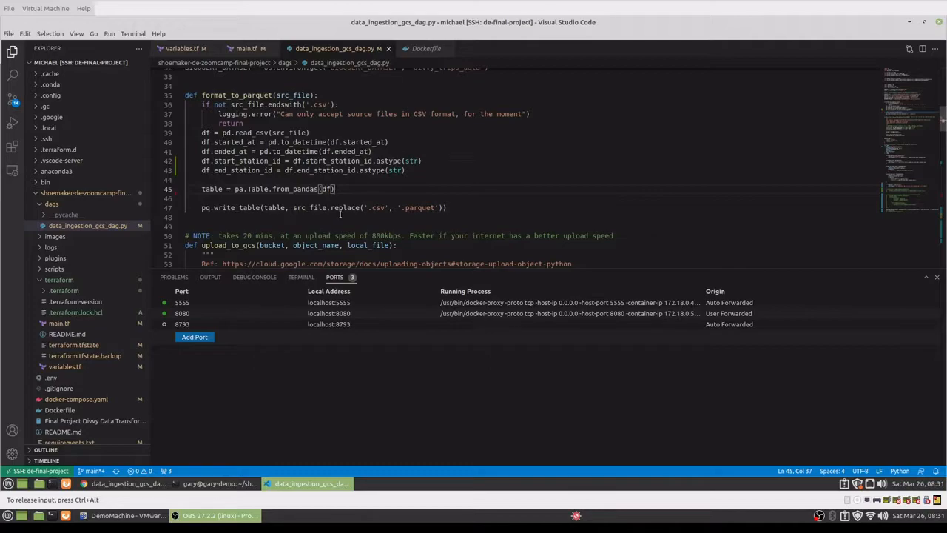
{"action": "scroll", "scroll_direction": "down", "scroll_amount": 3}
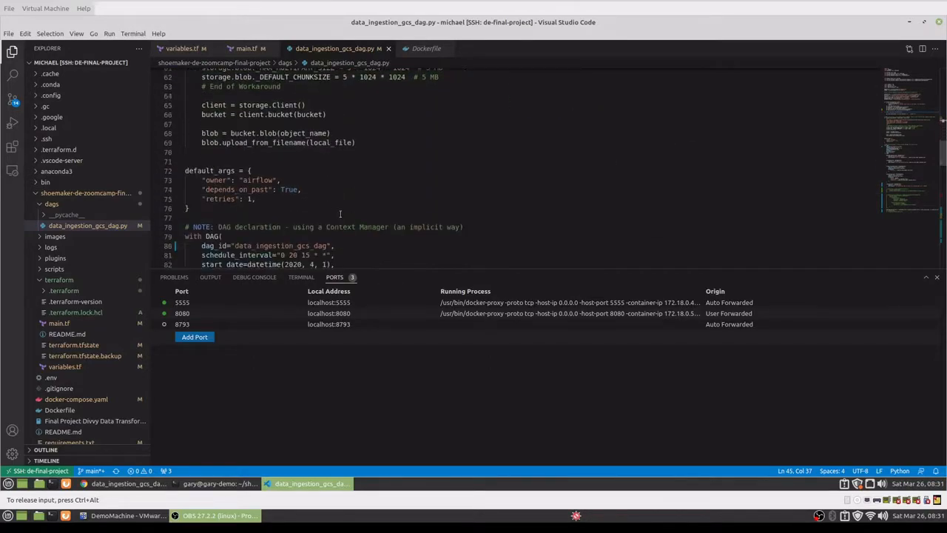
{"action": "scroll", "scroll_direction": "down", "scroll_amount": 3}
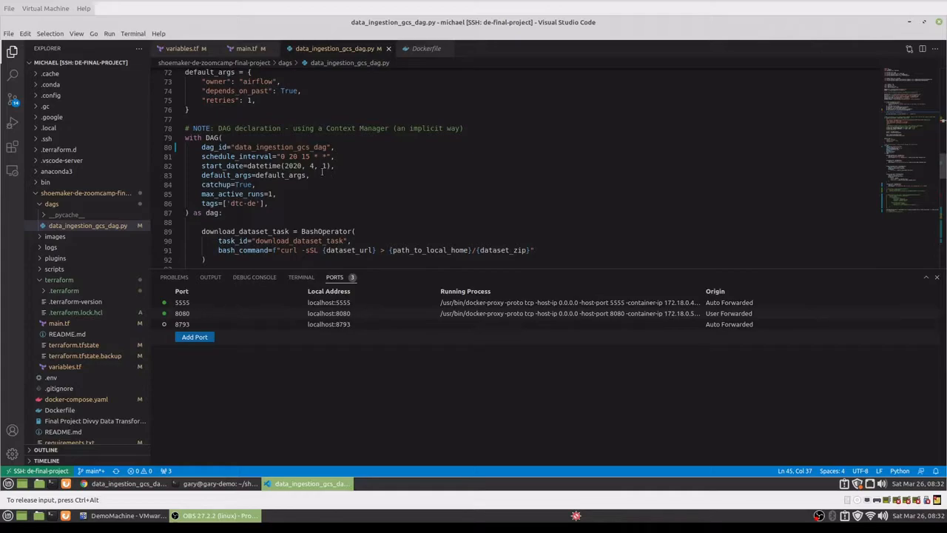
{"action": "scroll", "scroll_direction": "down", "scroll_amount": 3}
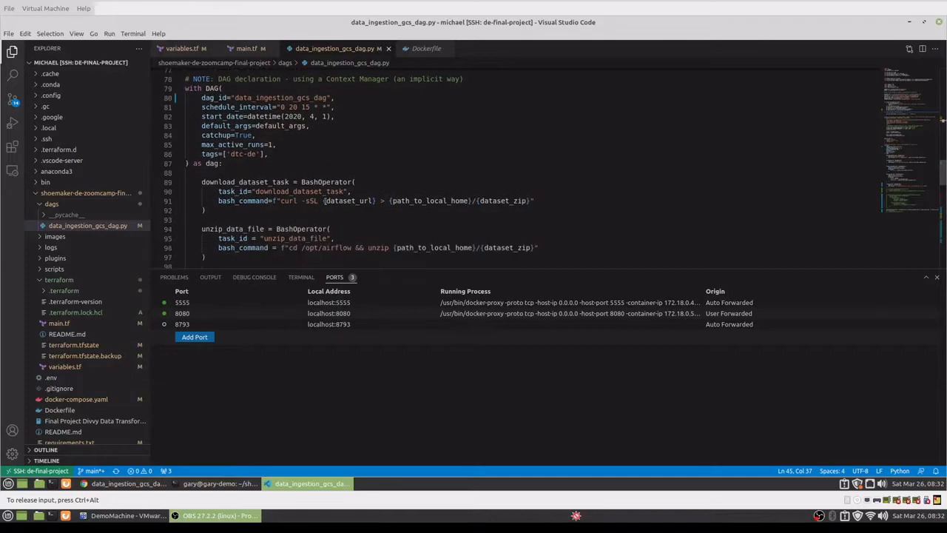
{"action": "scroll", "scroll_direction": "down", "scroll_amount": 3}
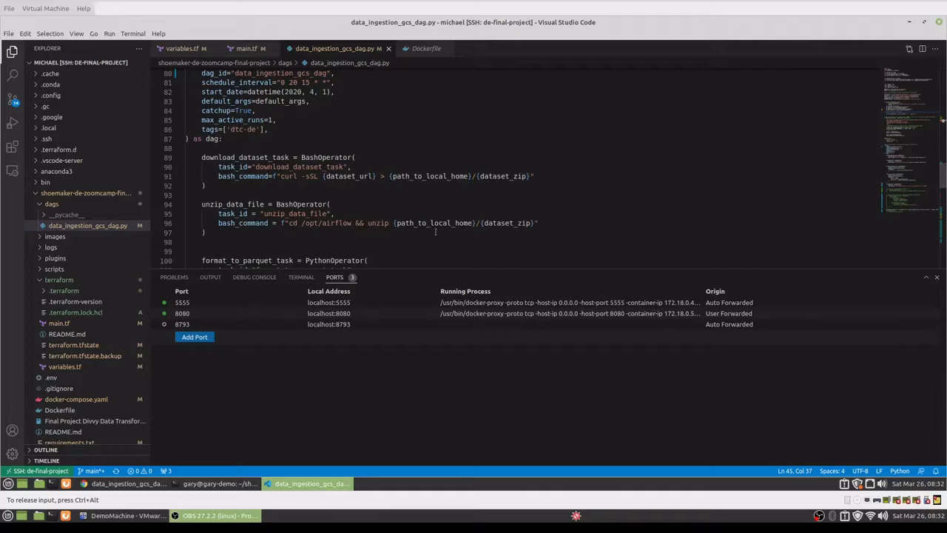
{"action": "scroll", "scroll_direction": "down", "scroll_amount": 3}
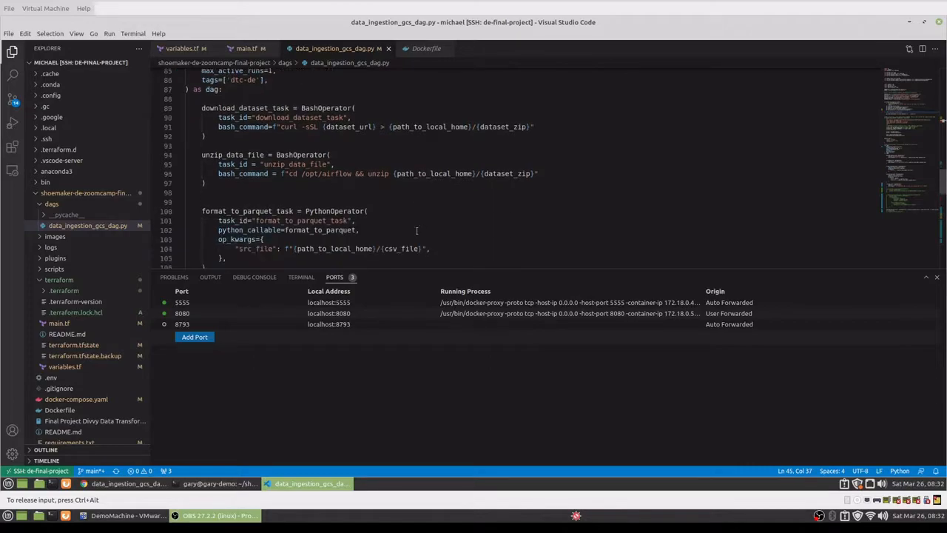
{"action": "scroll", "scroll_direction": "down", "scroll_amount": 3}
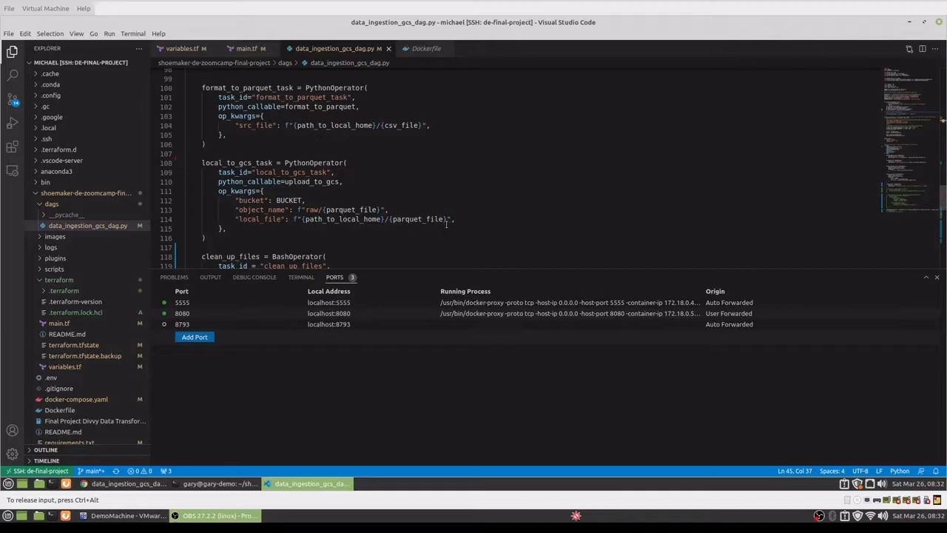
{"action": "scroll", "scroll_direction": "down", "scroll_amount": 3}
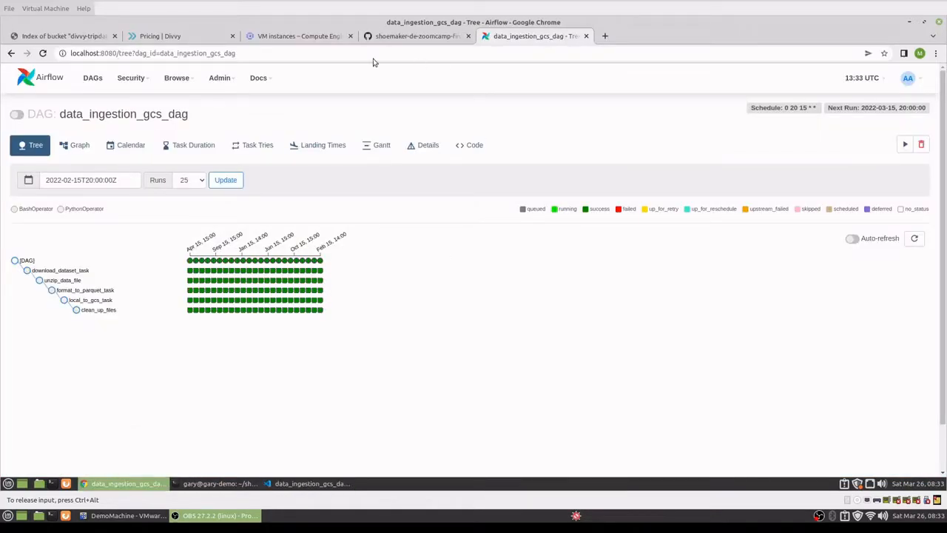
Step: Browse the dtc_data_lake bucket's raw folder of 23 monthly divvy-tripdata parquet files in Cloud Storage
{"action": "left_click", "coordinate": [298, 36]}
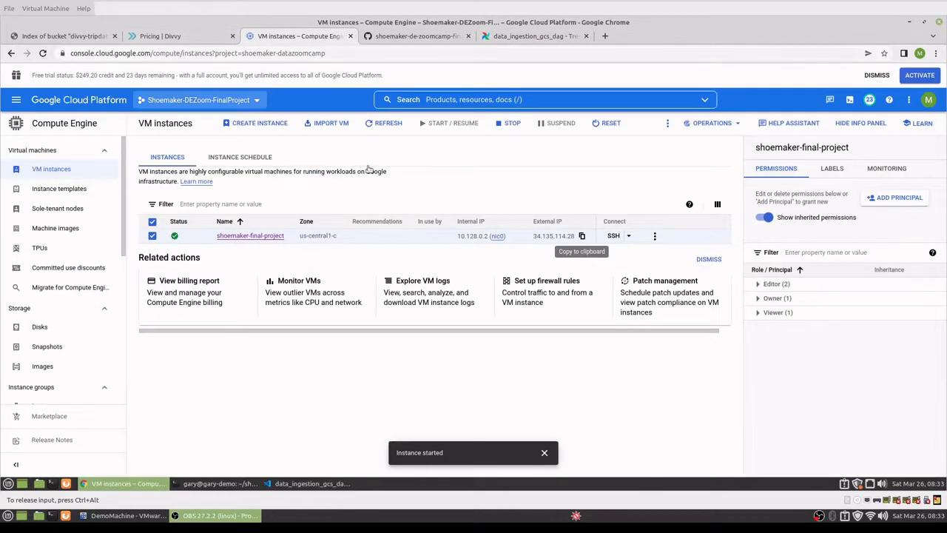
{"action": "left_click", "coordinate": [545, 99]}
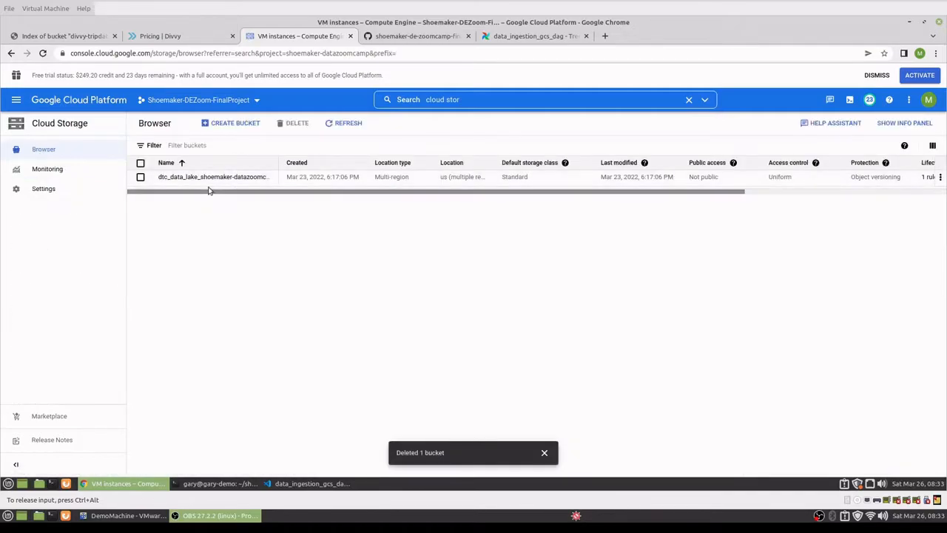
{"action": "left_click", "coordinate": [213, 176]}
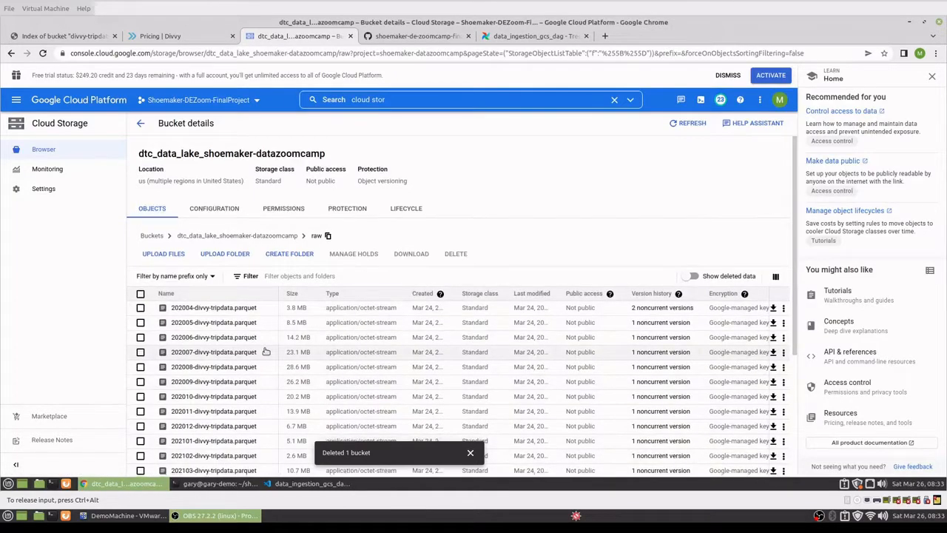
{"action": "scroll", "scroll_direction": "down", "scroll_amount": 3}
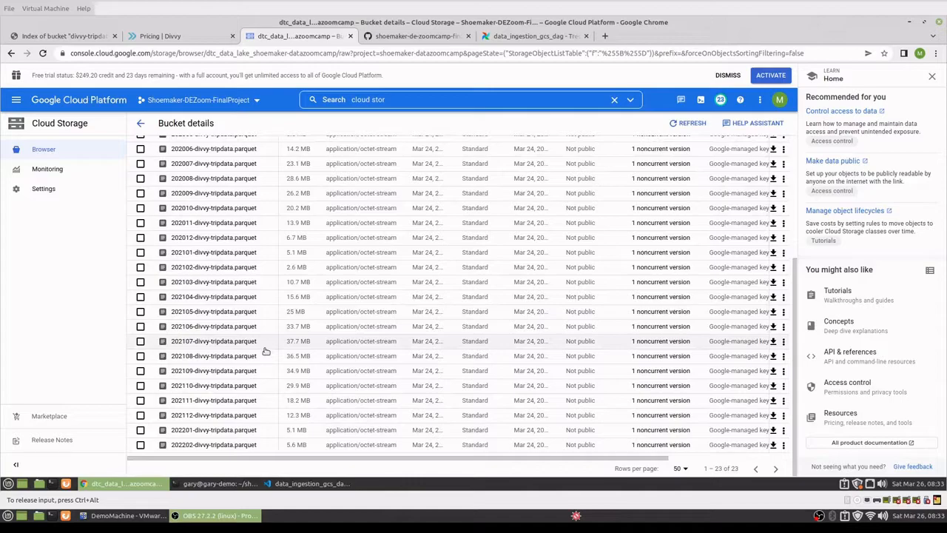
{"action": "scroll", "scroll_direction": "up", "scroll_amount": 3}
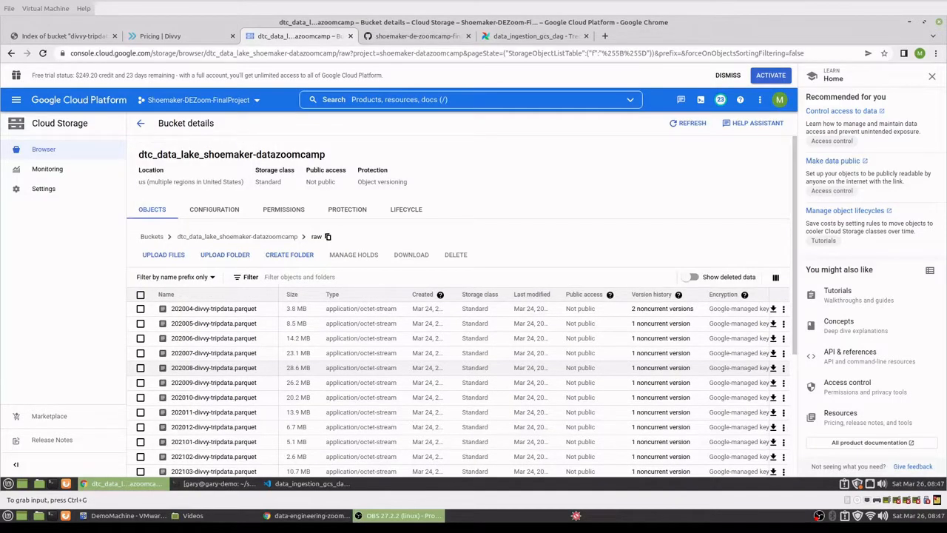
Step: Open BigQuery, expand the shoemaker-datazoomcamp project and reveal its saved queries
{"action": "left_click", "coordinate": [471, 99]}
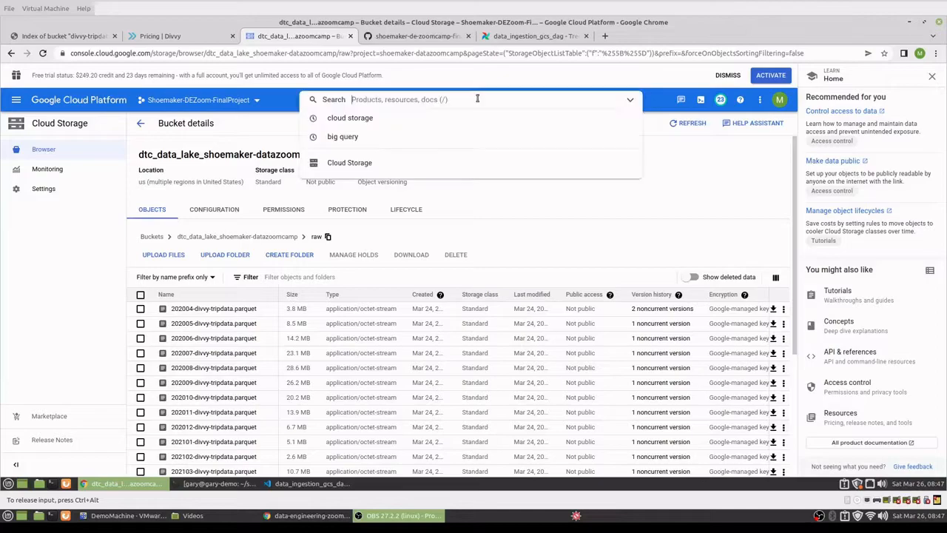
{"action": "type", "text": "big query"}
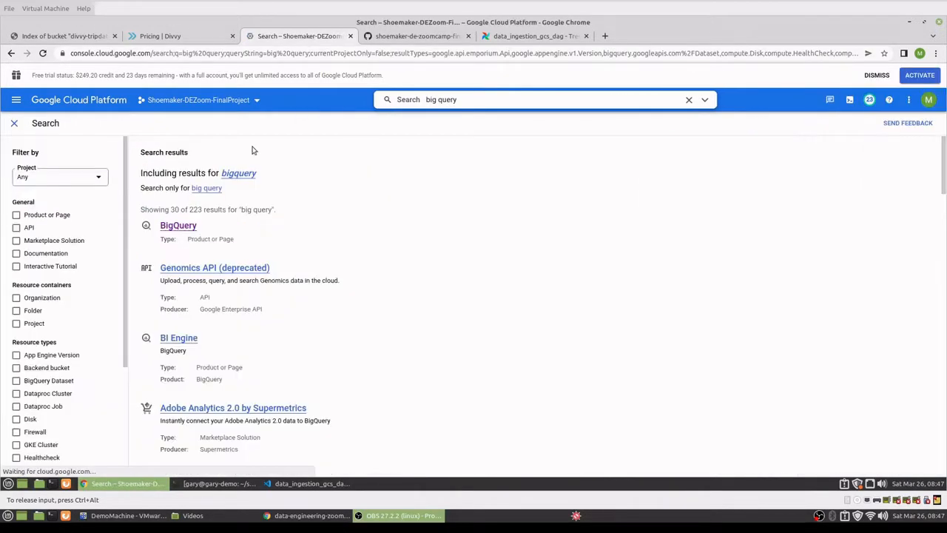
{"action": "left_click", "coordinate": [178, 225]}
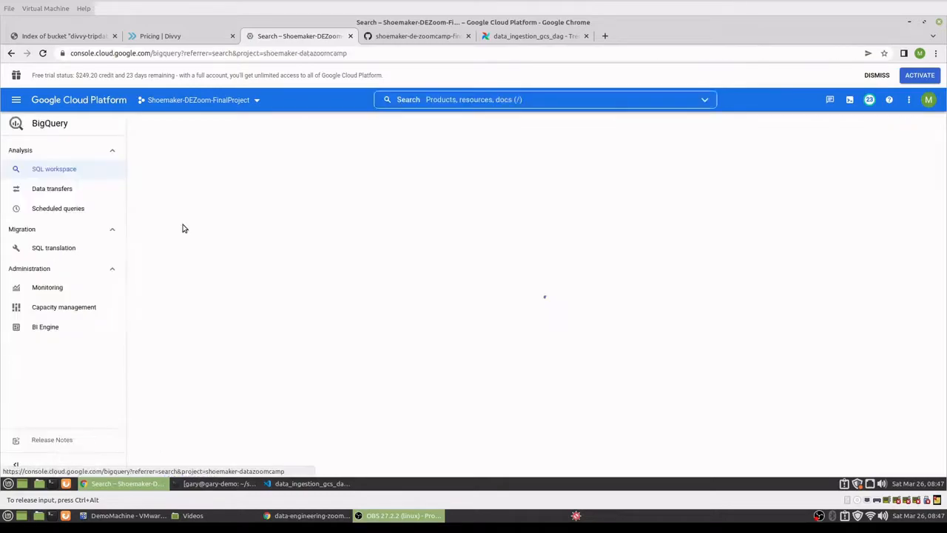
{"action": "left_click", "coordinate": [54, 169]}
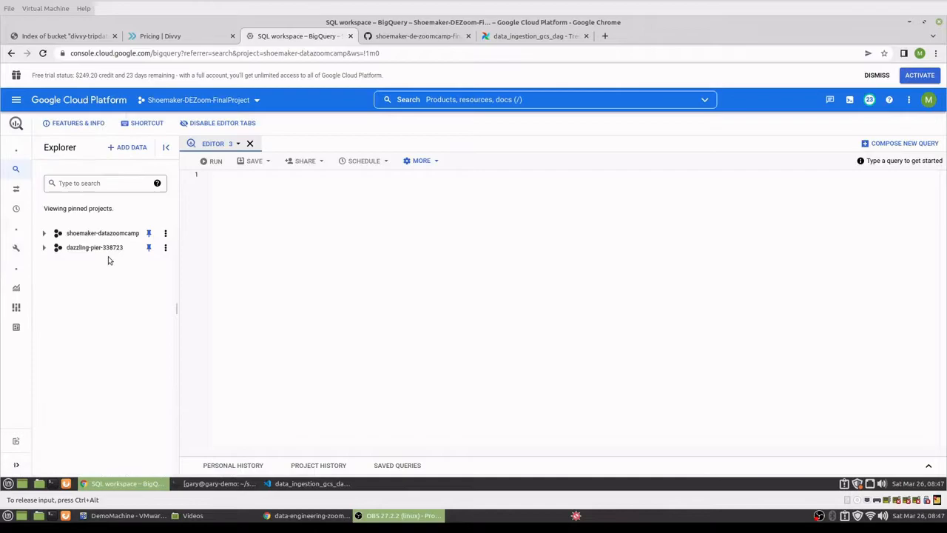
{"action": "mouse_move", "coordinate": [44, 233]}
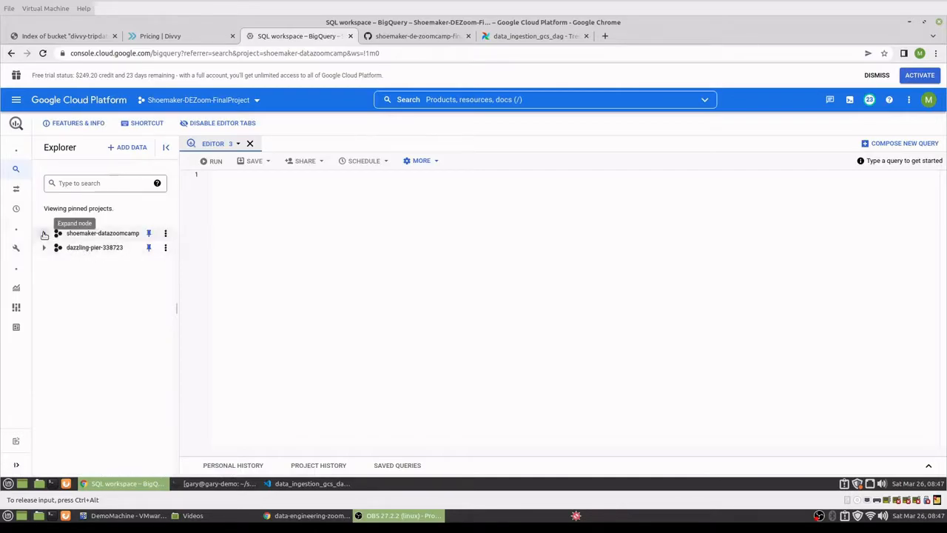
{"action": "left_click", "coordinate": [44, 233]}
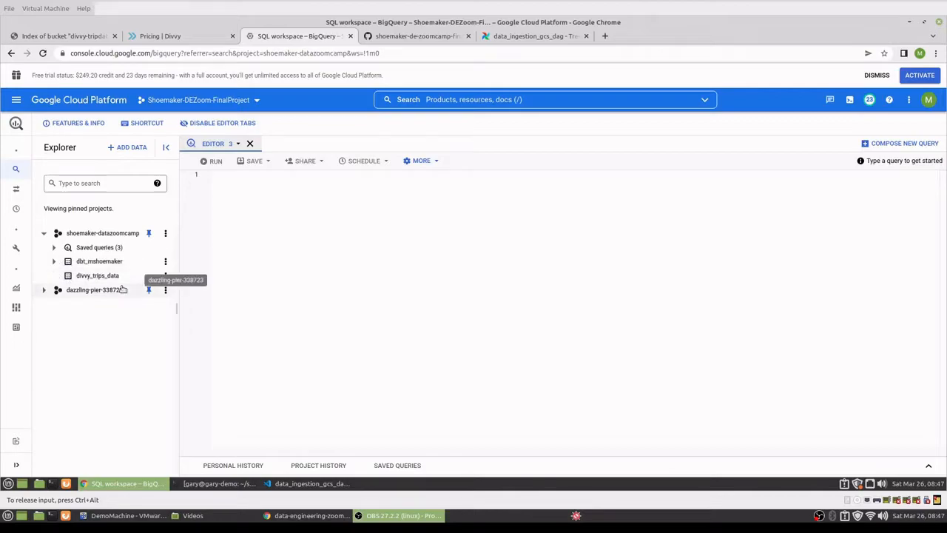
{"action": "mouse_move", "coordinate": [133, 279]}
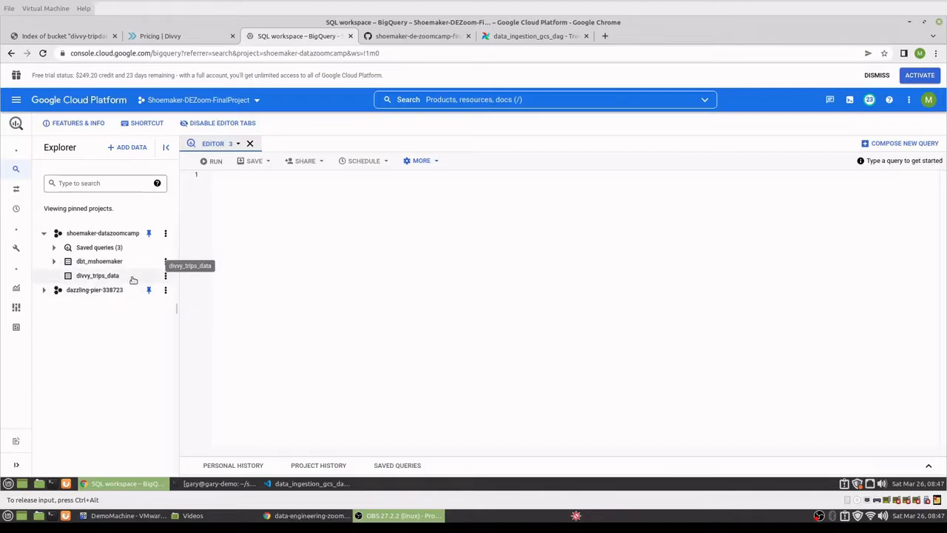
{"action": "mouse_move", "coordinate": [130, 279]}
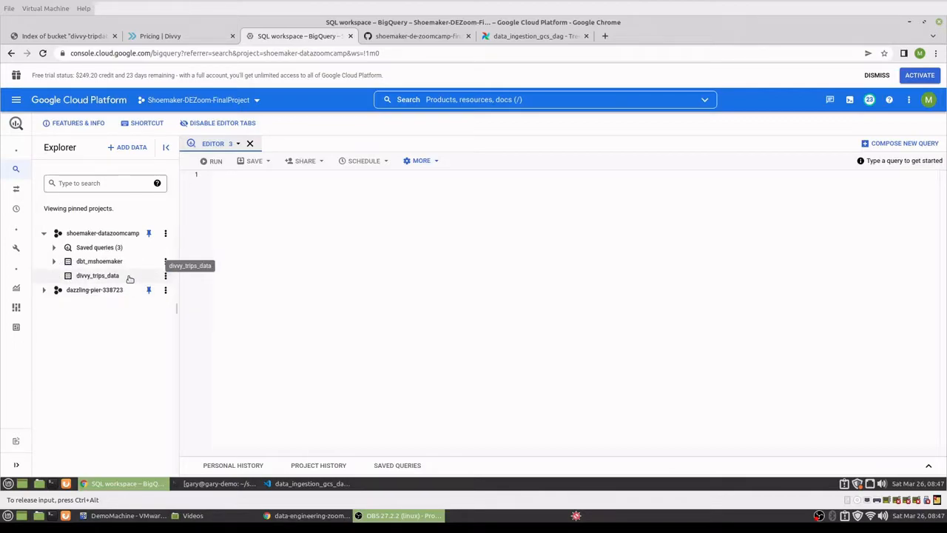
{"action": "mouse_move", "coordinate": [118, 292]}
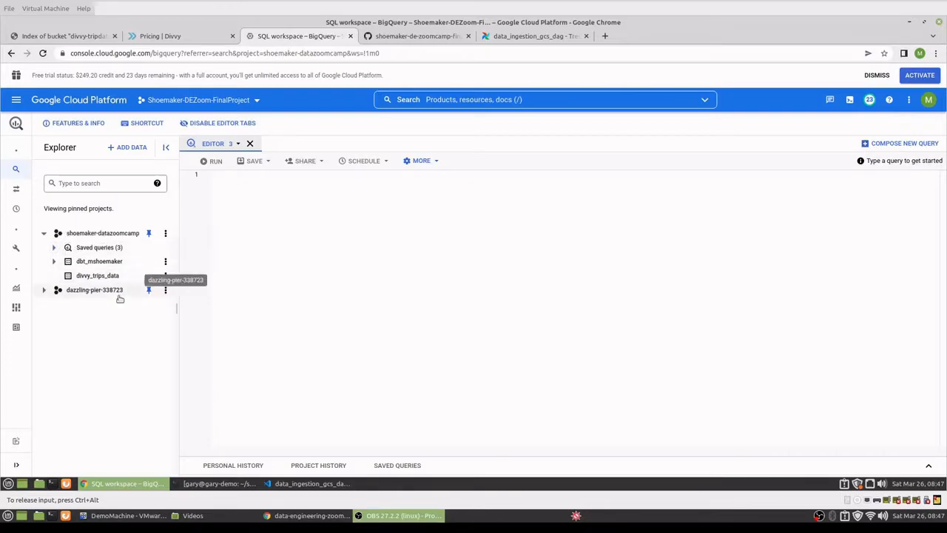
{"action": "left_click", "coordinate": [53, 247]}
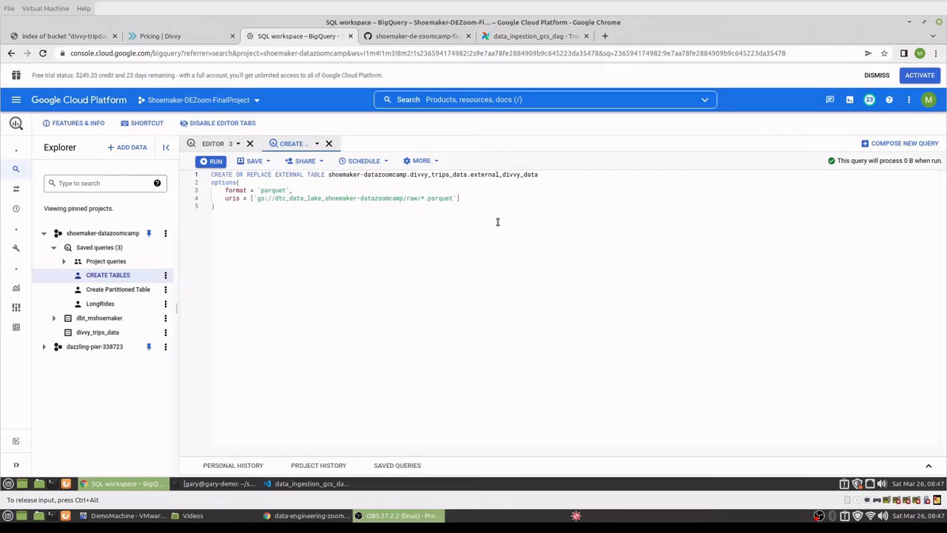
Step: Run the CREATE EXTERNAL TABLE statement for external_divvy_data and start a query on it
{"action": "double_click", "coordinate": [503, 174]}
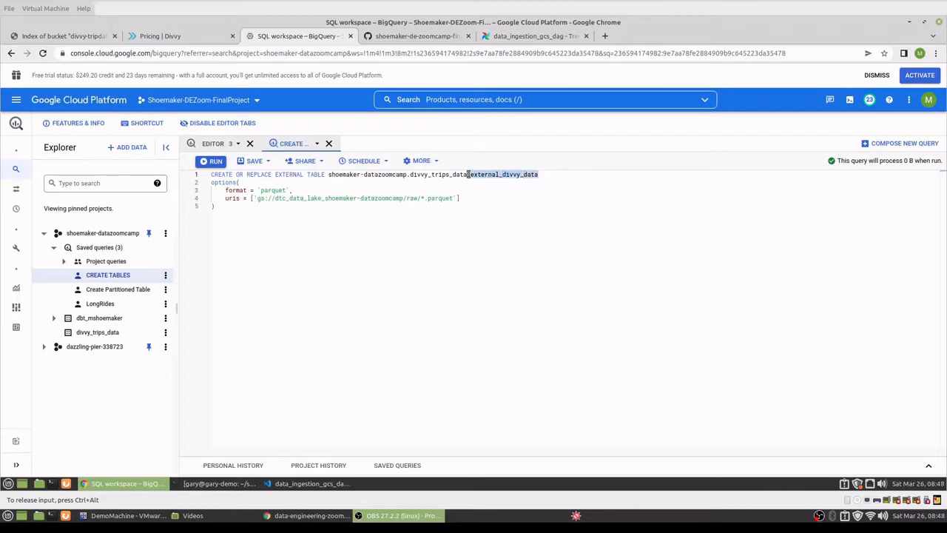
{"action": "left_click", "coordinate": [215, 160]}
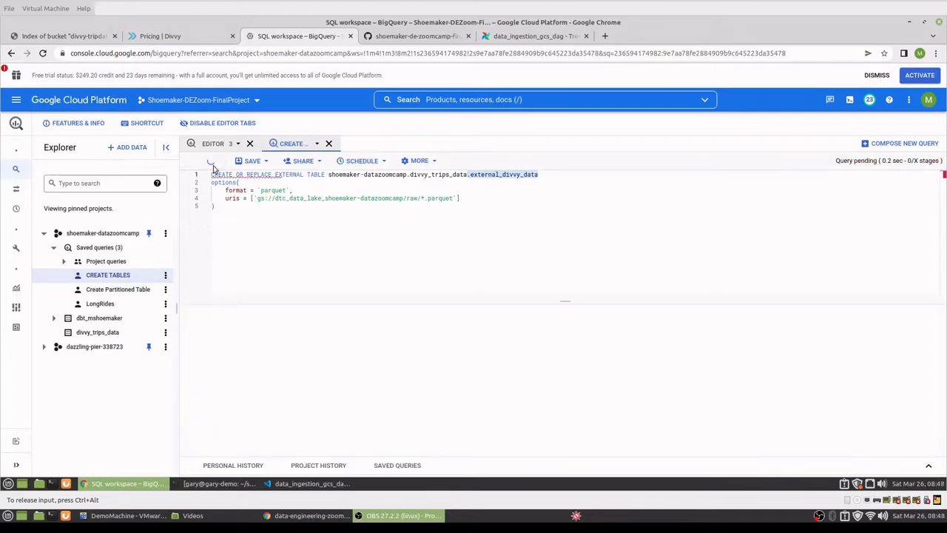
{"action": "left_click", "coordinate": [211, 160]}
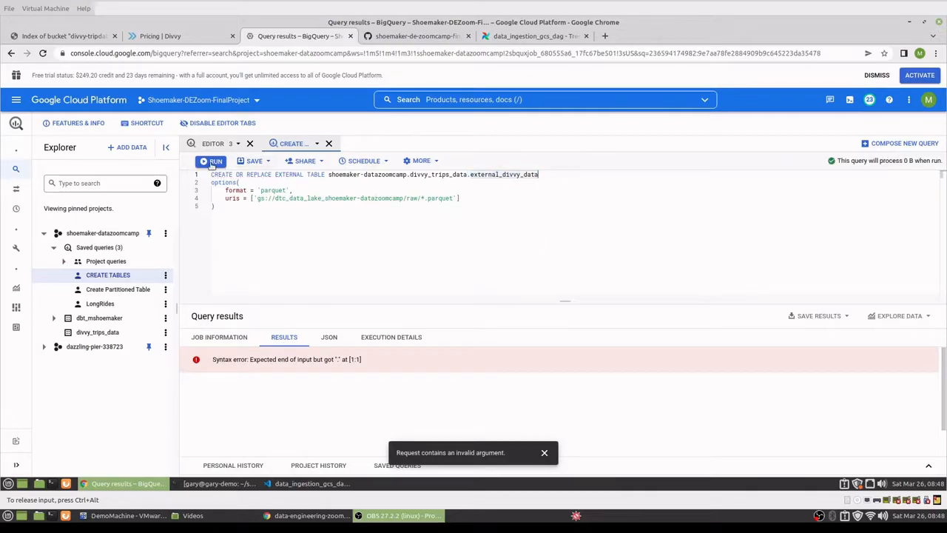
{"action": "left_click", "coordinate": [215, 161]}
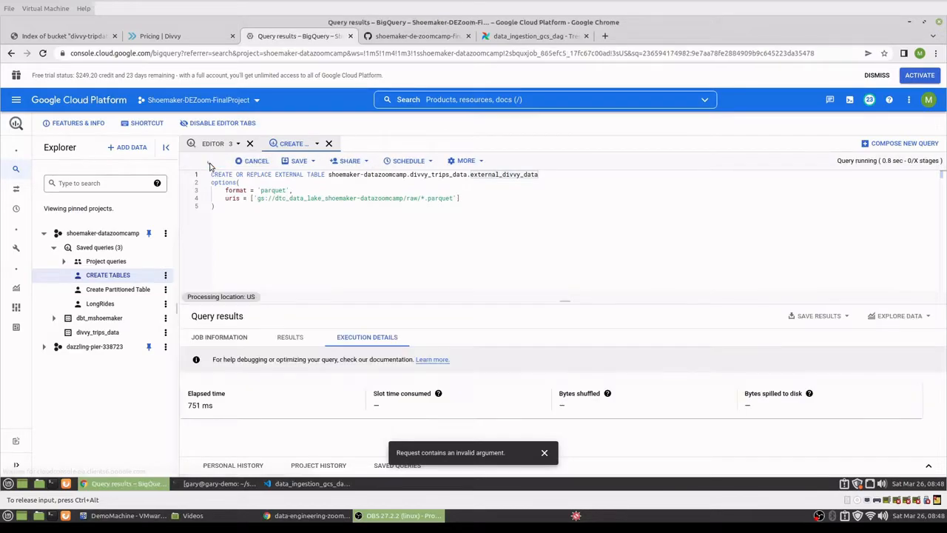
{"action": "left_click", "coordinate": [213, 161]}
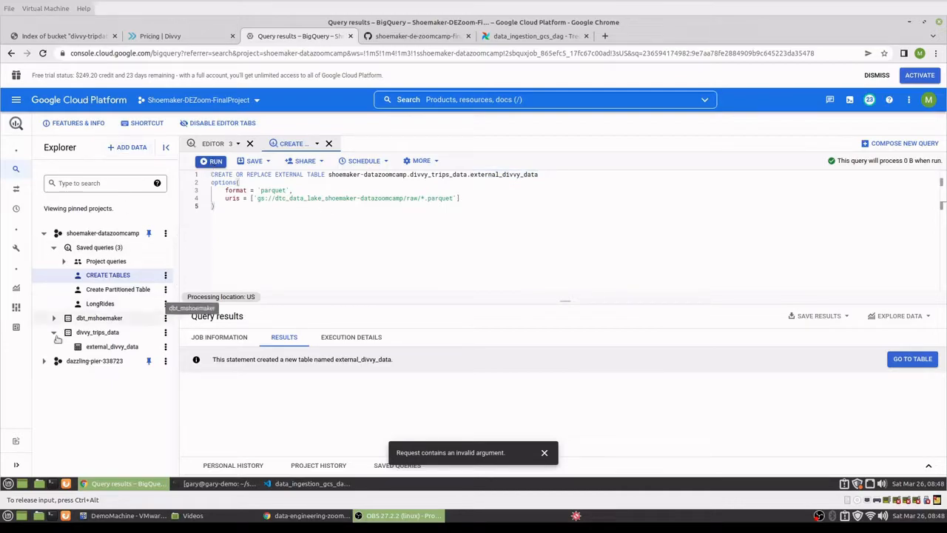
{"action": "left_click", "coordinate": [165, 346]}
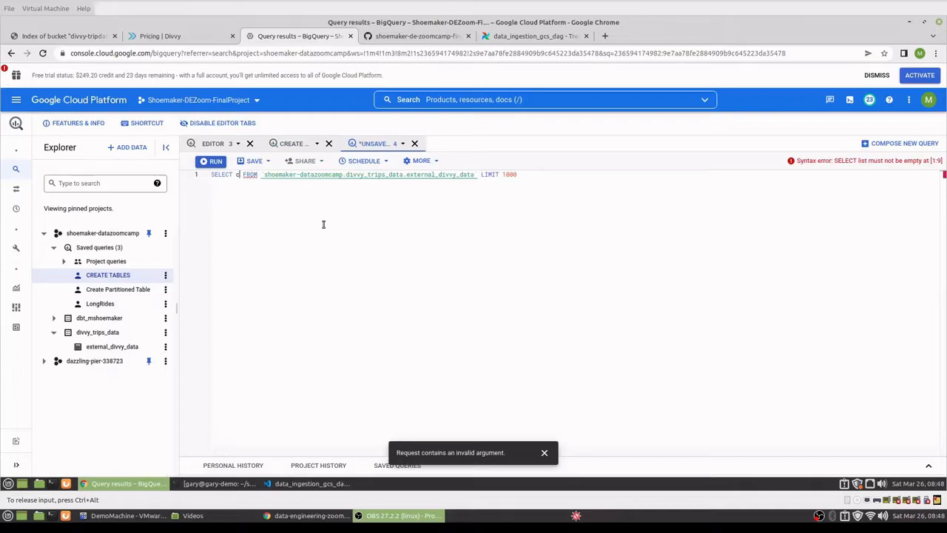
Step: Count external_divvy_data rows, getting 8,929,238, then load the saved Create Partitioned Table query
{"action": "type", "text": "ount(*)"}
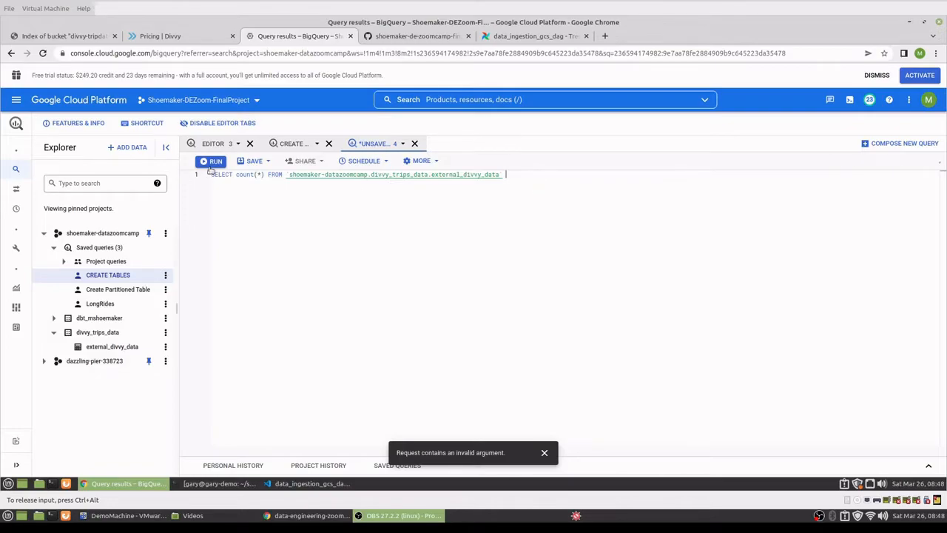
{"action": "left_click", "coordinate": [215, 160]}
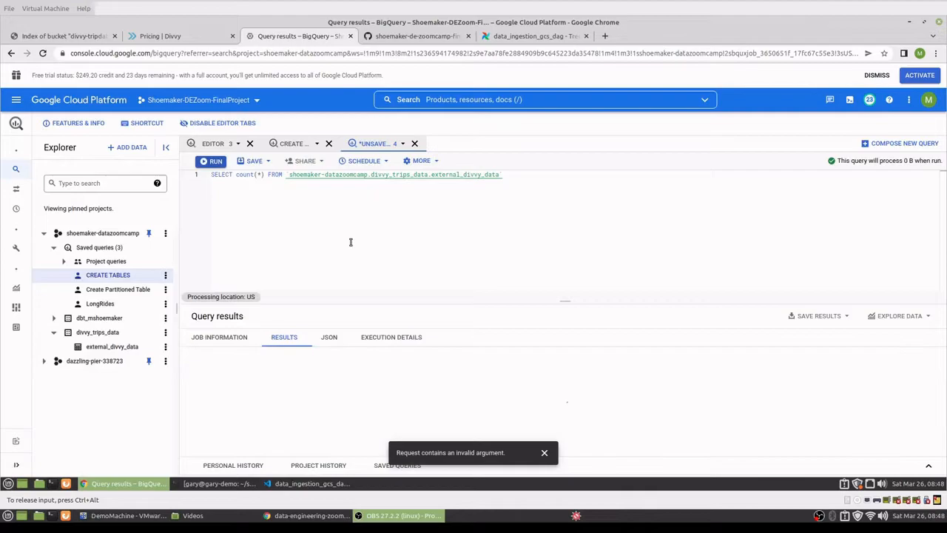
{"action": "left_click", "coordinate": [214, 161]}
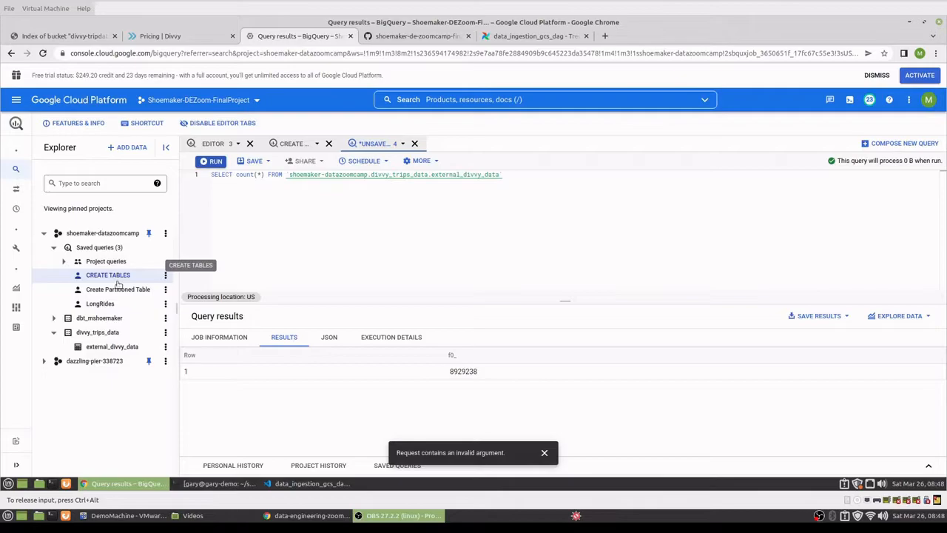
{"action": "left_click", "coordinate": [118, 289]}
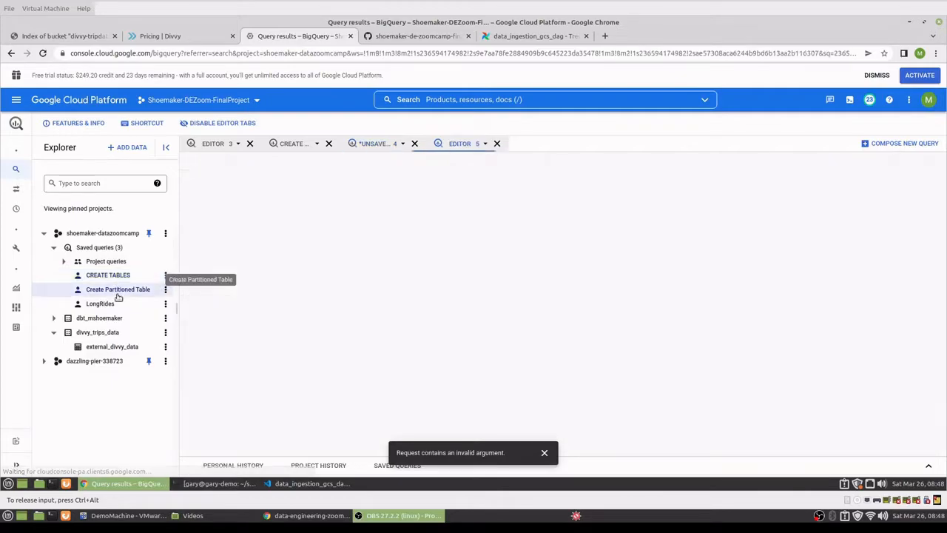
Step: Load the SQL partitioning divvy_data_partitioned by started_at date and clustering by start_station_name
{"action": "left_click", "coordinate": [118, 289]}
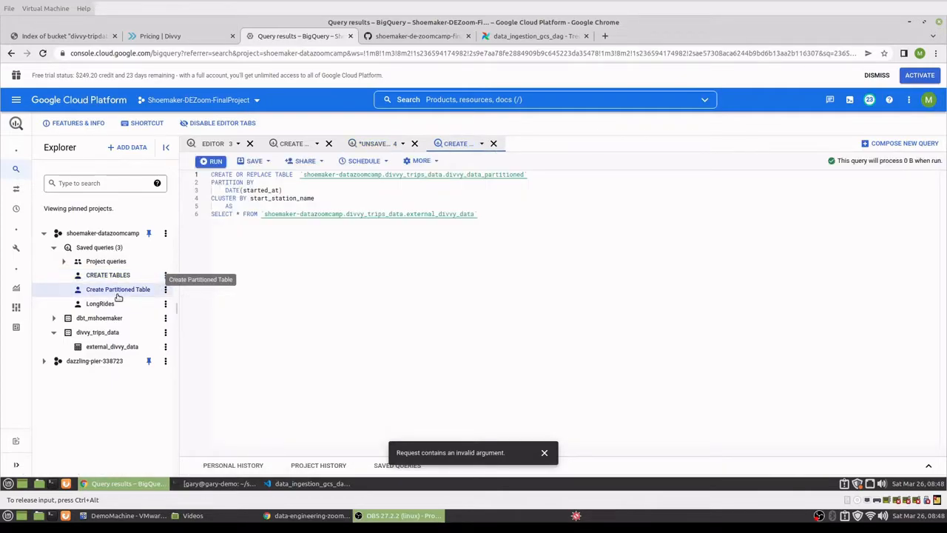
{"action": "mouse_move", "coordinate": [501, 206]}
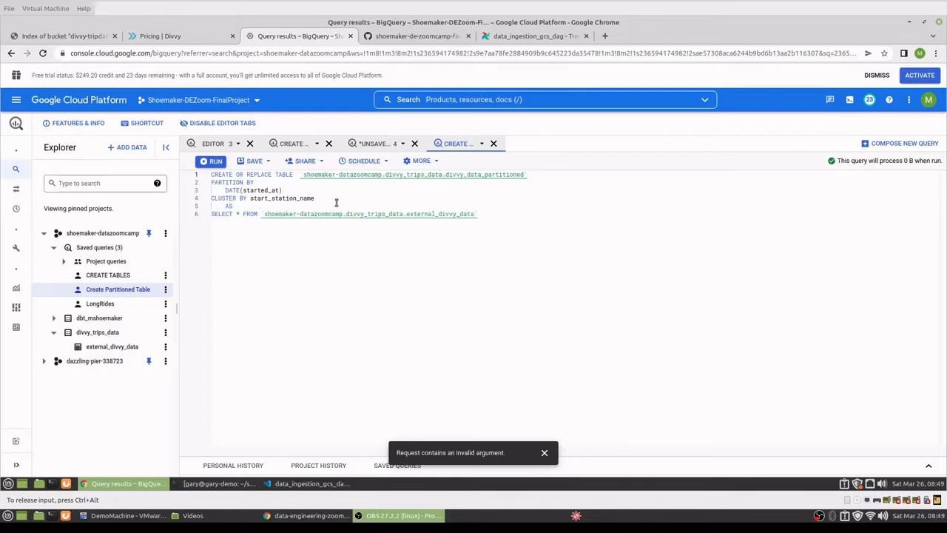
{"action": "mouse_move", "coordinate": [296, 222]}
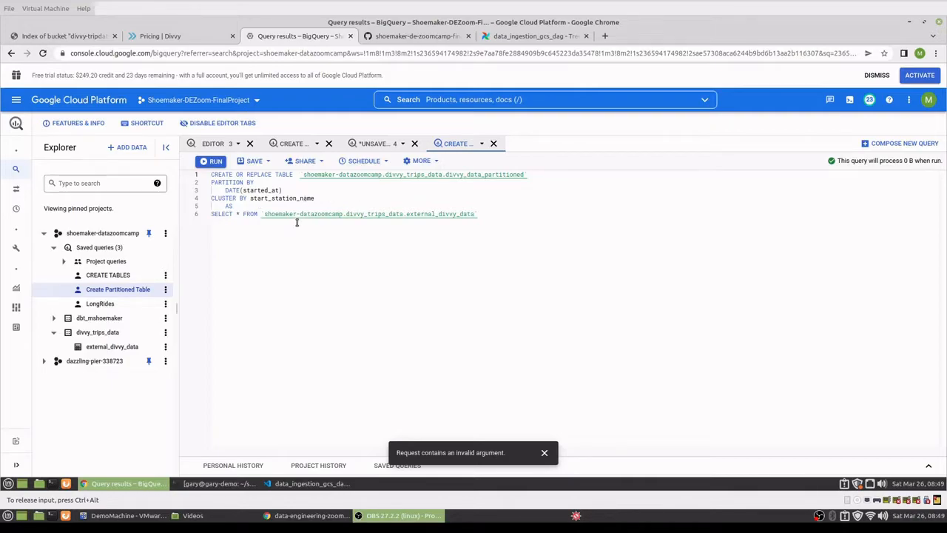
{"action": "left_click", "coordinate": [165, 346]}
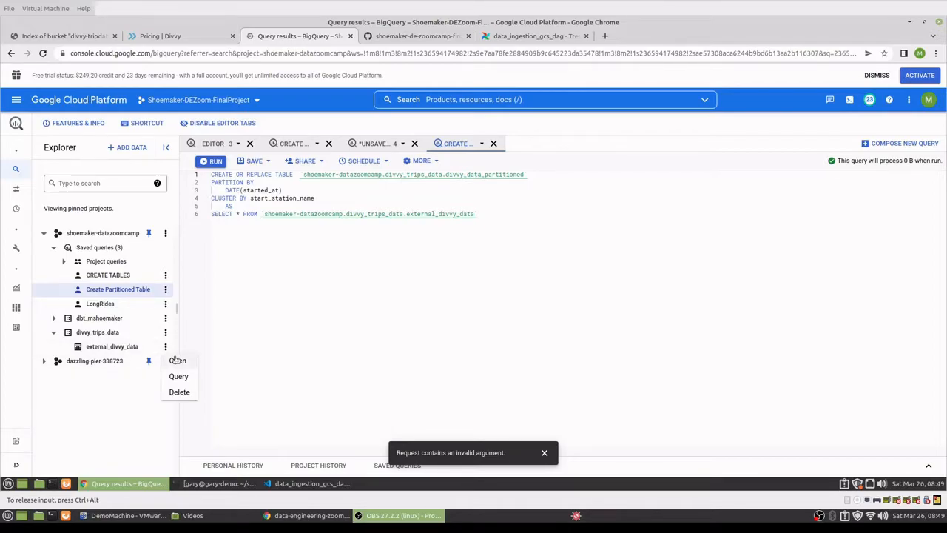
{"action": "left_click", "coordinate": [177, 360]}
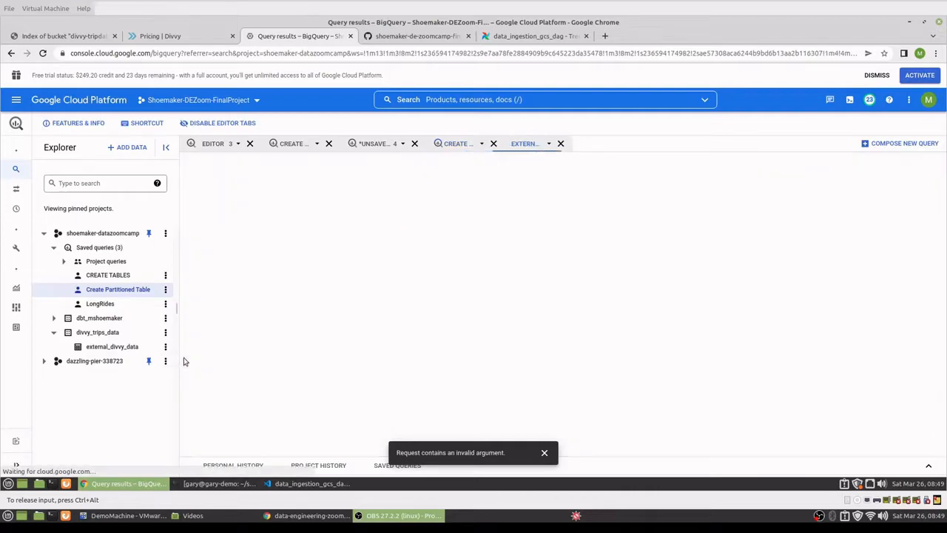
{"action": "left_click", "coordinate": [112, 346]}
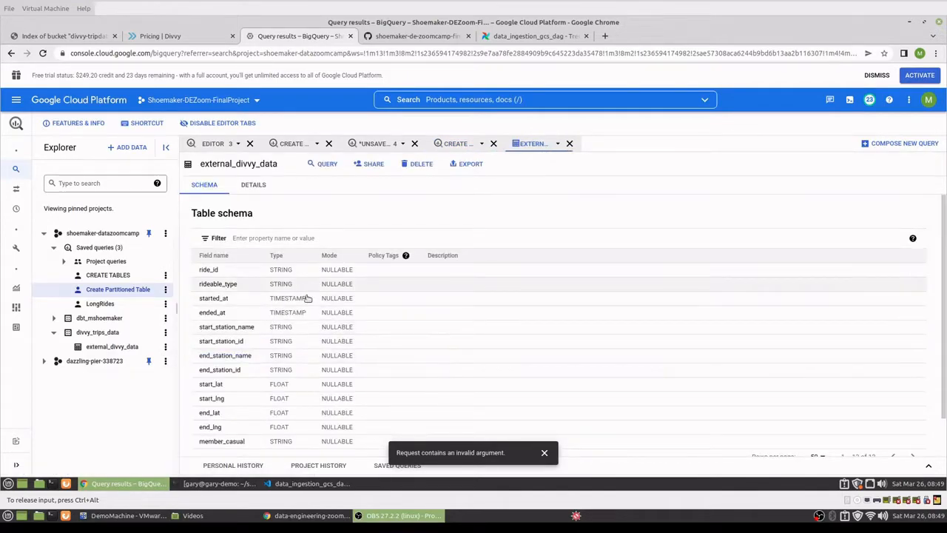
{"action": "mouse_move", "coordinate": [301, 312]}
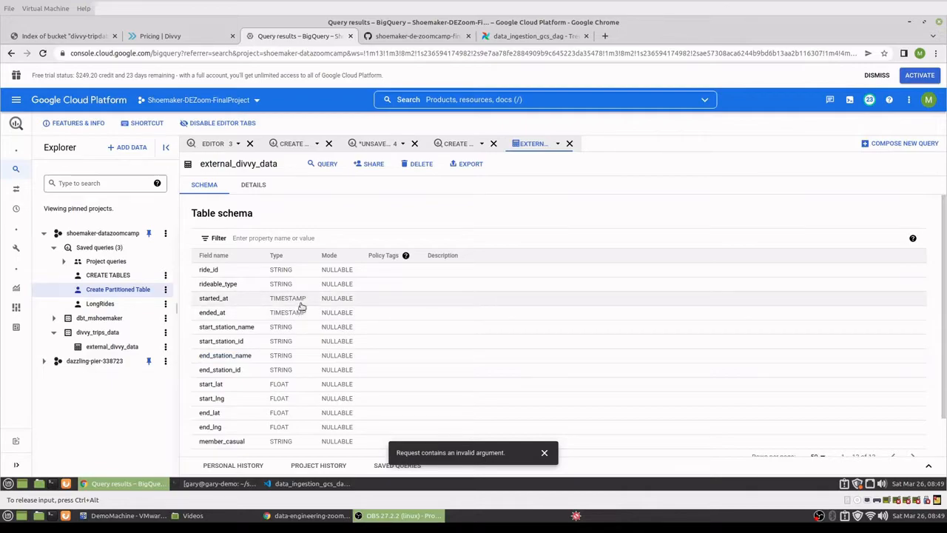
{"action": "mouse_move", "coordinate": [458, 144]}
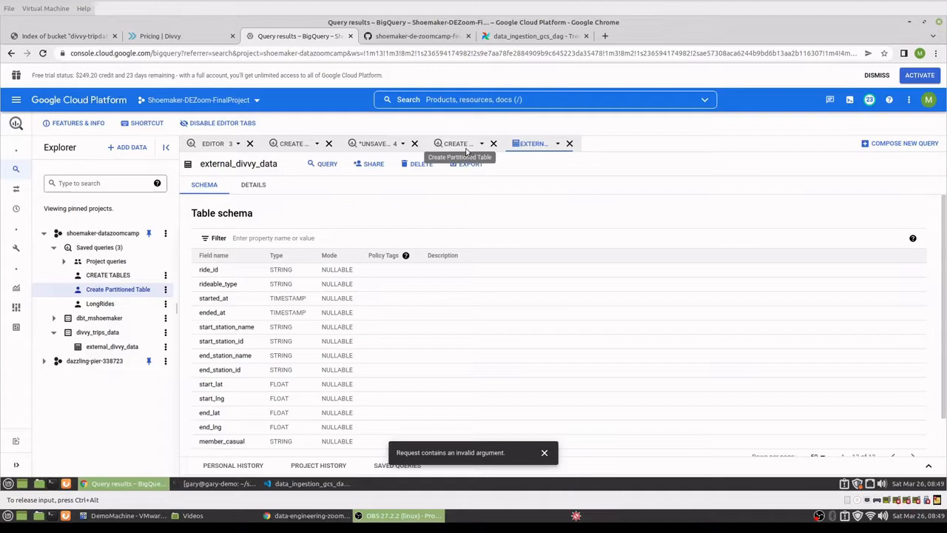
{"action": "left_click", "coordinate": [456, 143]}
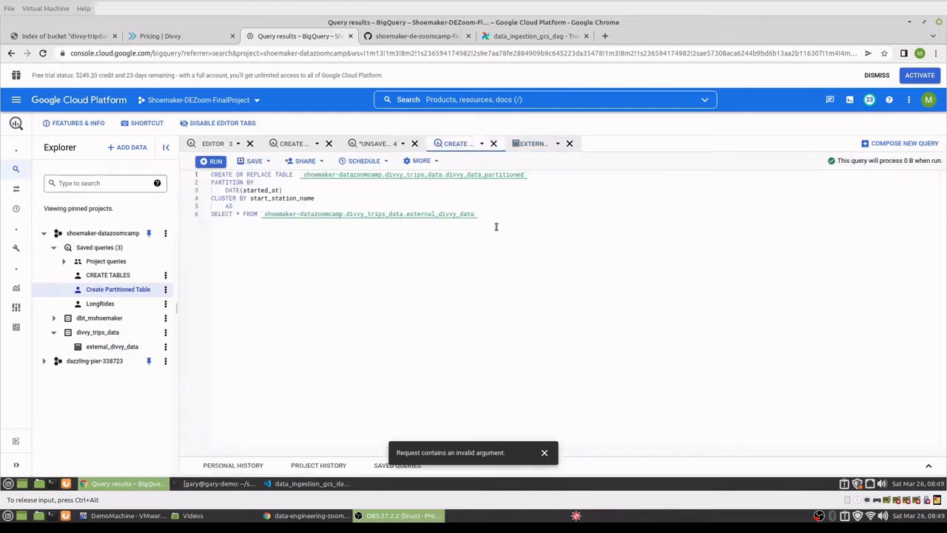
Step: Run CREATE OR REPLACE TABLE to build divvy_data_partitioned in divvy_trips_data
{"action": "left_click", "coordinate": [214, 161]}
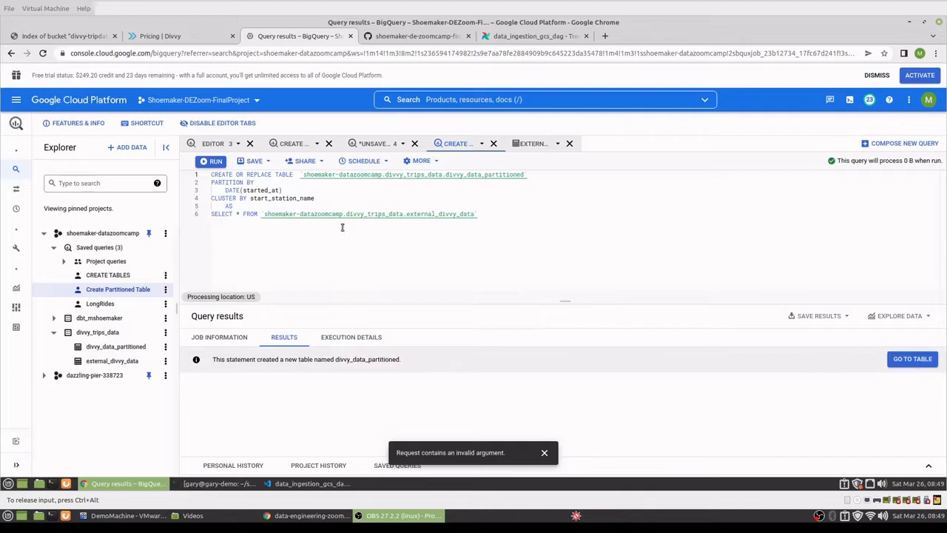
{"action": "mouse_move", "coordinate": [166, 346]}
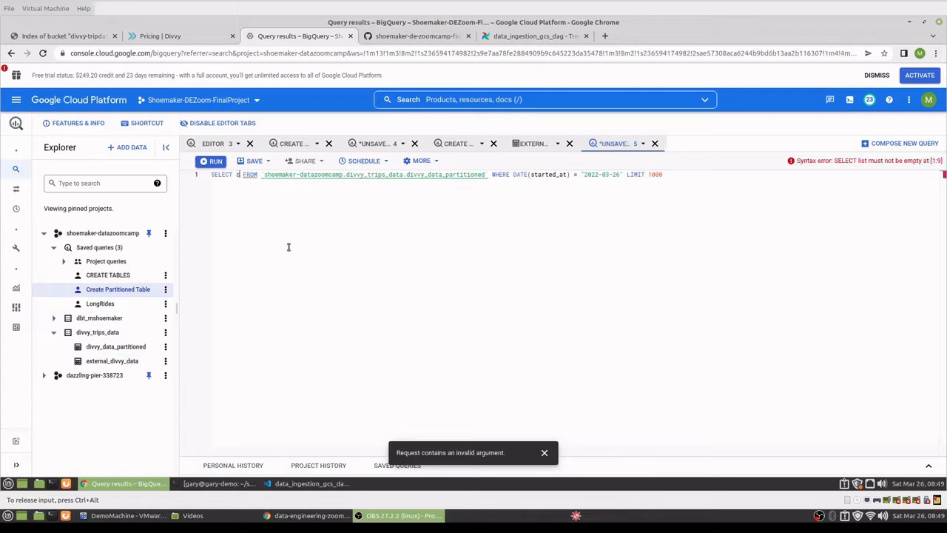
Step: Run SELECT count(*) on divvy_data_partitioned without filter or limit, returning 8,929,238
{"action": "type", "text": "ount(*)"}
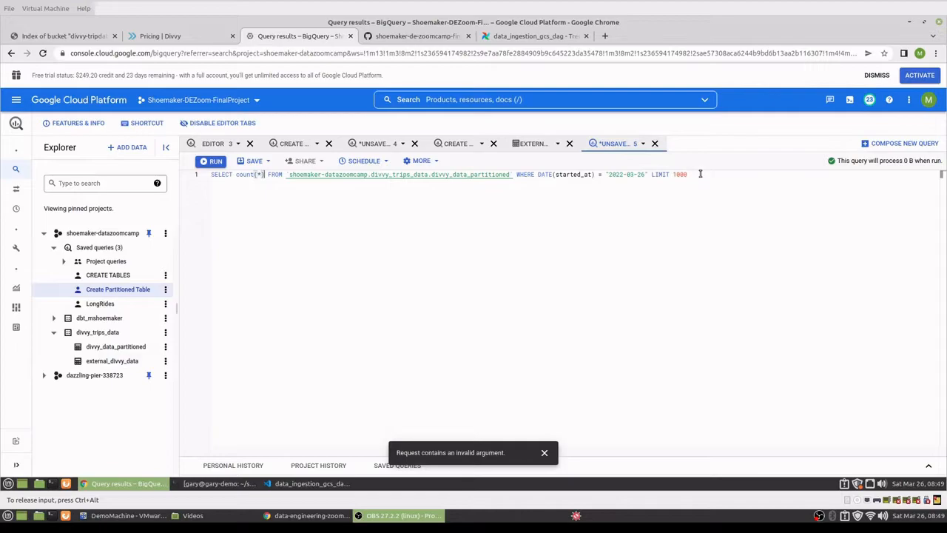
{"action": "left_click_drag", "start_coordinate": [552, 174], "coordinate": [686, 174]}
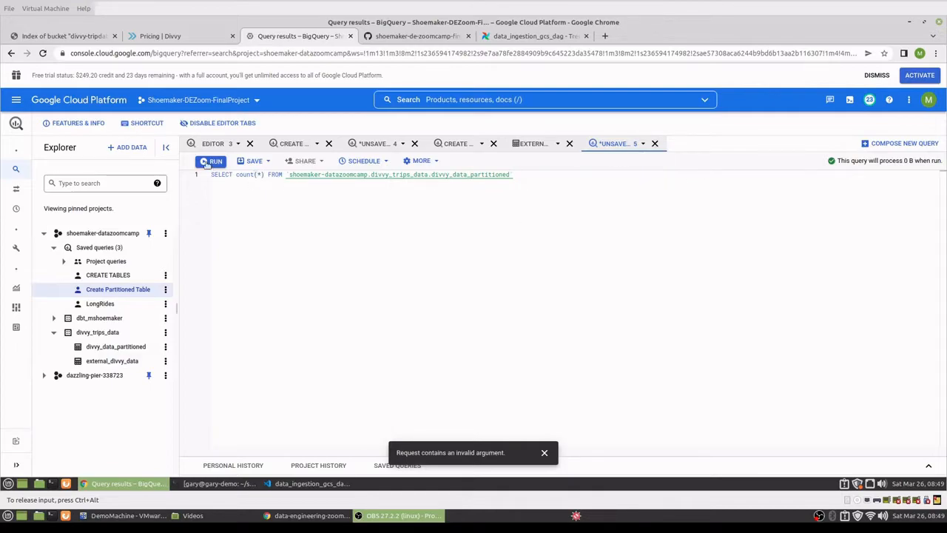
{"action": "left_click", "coordinate": [214, 160]}
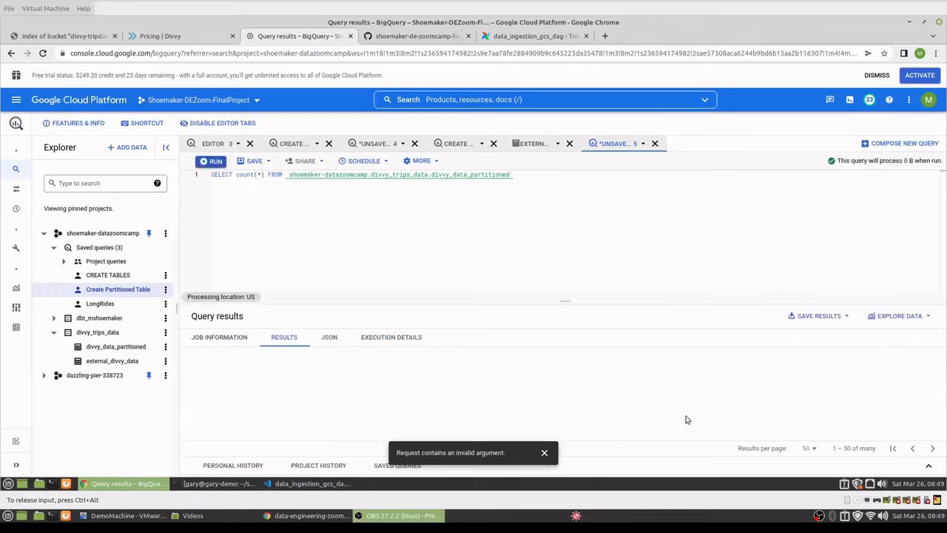
{"action": "left_click", "coordinate": [215, 160]}
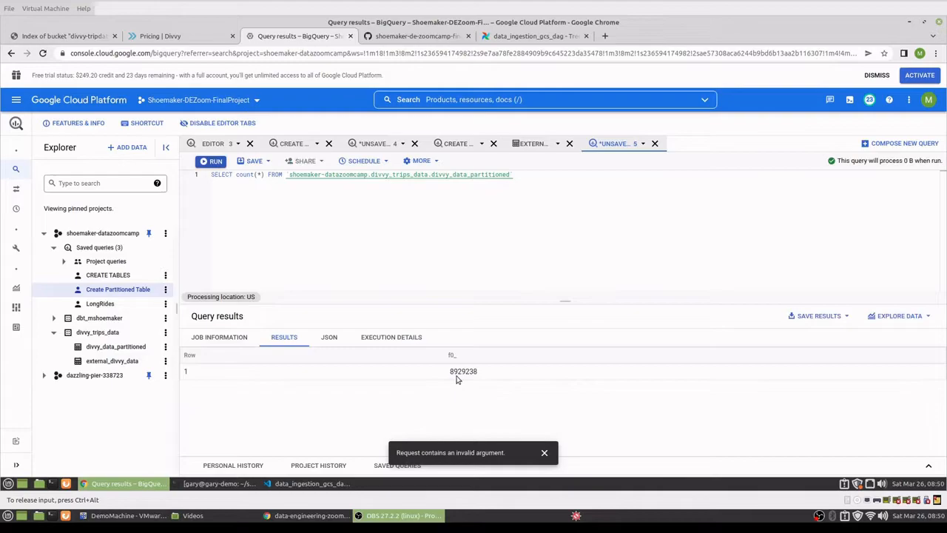
{"action": "mouse_move", "coordinate": [545, 213]}
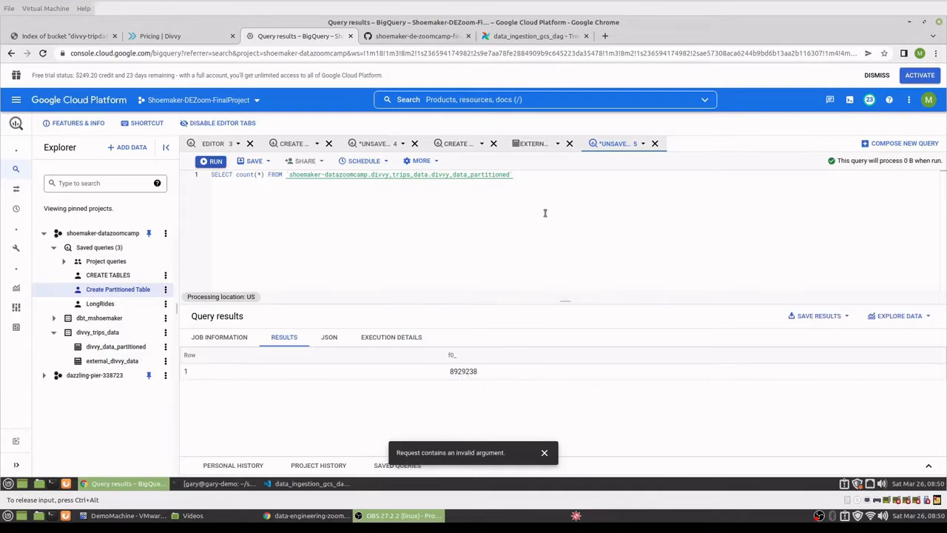
{"action": "left_click", "coordinate": [456, 143]}
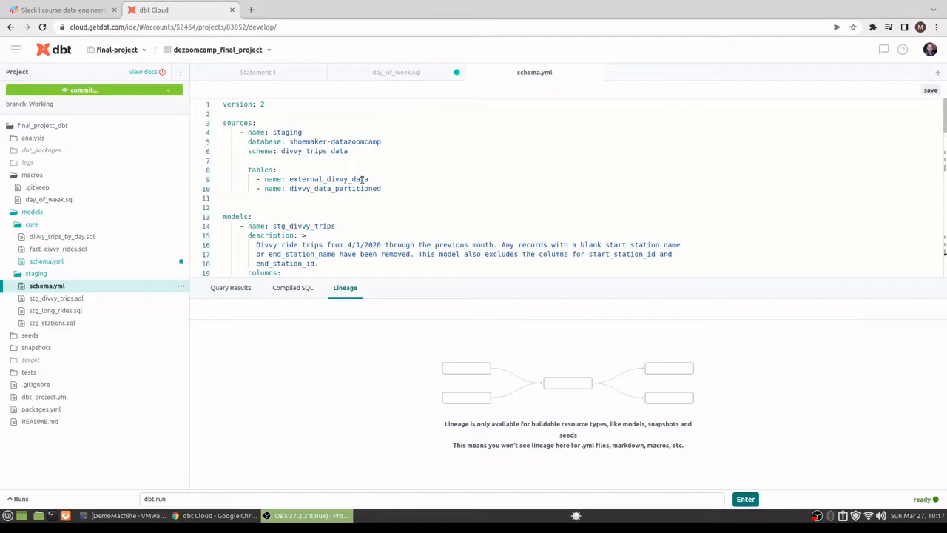
Step: Scroll schema.yml through stg_divvy_trips, stg_stations and stg_long_rides, highlighting the warn-severity ride_id test
{"action": "scroll", "scroll_direction": "down", "scroll_amount": 3}
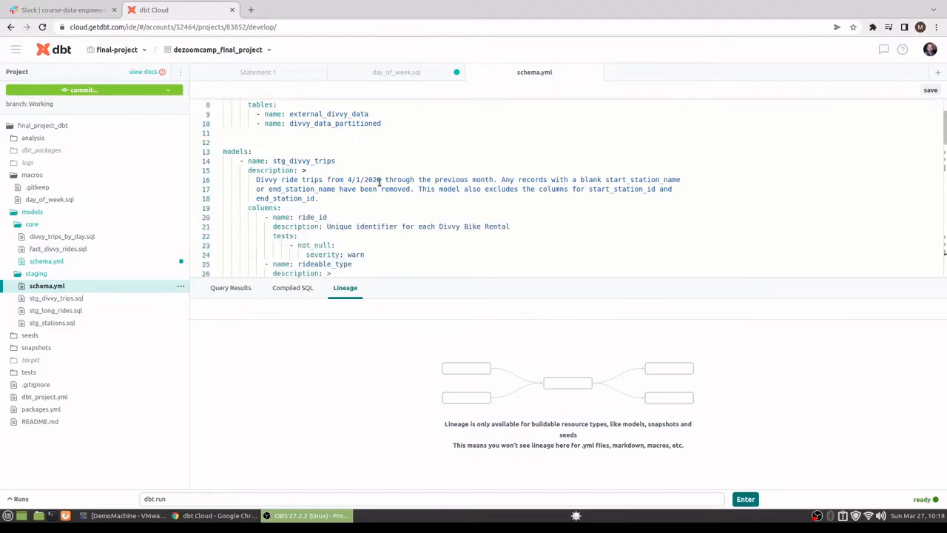
{"action": "scroll", "scroll_direction": "down", "scroll_amount": 3}
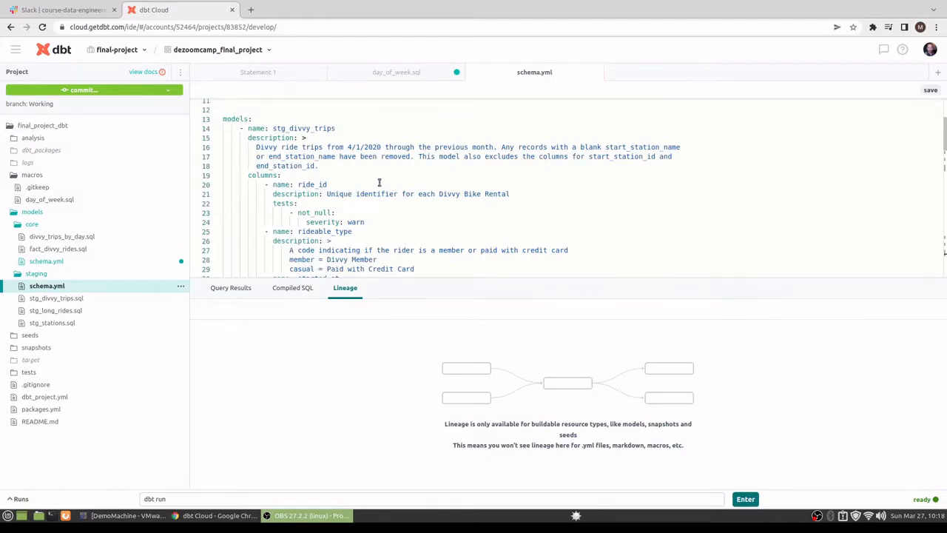
{"action": "scroll", "scroll_direction": "down", "scroll_amount": 3}
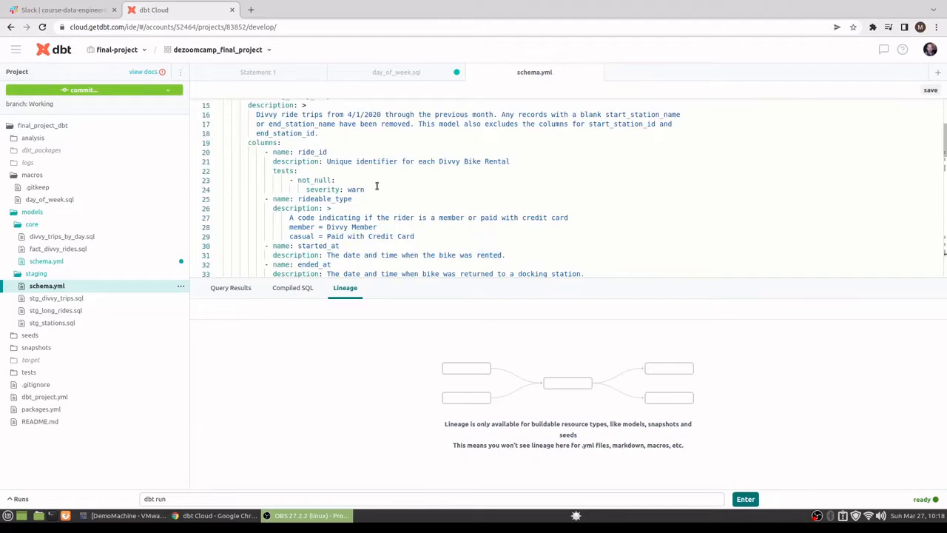
{"action": "left_click", "coordinate": [364, 190]}
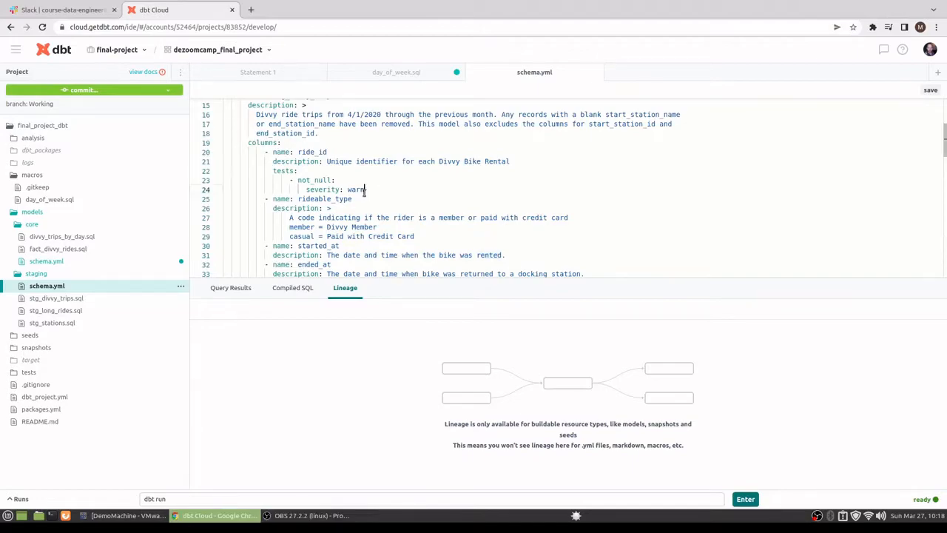
{"action": "left_click_drag", "start_coordinate": [299, 179], "coordinate": [364, 189]}
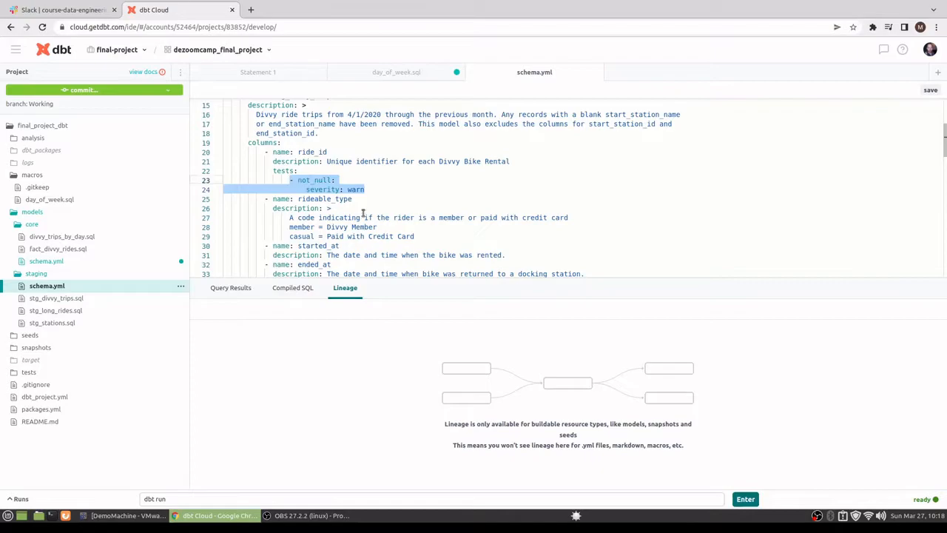
{"action": "scroll", "scroll_direction": "down", "scroll_amount": 3}
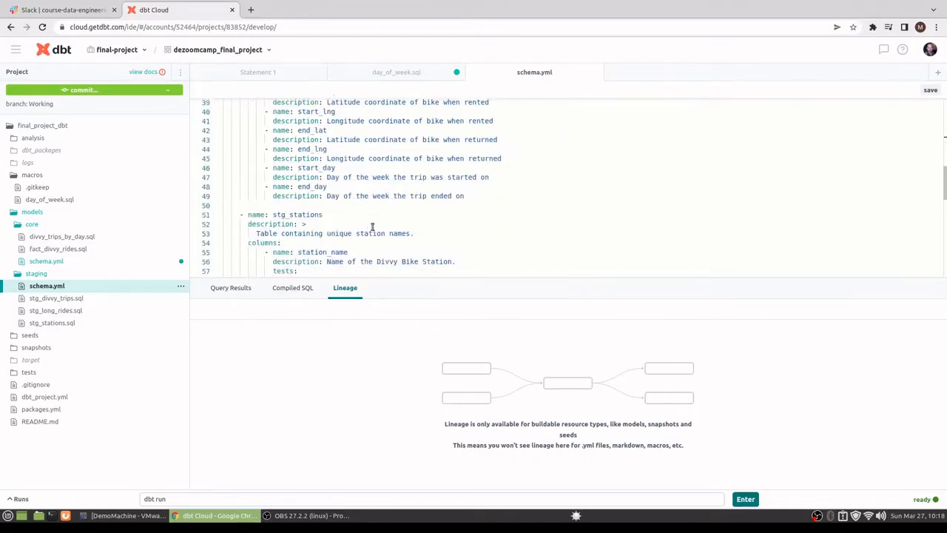
{"action": "scroll", "scroll_direction": "down", "scroll_amount": 3}
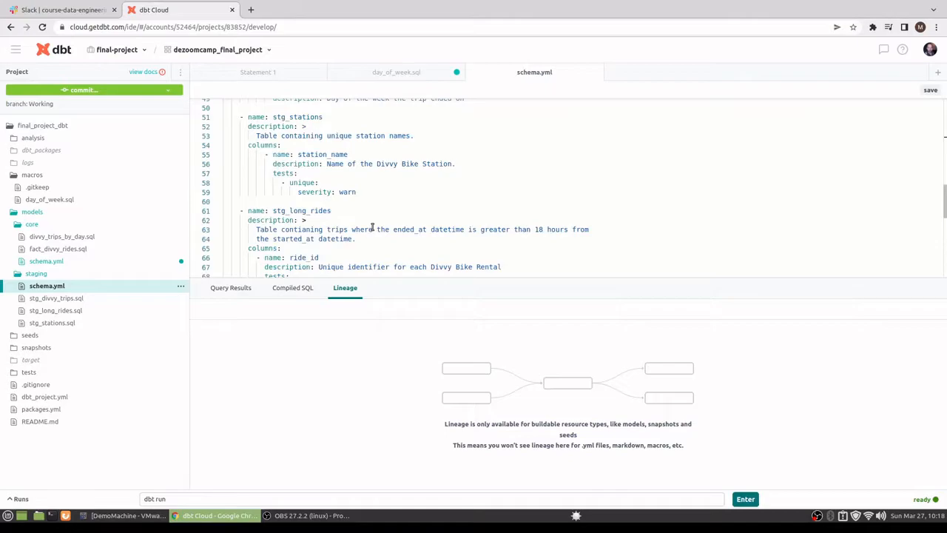
{"action": "mouse_move", "coordinate": [343, 118]}
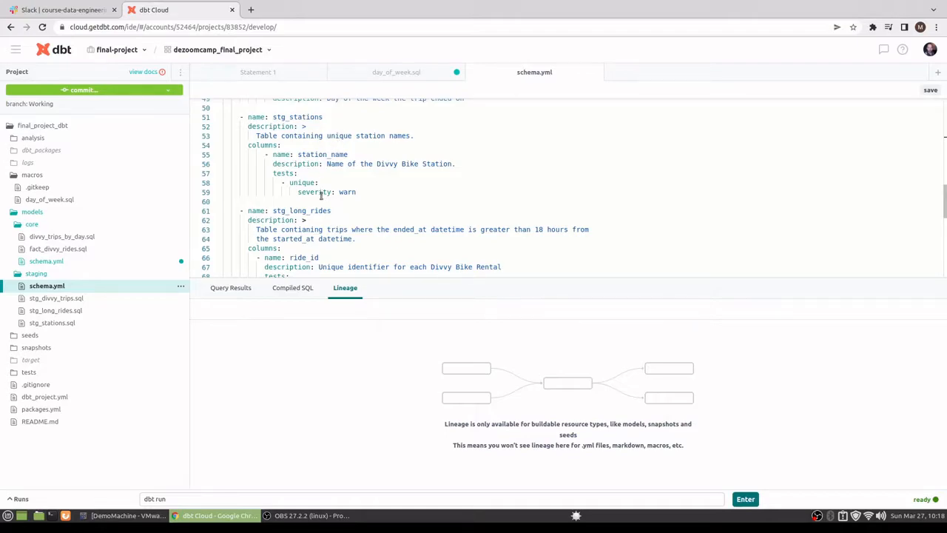
{"action": "scroll", "scroll_direction": "down", "scroll_amount": 3}
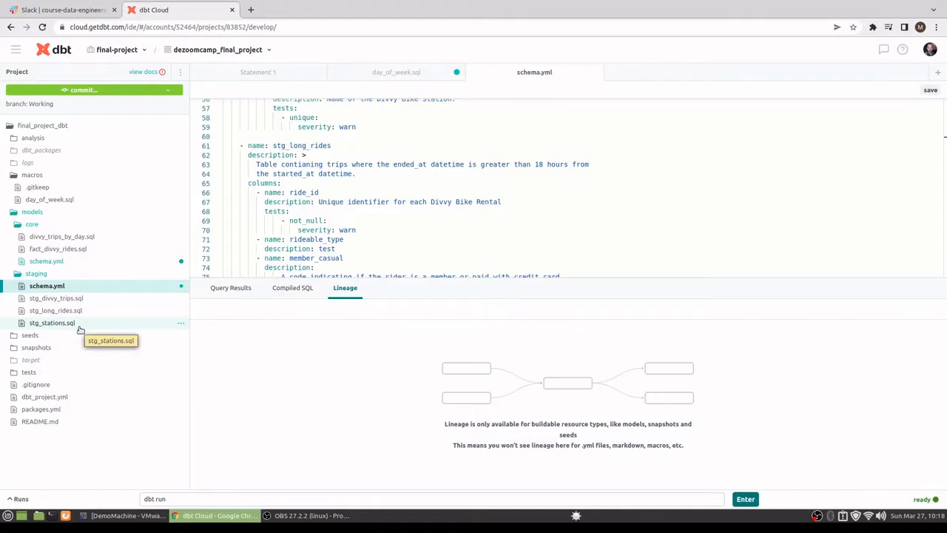
{"action": "mouse_move", "coordinate": [55, 297]}
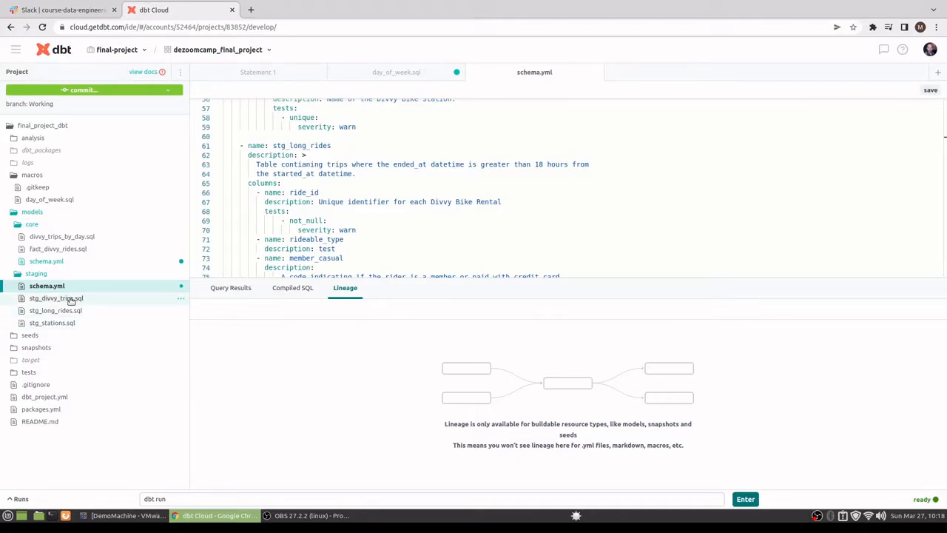
Step: Review stg_divvy_trips.sql's missing-station-name filter, then view the day_of_week.sql macros
{"action": "left_click", "coordinate": [56, 297]}
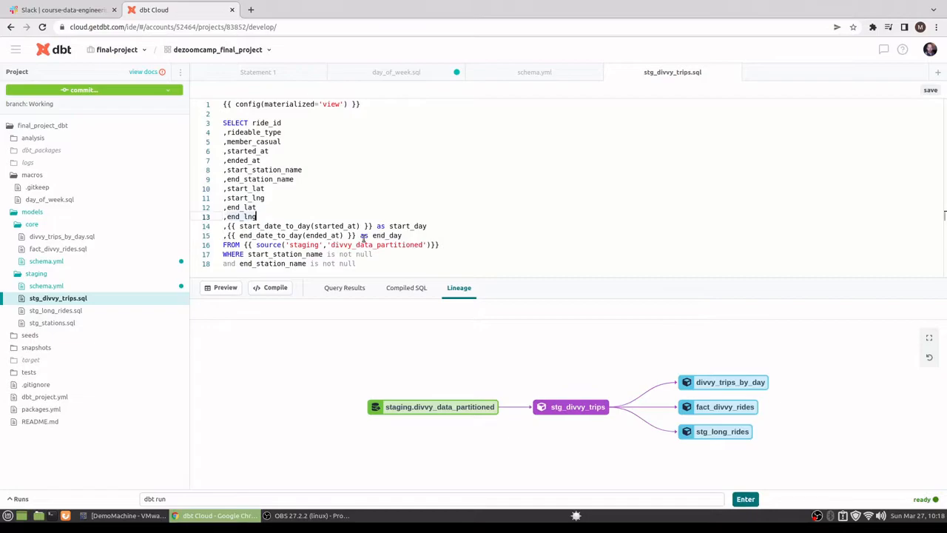
{"action": "mouse_move", "coordinate": [386, 263]}
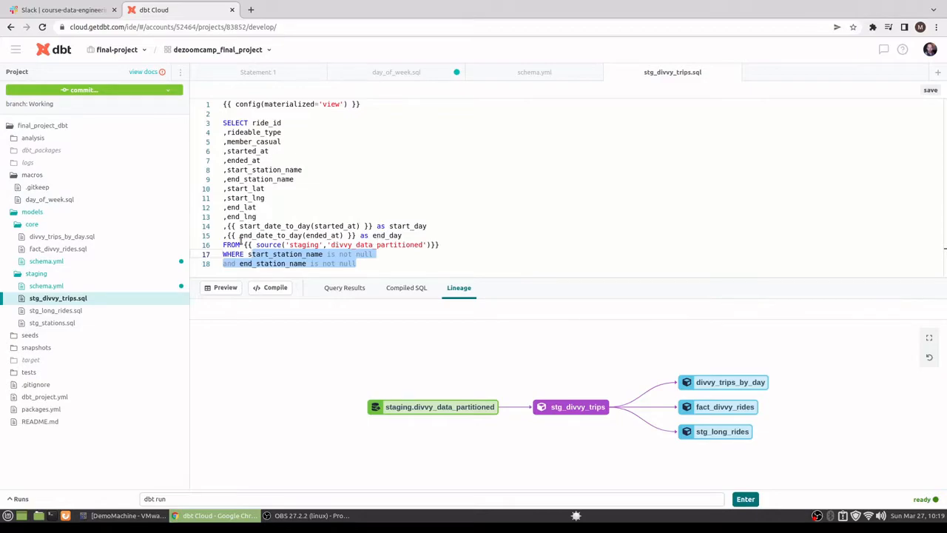
{"action": "left_click", "coordinate": [51, 199]}
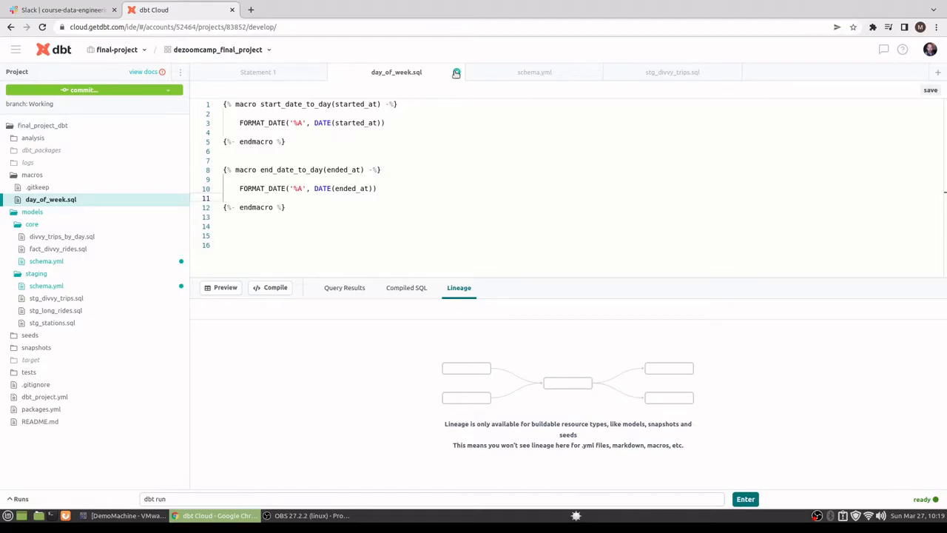
{"action": "left_click", "coordinate": [457, 72]}
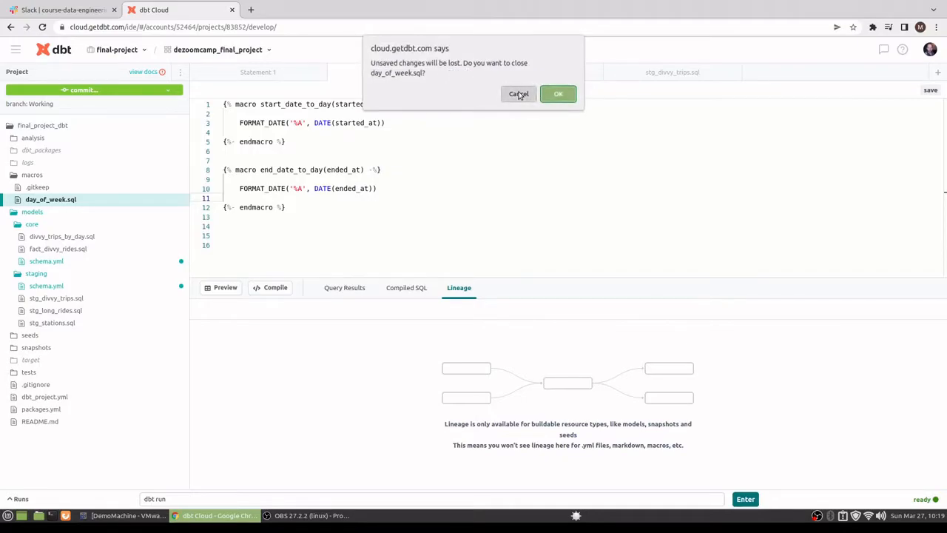
{"action": "left_click", "coordinate": [518, 94]}
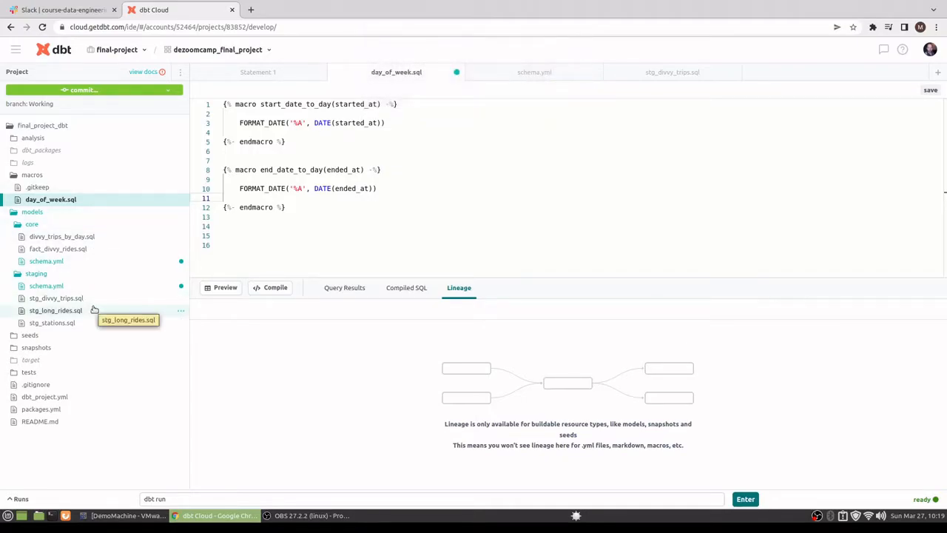
Step: Open stg_long_rides.sql and set its date_diff HOUR threshold to > 18
{"action": "left_click", "coordinate": [55, 310]}
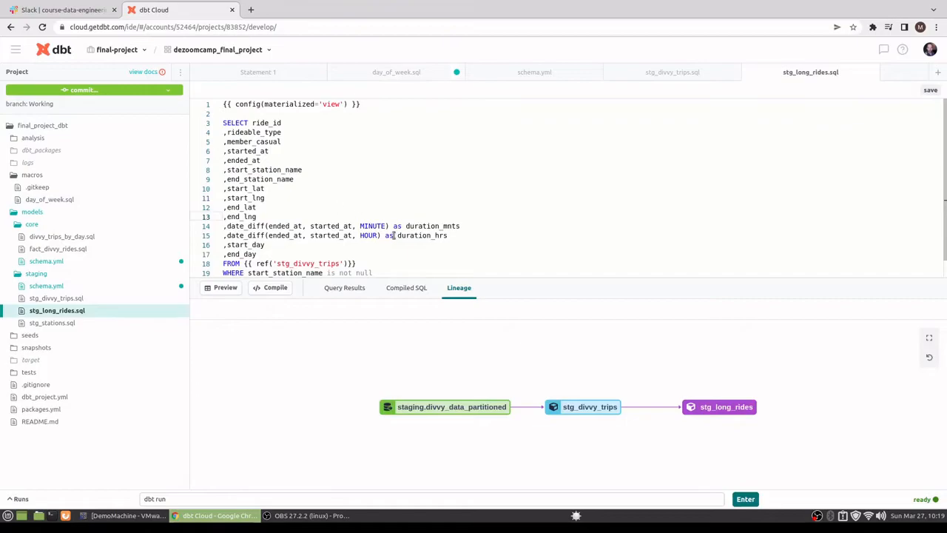
{"action": "mouse_move", "coordinate": [398, 250]}
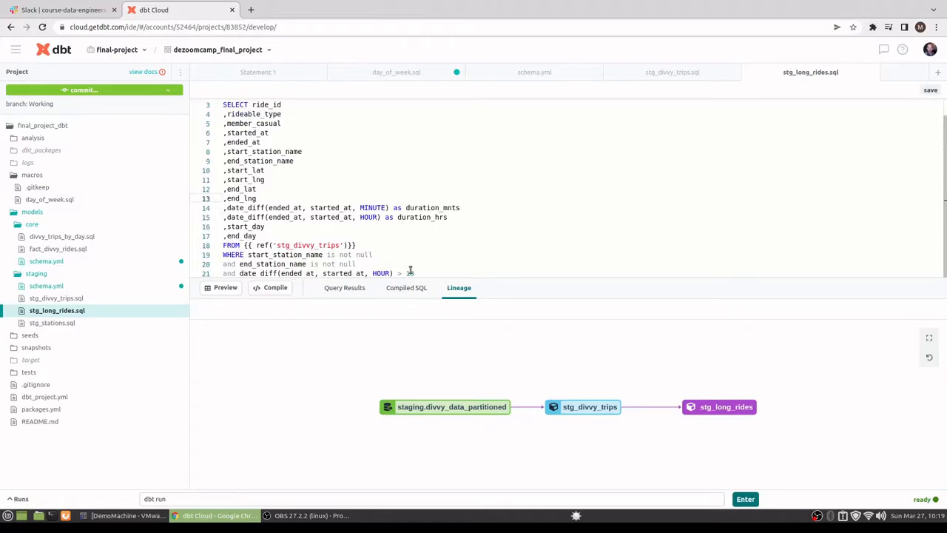
{"action": "type", "text": "18"}
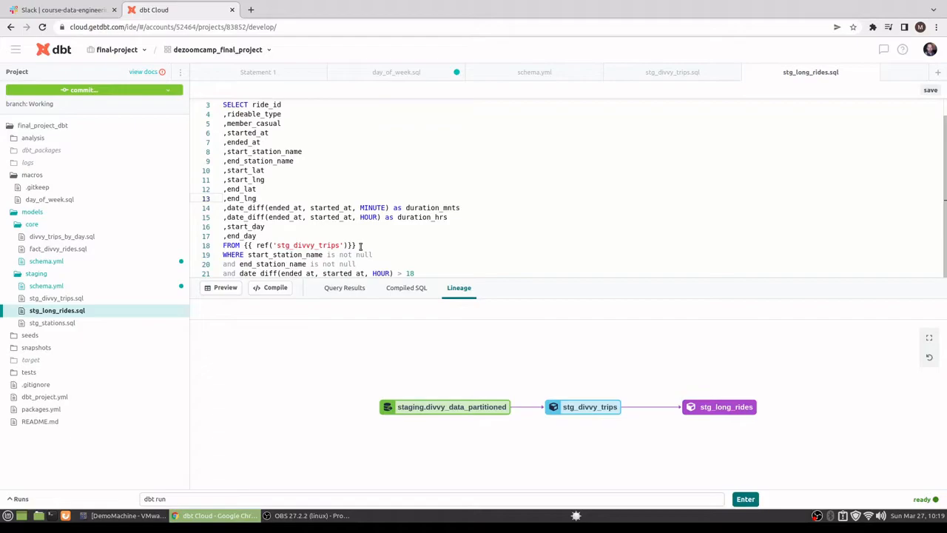
{"action": "mouse_move", "coordinate": [46, 261]}
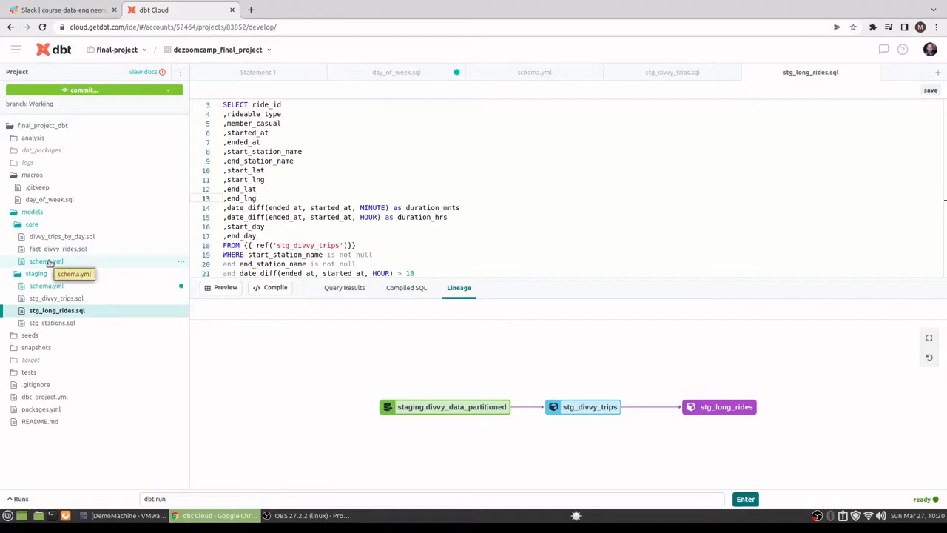
Step: Open core schema.yml, then read fact_divvy_rides.sql's dupe_recs CTE and final SELECT
{"action": "left_click", "coordinate": [47, 261]}
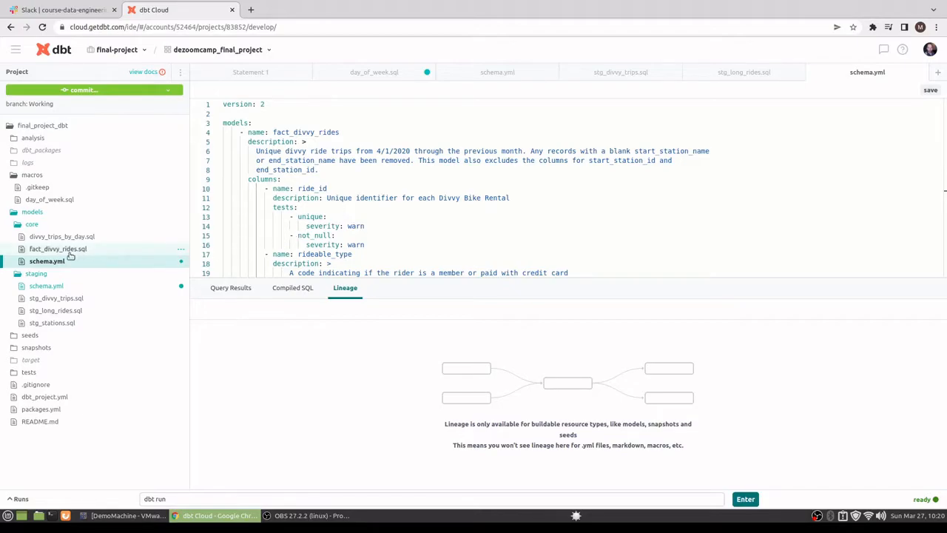
{"action": "left_click", "coordinate": [57, 249]}
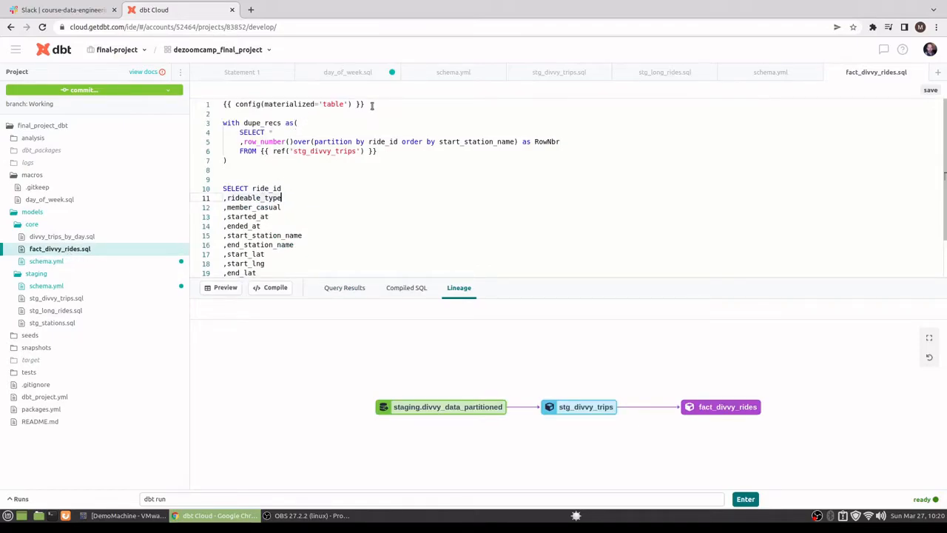
{"action": "scroll", "scroll_direction": "down", "scroll_amount": 3}
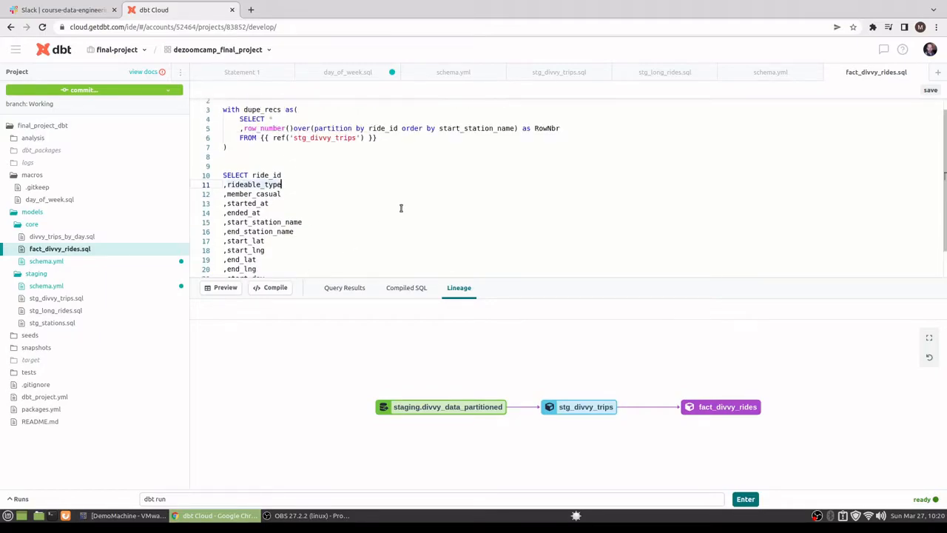
{"action": "scroll", "scroll_direction": "down", "scroll_amount": 3}
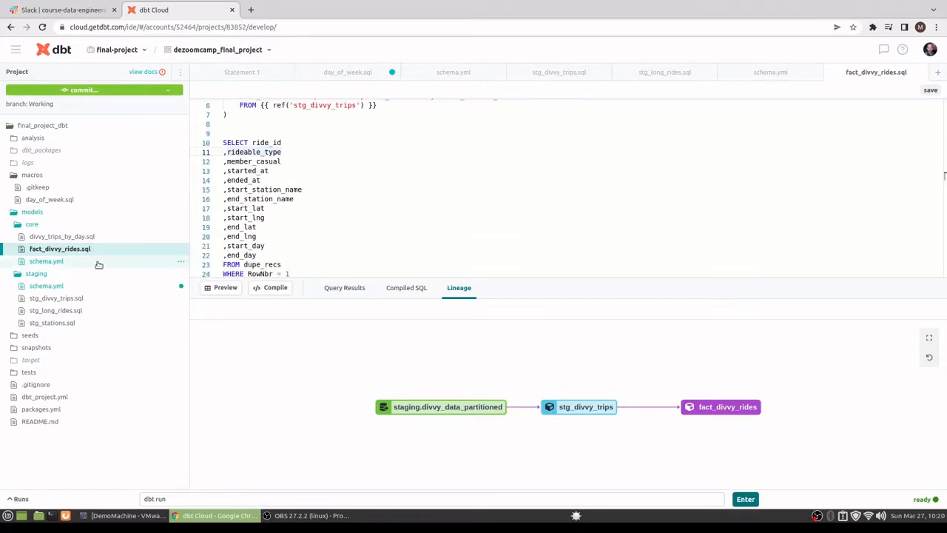
Step: Review divvy_trips_by_day in core schema.yml and its SQL, then launch dbt run
{"action": "left_click", "coordinate": [45, 261]}
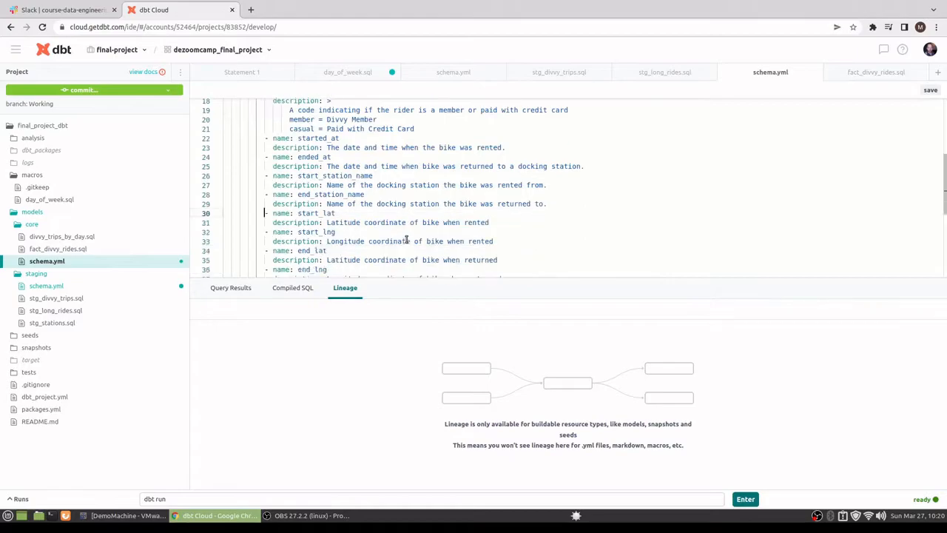
{"action": "scroll", "scroll_direction": "down", "scroll_amount": 3}
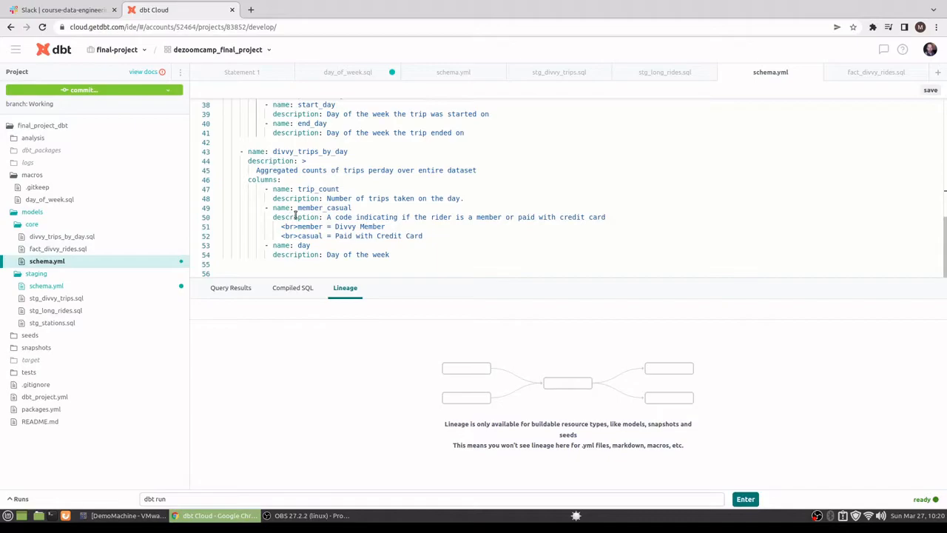
{"action": "mouse_move", "coordinate": [176, 250]}
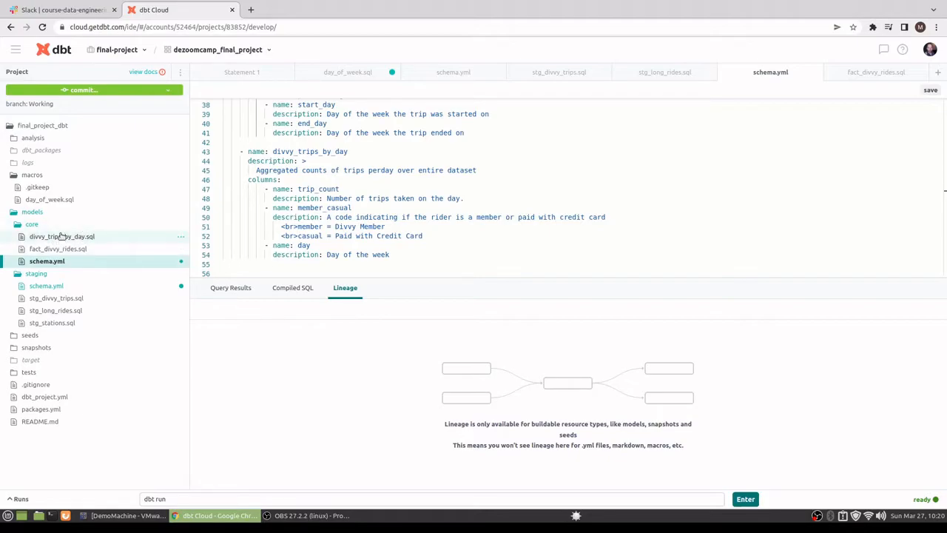
{"action": "mouse_move", "coordinate": [62, 236]}
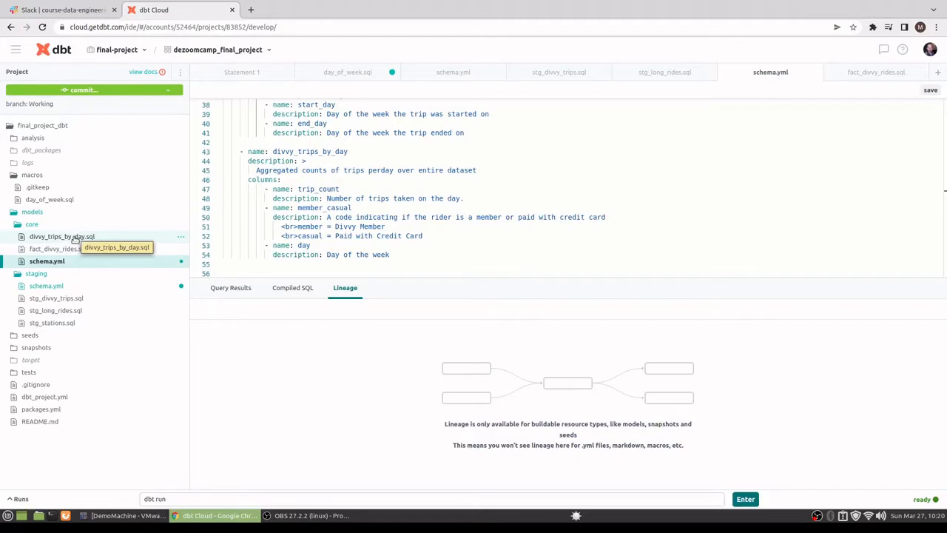
{"action": "left_click", "coordinate": [64, 235]}
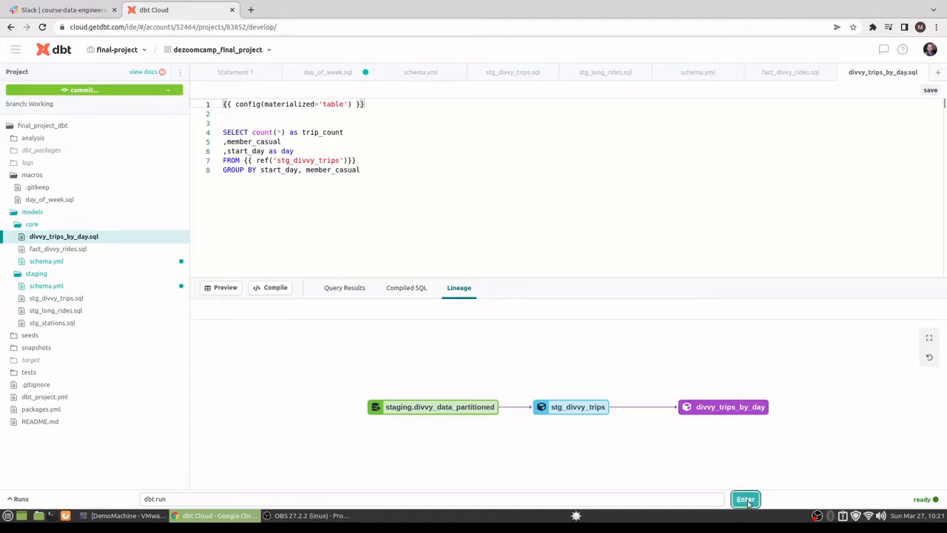
{"action": "left_click", "coordinate": [745, 498]}
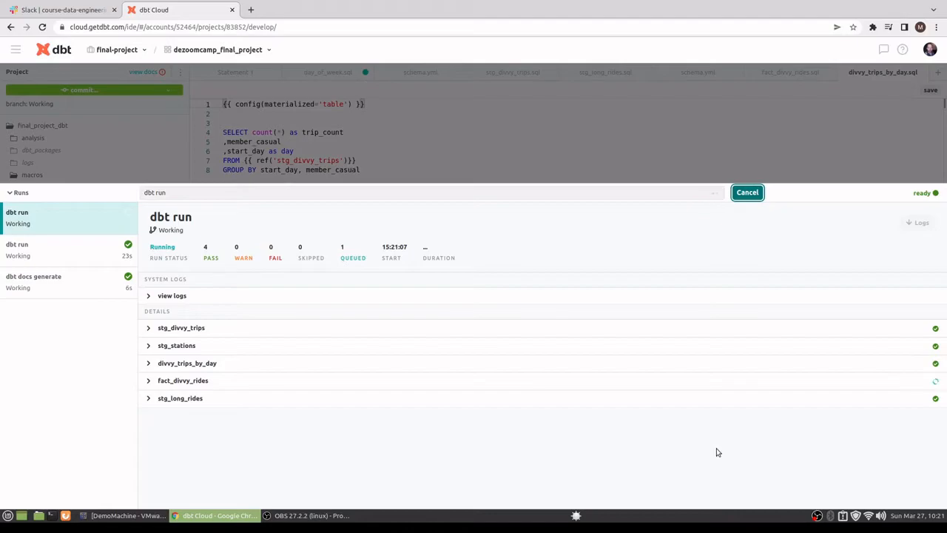
{"action": "mouse_move", "coordinate": [231, 390]}
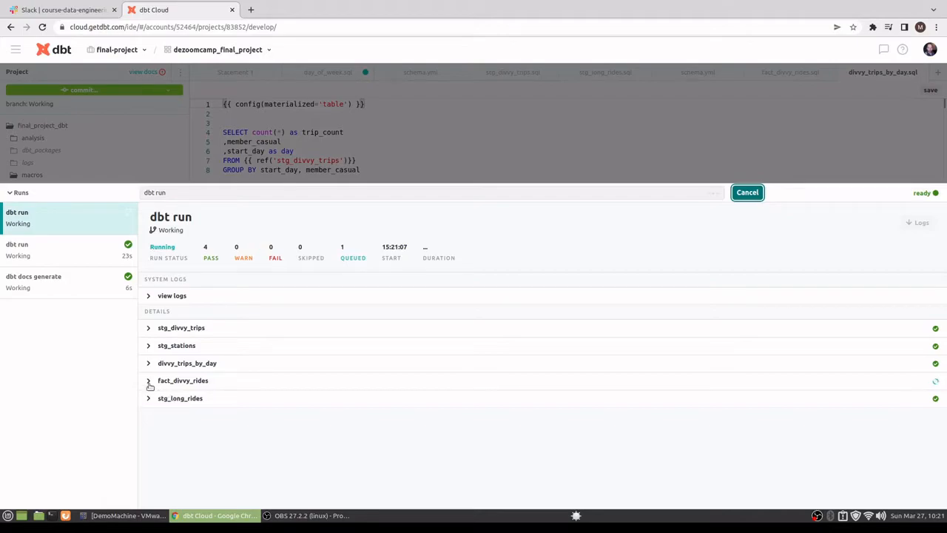
Step: After all five models pass, replace the command with dbt docs generate and run it
{"action": "left_click", "coordinate": [148, 380]}
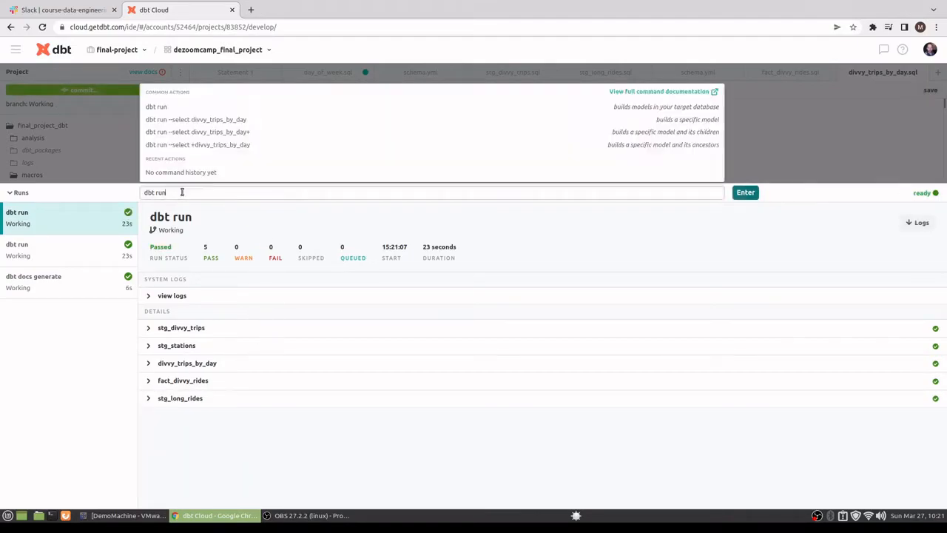
{"action": "double_click", "coordinate": [156, 192]}
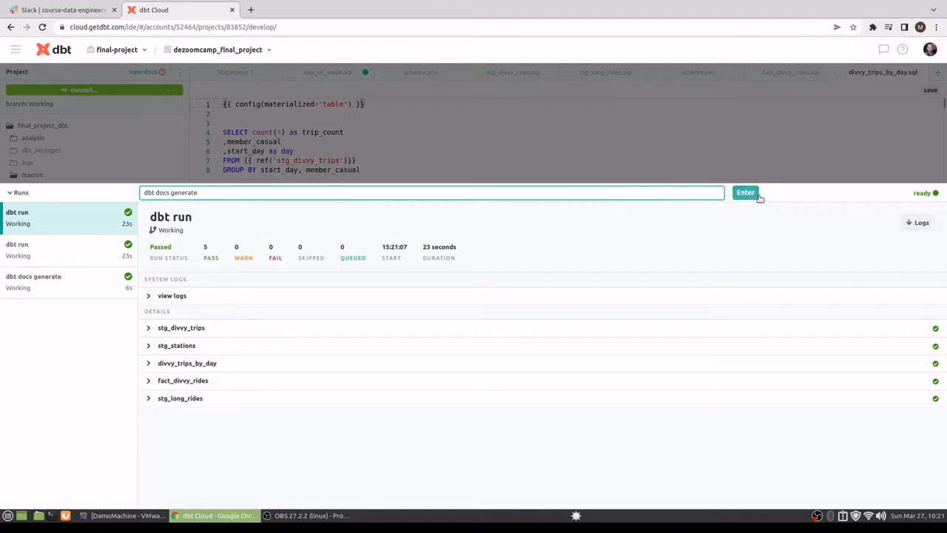
{"action": "left_click", "coordinate": [745, 192]}
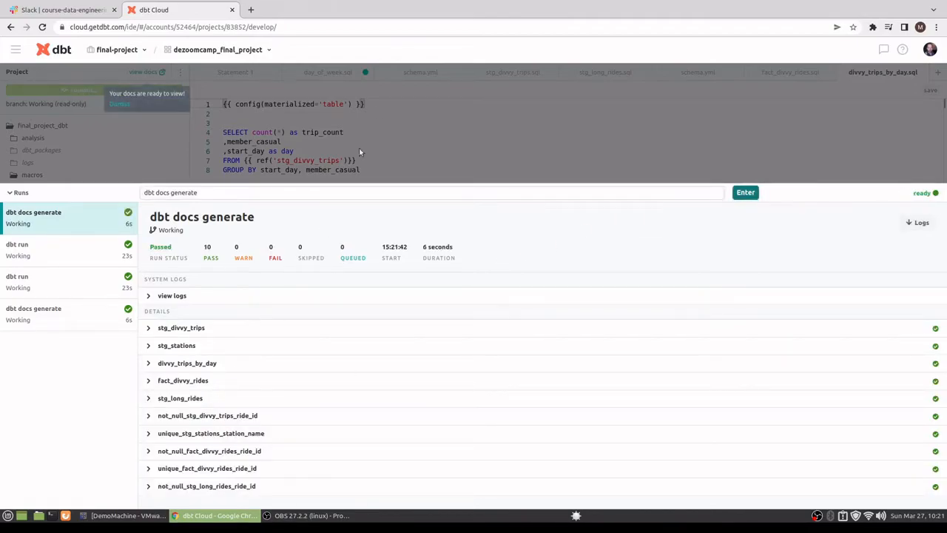
Step: Follow the 'view docs' link to open dbt Docs in a new tab
{"action": "left_click", "coordinate": [458, 287]}
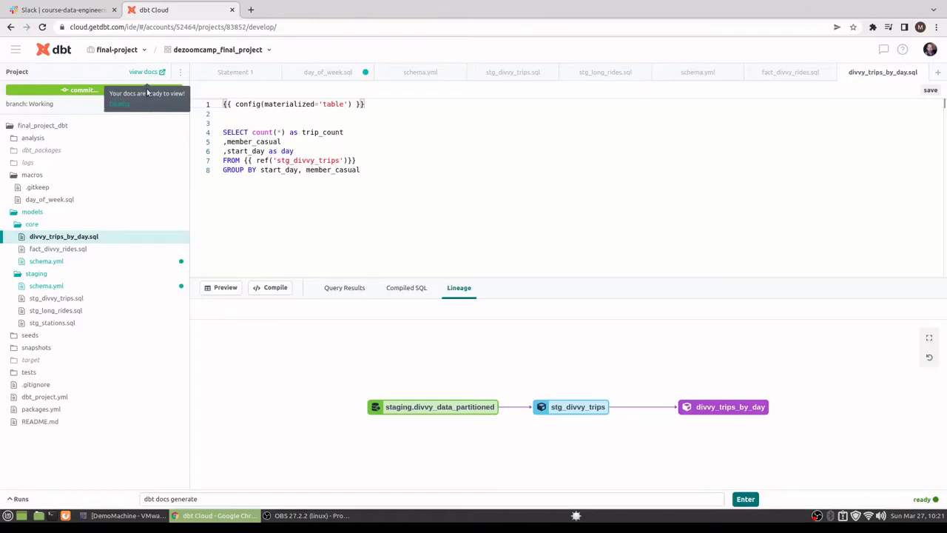
{"action": "left_click", "coordinate": [143, 71]}
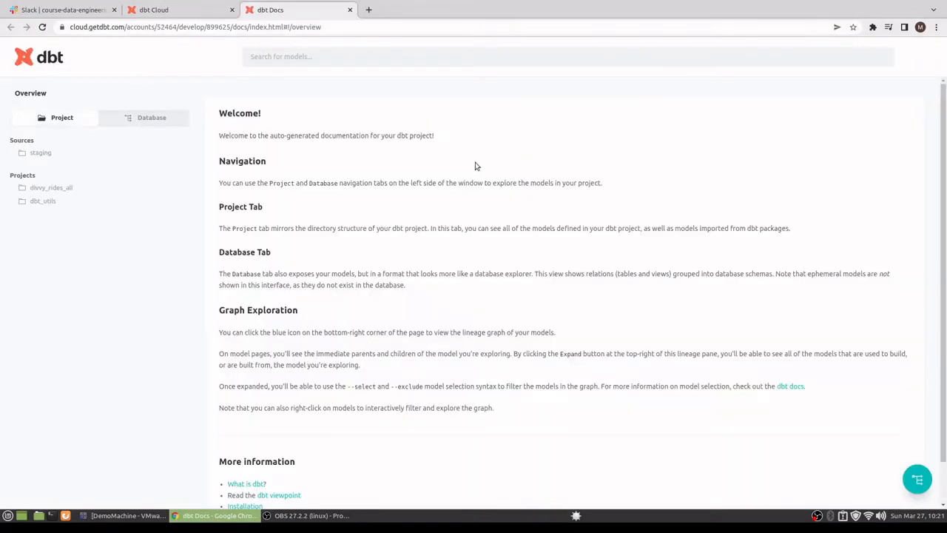
Step: In the Database view, expand shoemaker-datazoomcamp > dbt_mshoemaker and select divvy_trips_by_day
{"action": "left_click", "coordinate": [151, 117]}
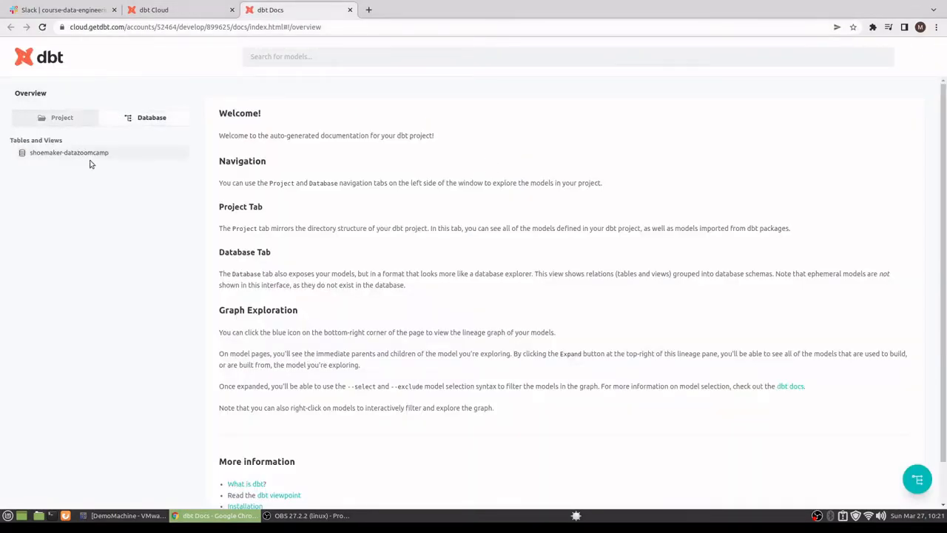
{"action": "left_click", "coordinate": [69, 152]}
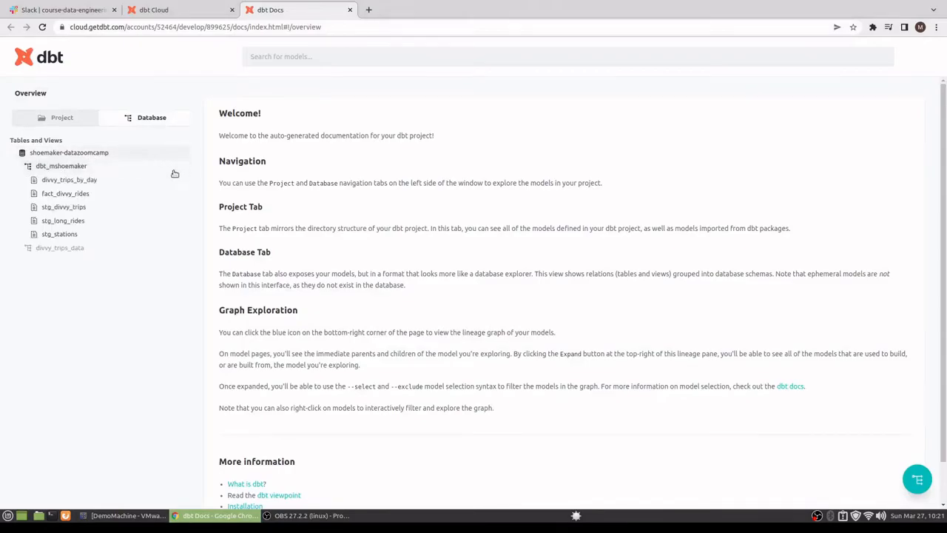
{"action": "mouse_move", "coordinate": [161, 227]}
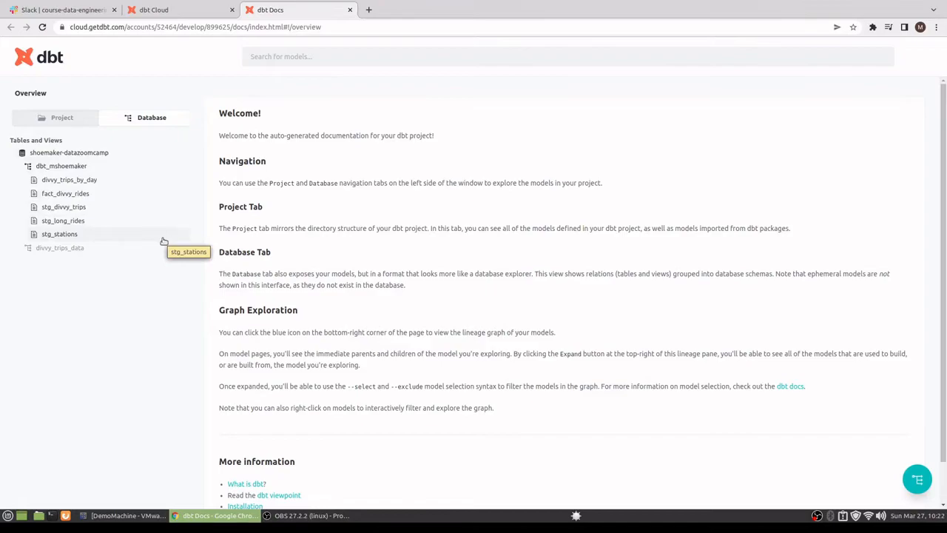
{"action": "mouse_move", "coordinate": [160, 228]}
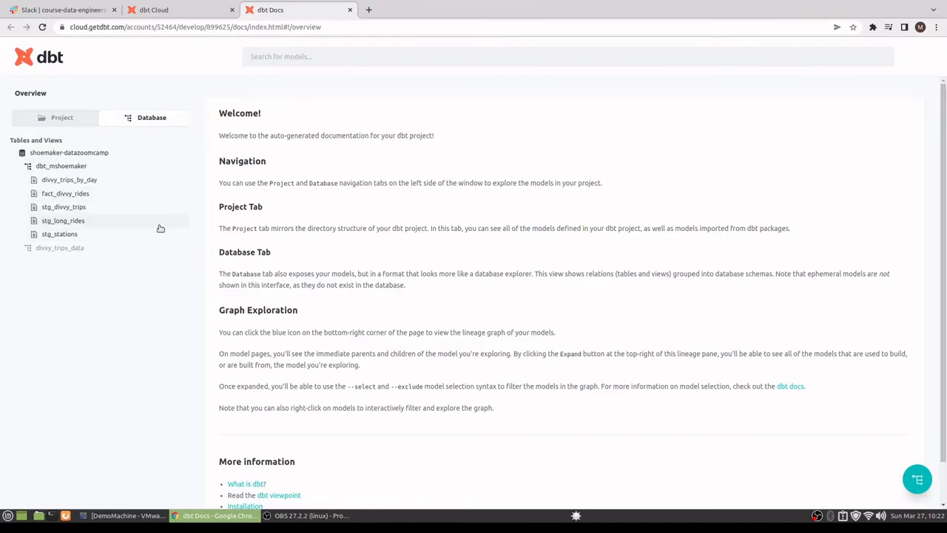
{"action": "left_click", "coordinate": [69, 179]}
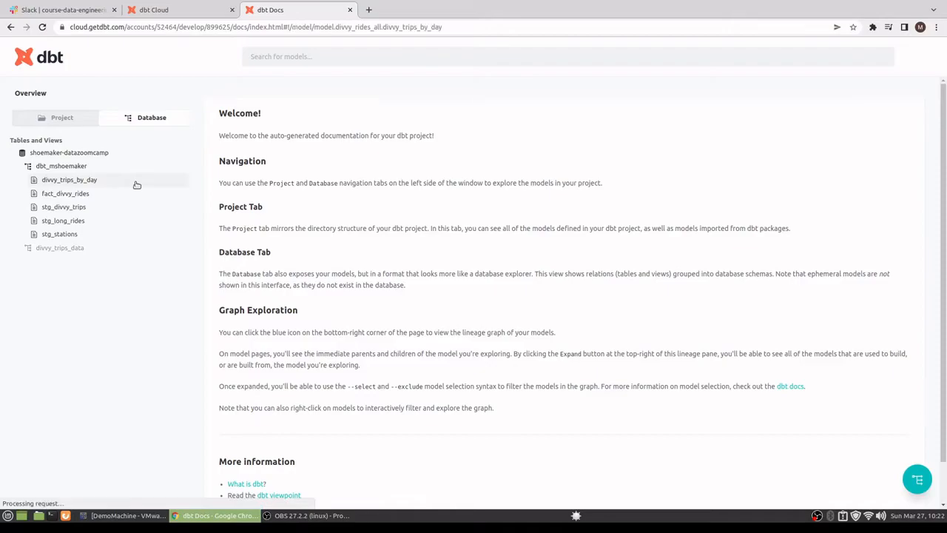
{"action": "left_click", "coordinate": [69, 179]}
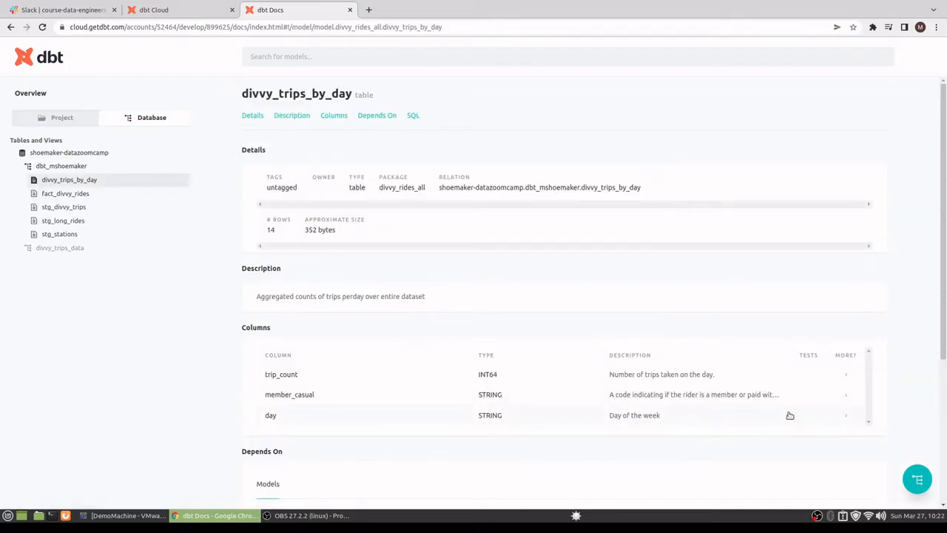
{"action": "mouse_move", "coordinate": [704, 406]}
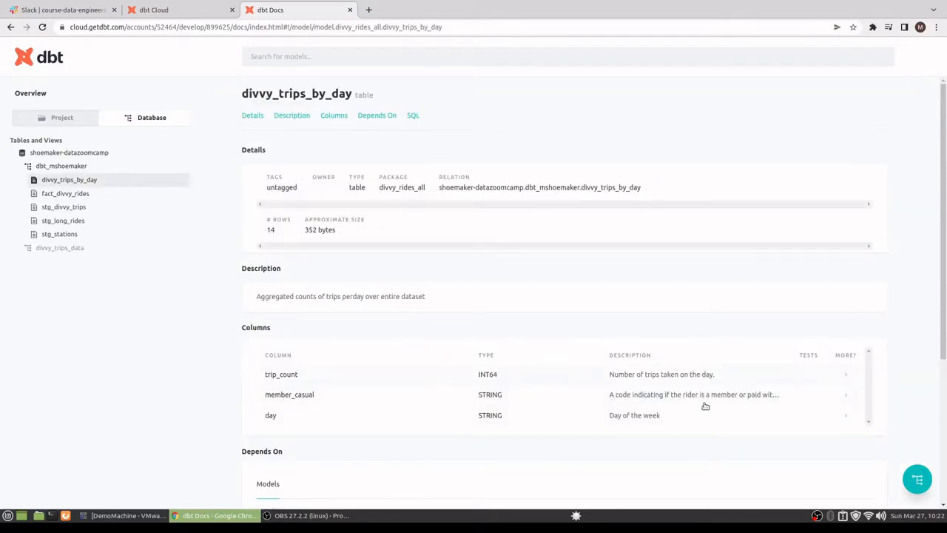
{"action": "mouse_move", "coordinate": [345, 290]}
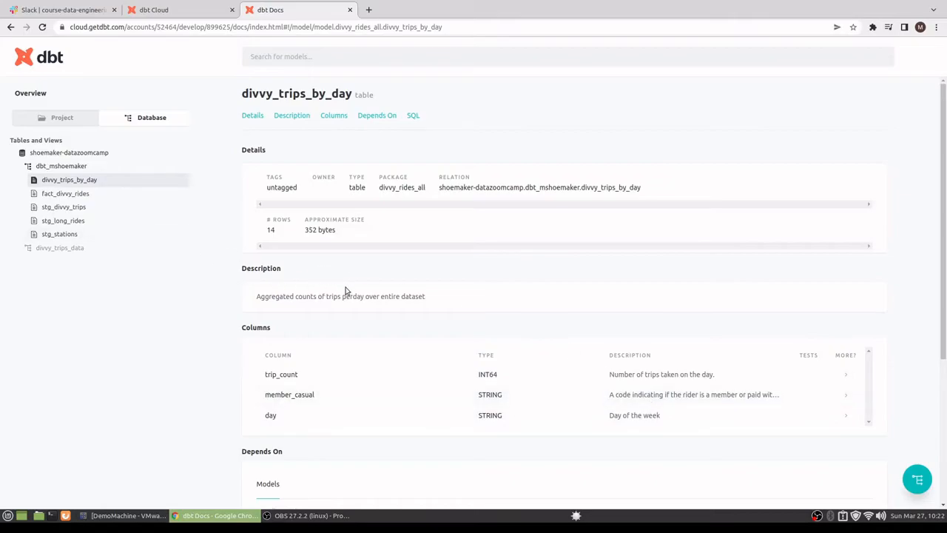
{"action": "left_click", "coordinate": [59, 234]}
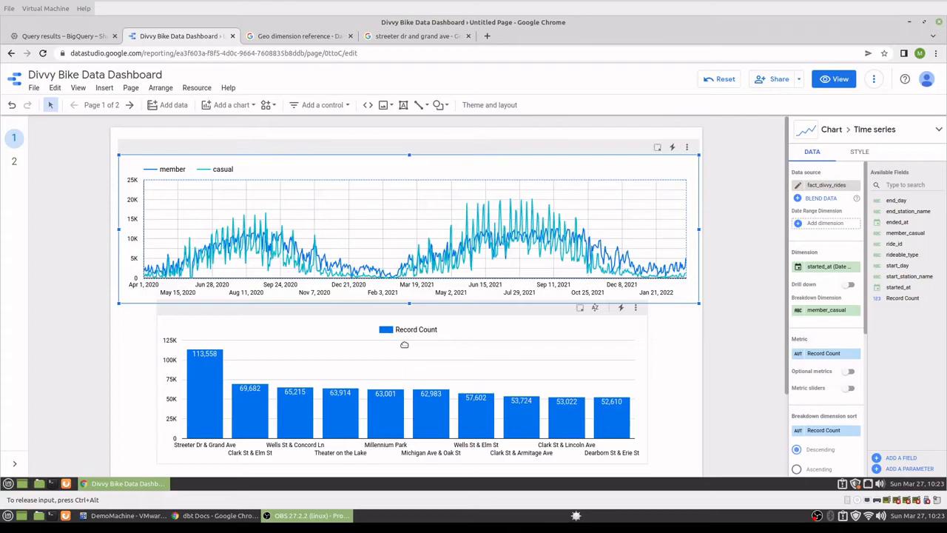
{"action": "mouse_move", "coordinate": [324, 328]}
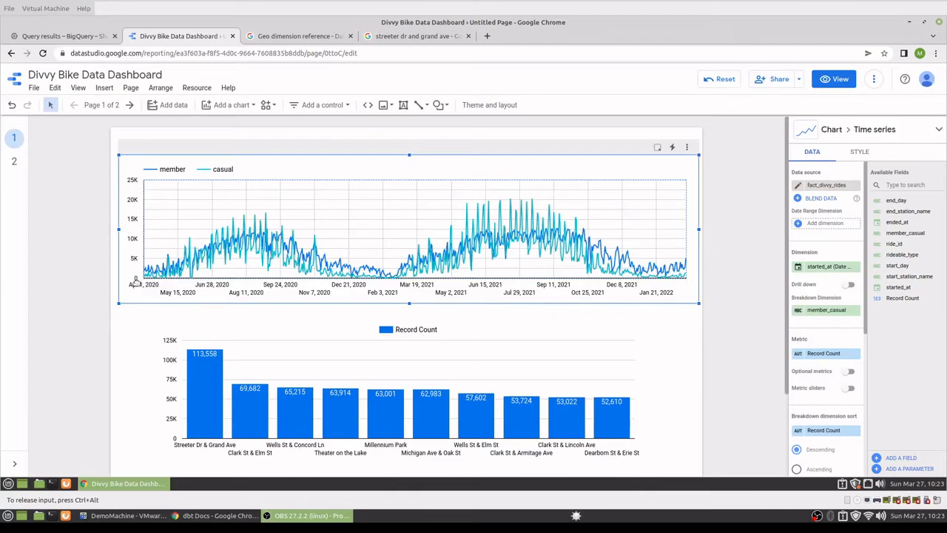
{"action": "mouse_move", "coordinate": [145, 275]}
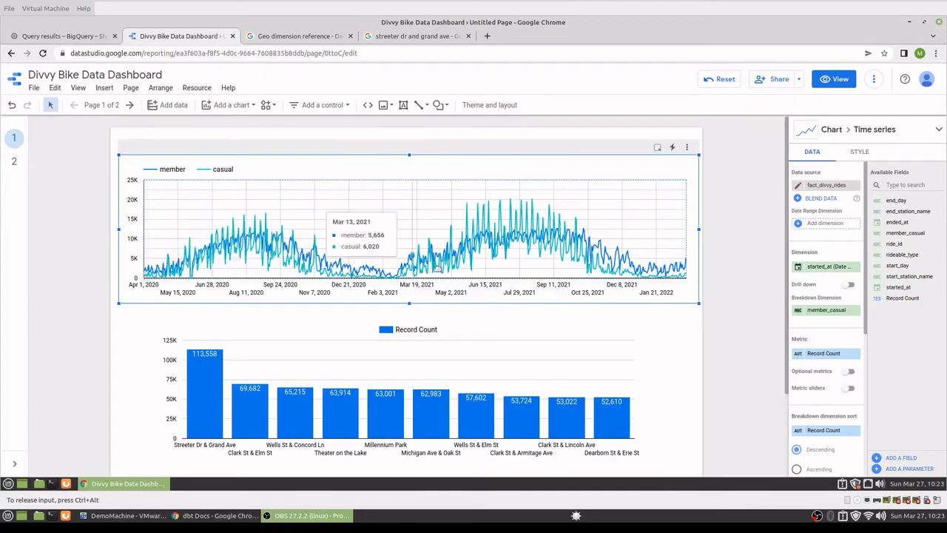
{"action": "mouse_move", "coordinate": [223, 258]}
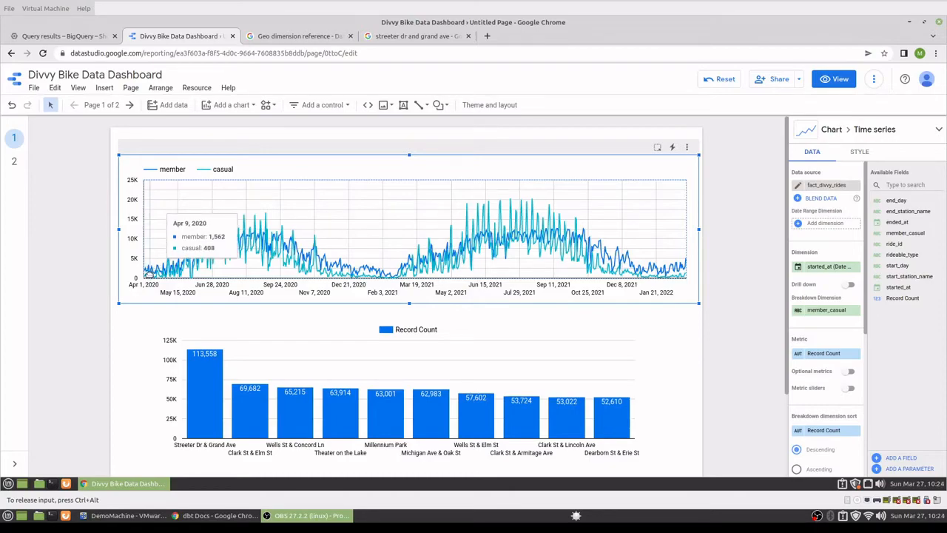
{"action": "mouse_move", "coordinate": [156, 270]}
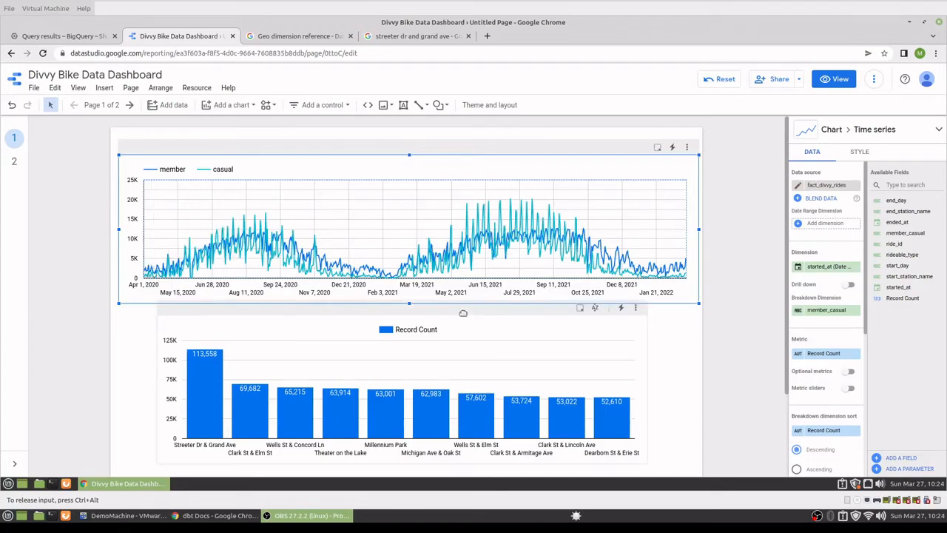
{"action": "mouse_move", "coordinate": [437, 266]}
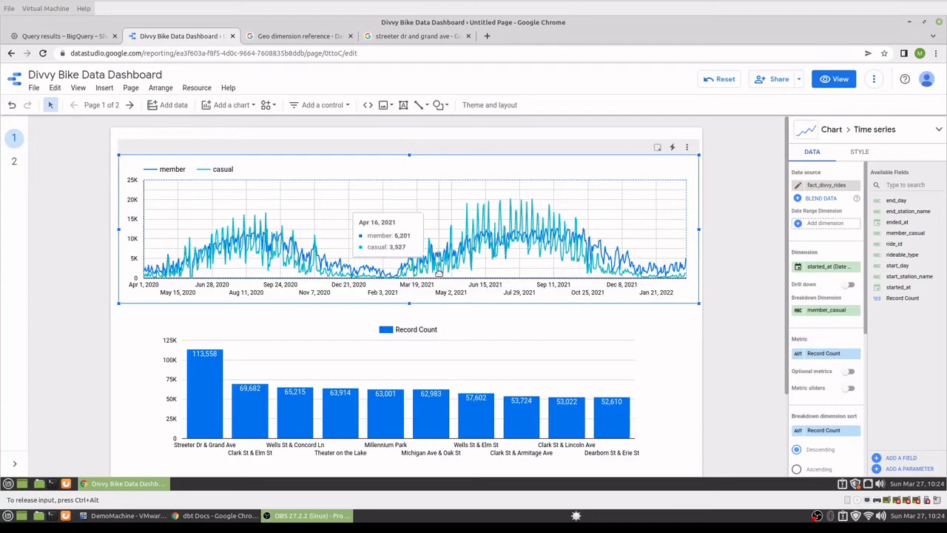
{"action": "mouse_move", "coordinate": [443, 270]}
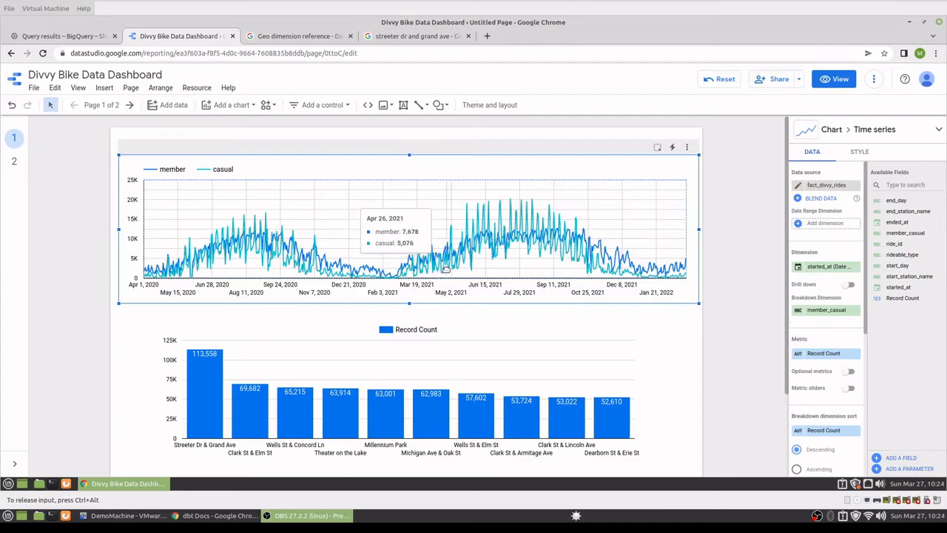
Step: Scroll to the top stations chart and switch to the Streeter Dr & Grand Ave search tab
{"action": "scroll", "scroll_direction": "down", "scroll_amount": 3}
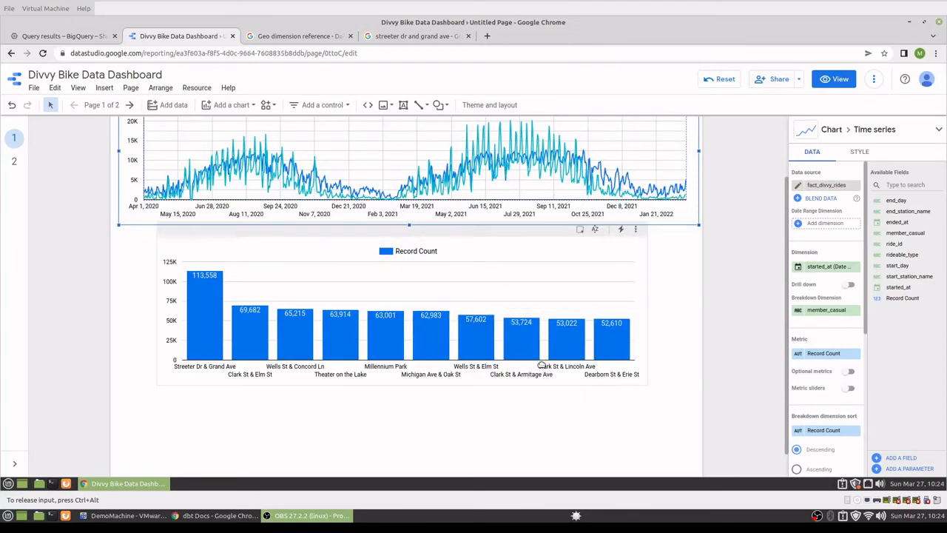
{"action": "mouse_move", "coordinate": [556, 365]}
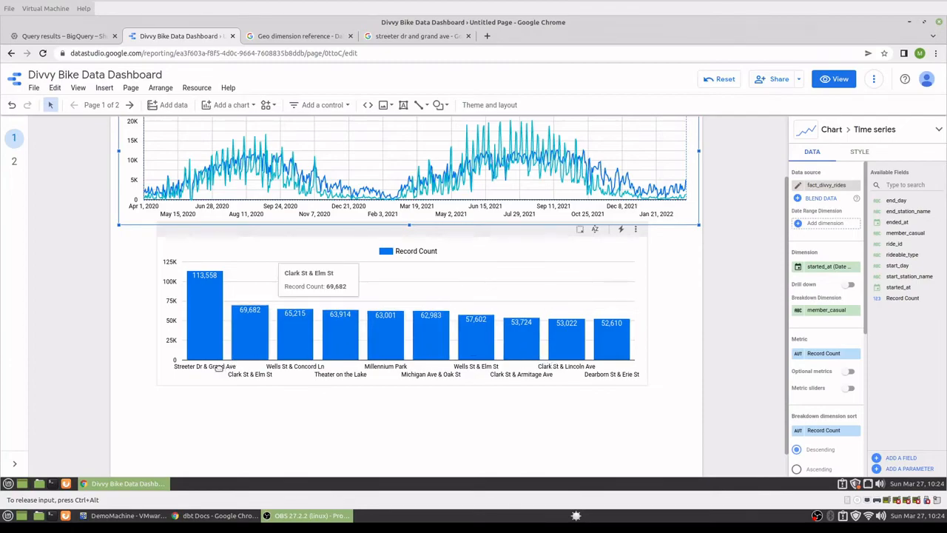
{"action": "mouse_move", "coordinate": [224, 348]}
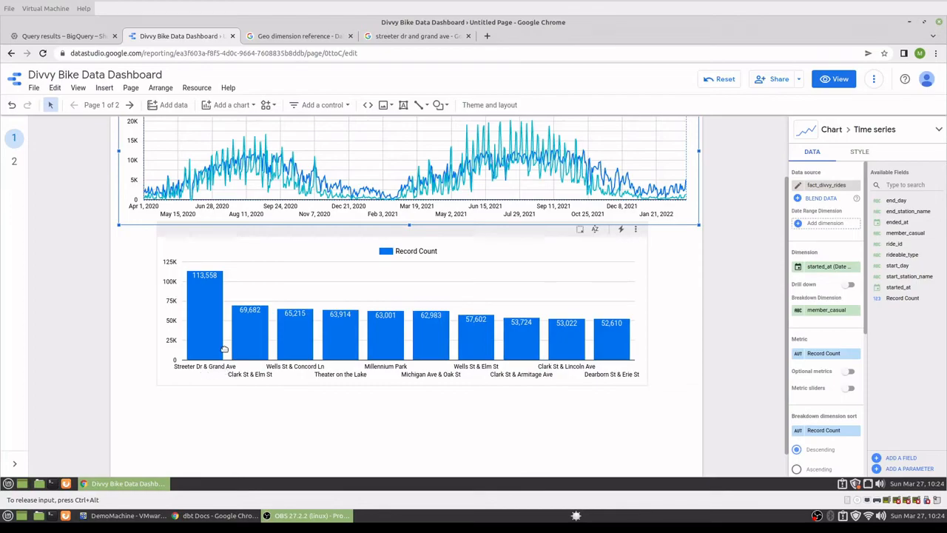
{"action": "mouse_move", "coordinate": [211, 320]}
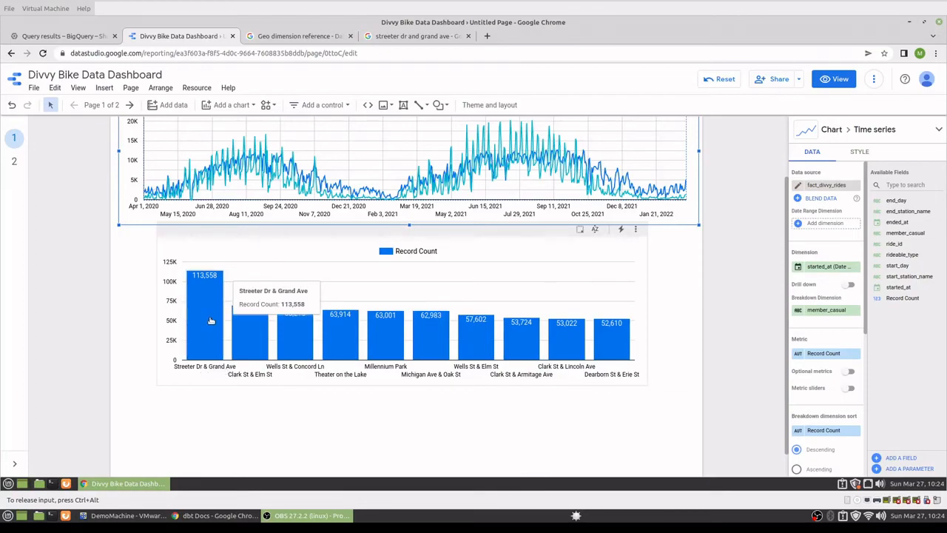
{"action": "left_click", "coordinate": [417, 35]}
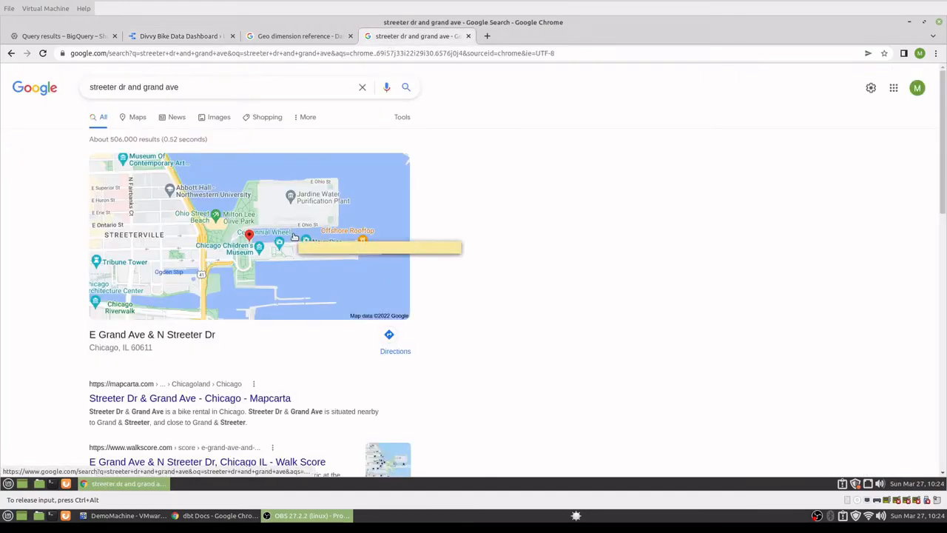
Step: View E Grand Ave & N Streeter Dr in Google Maps, then return to the dashboard tab
{"action": "left_click", "coordinate": [248, 234]}
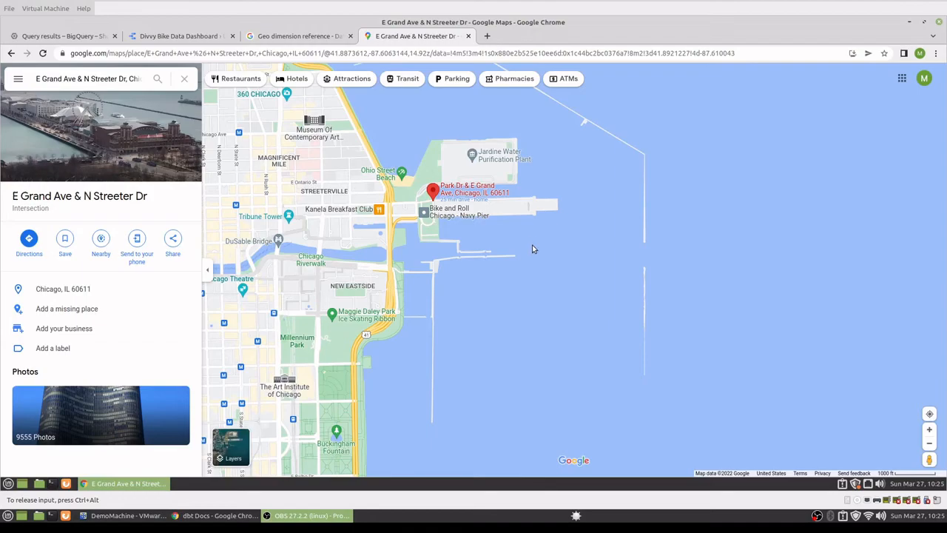
{"action": "left_click", "coordinate": [177, 35]}
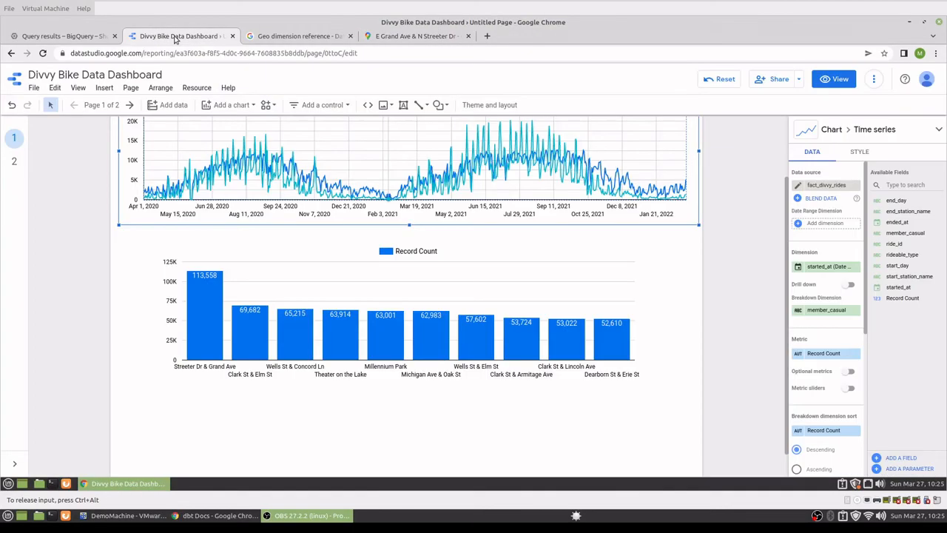
Step: Scroll the report and open page 2 with the weekday casual-versus-member chart
{"action": "scroll", "scroll_direction": "down", "scroll_amount": 3}
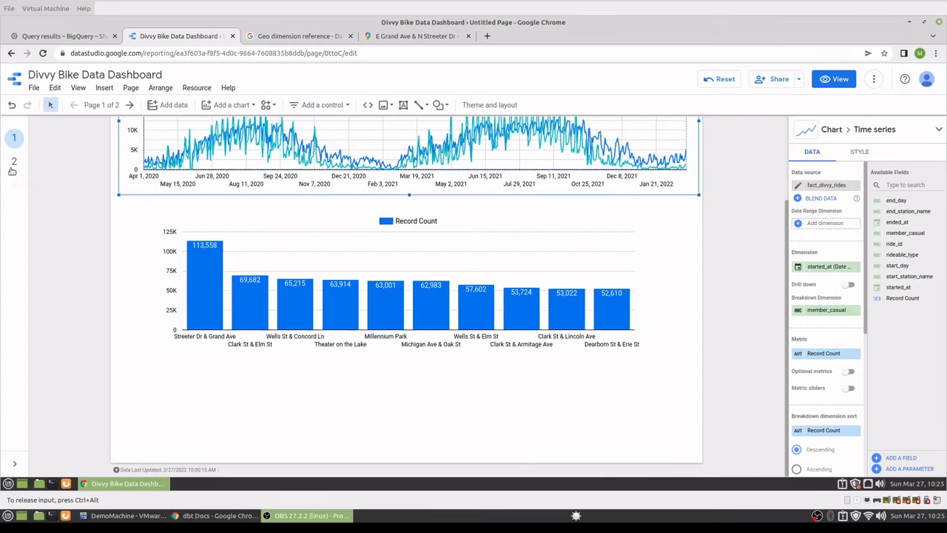
{"action": "left_click", "coordinate": [14, 160]}
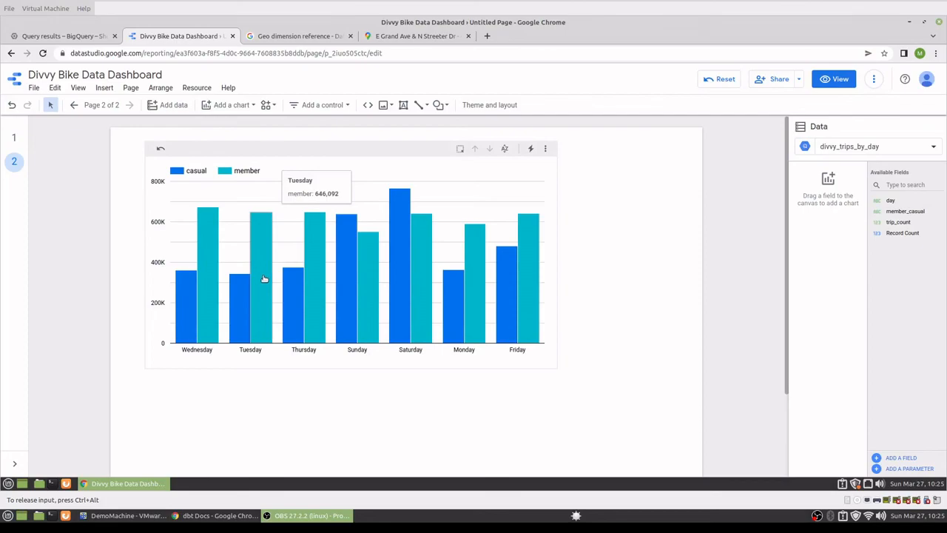
{"action": "mouse_move", "coordinate": [303, 284]}
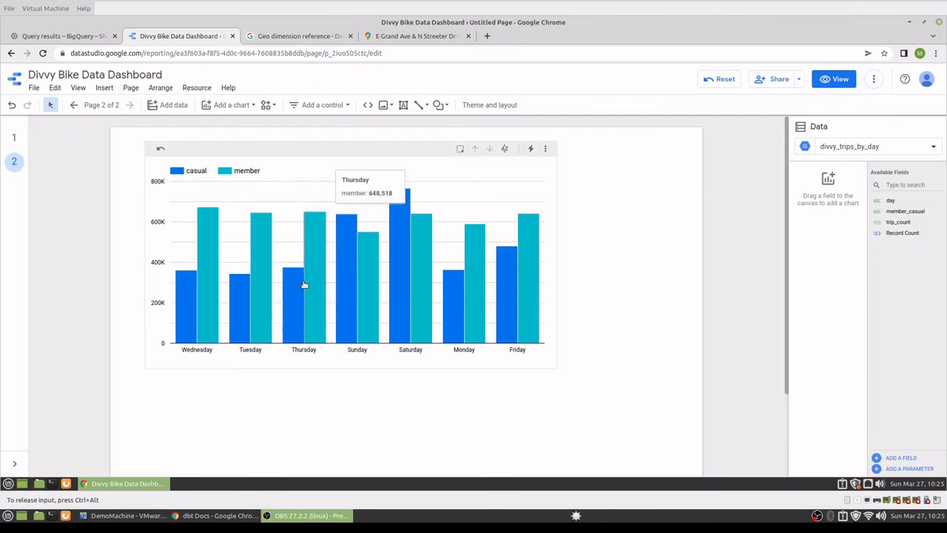
{"action": "mouse_move", "coordinate": [314, 289]}
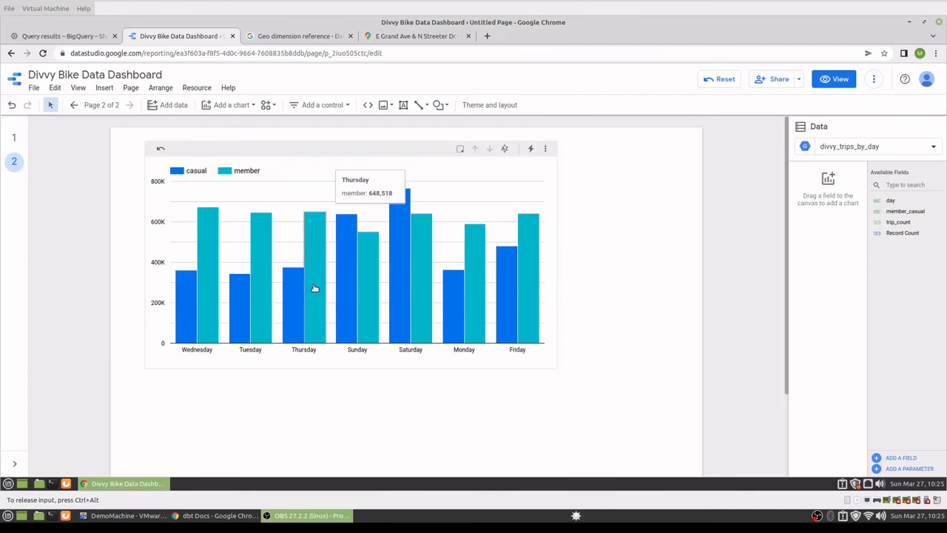
{"action": "mouse_move", "coordinate": [303, 263]}
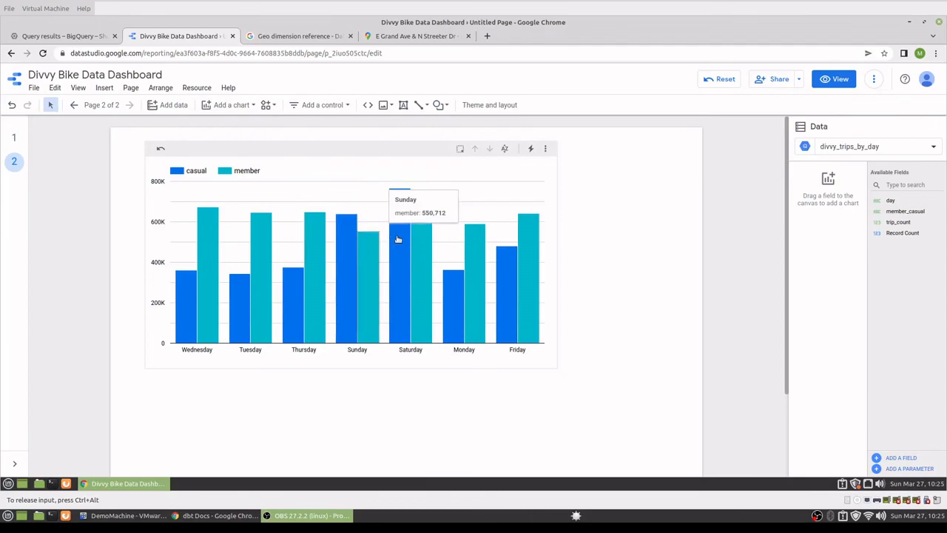
{"action": "mouse_move", "coordinate": [414, 438]}
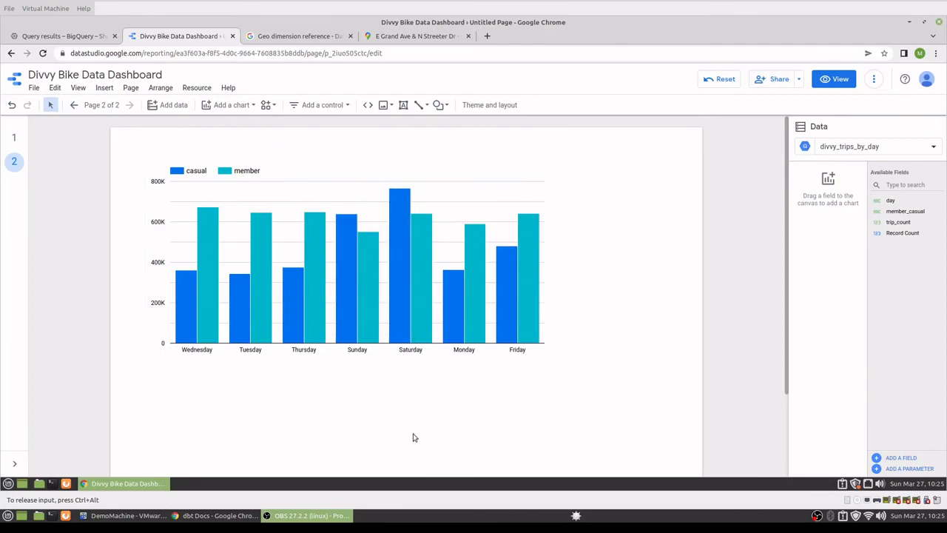